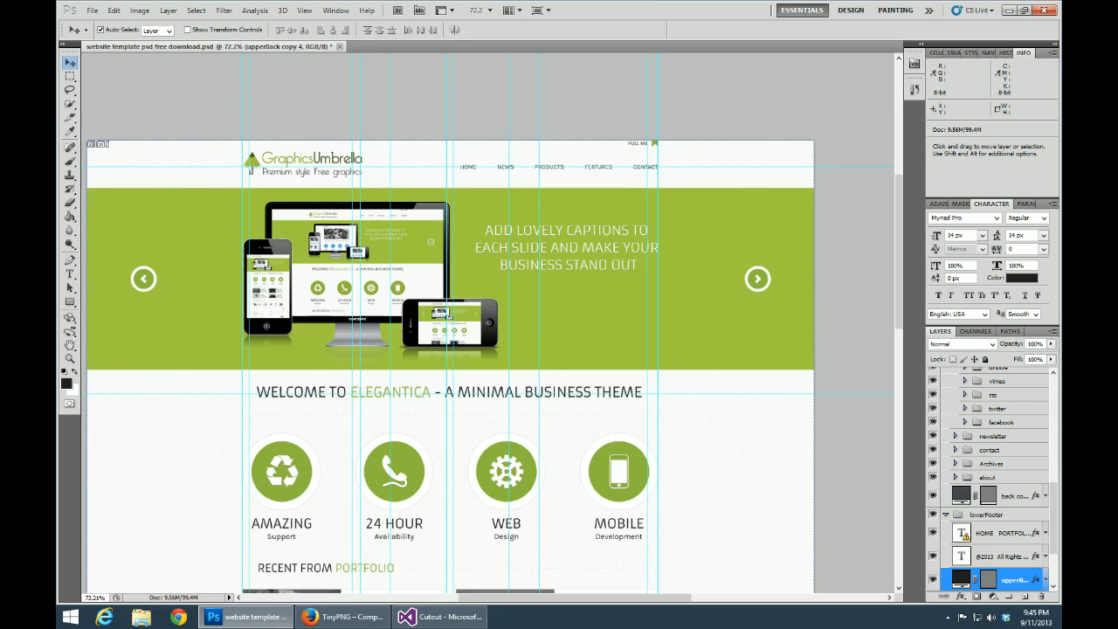
mouse_move(196, 201)
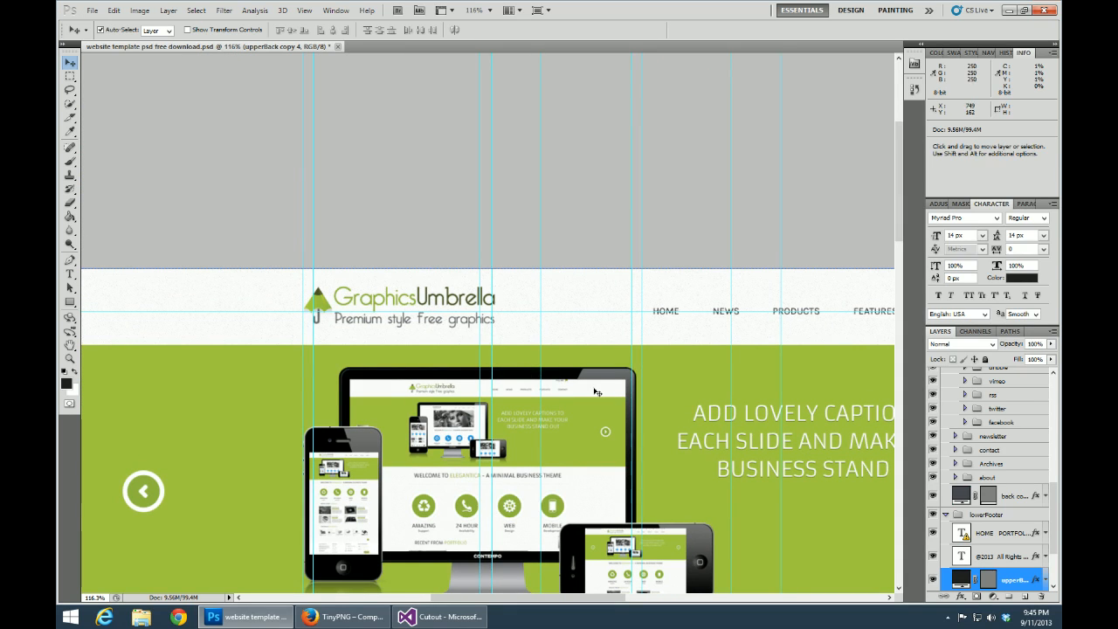
Step: Pick the Slice Tool from the crop flyout and slice around the GraphicsUmbrella logo
scroll(down, 3)
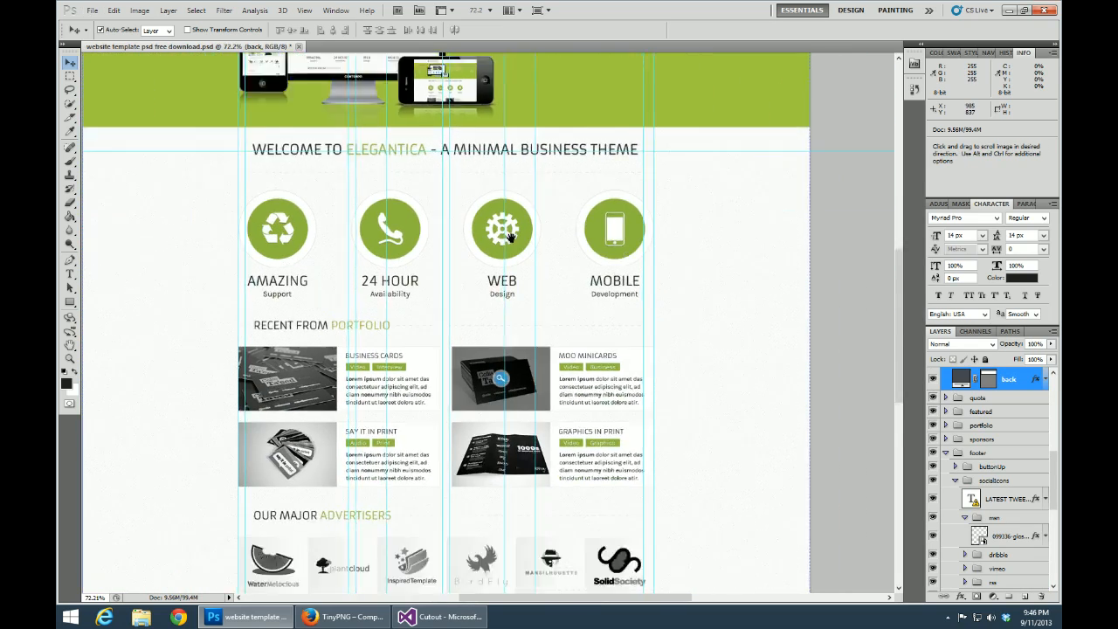
scroll(down, 3)
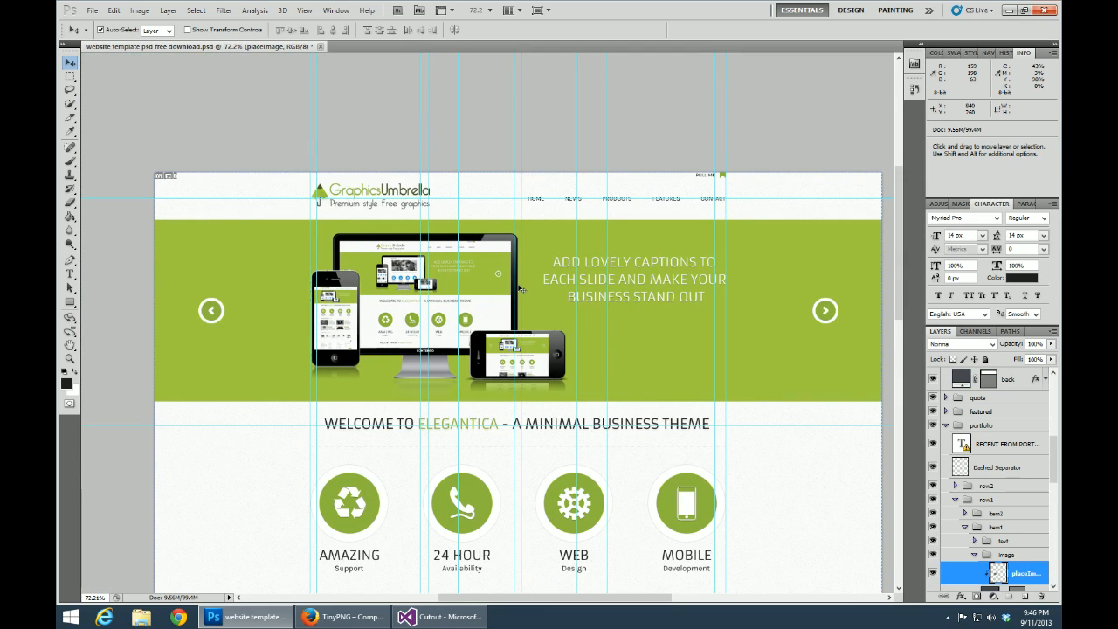
mouse_move(477, 317)
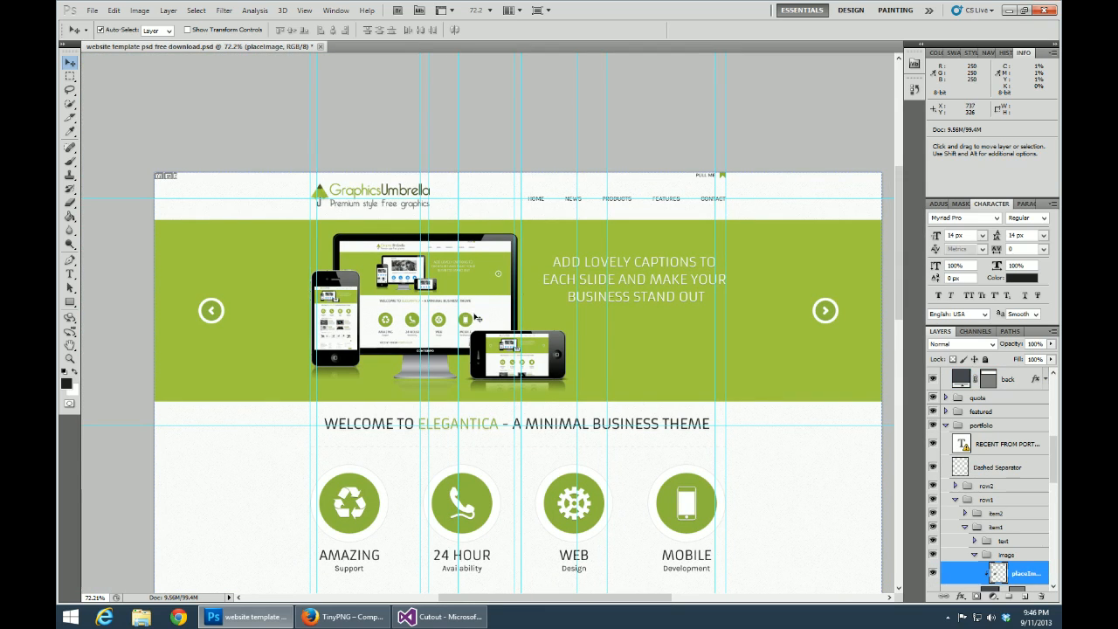
scroll(down, 3)
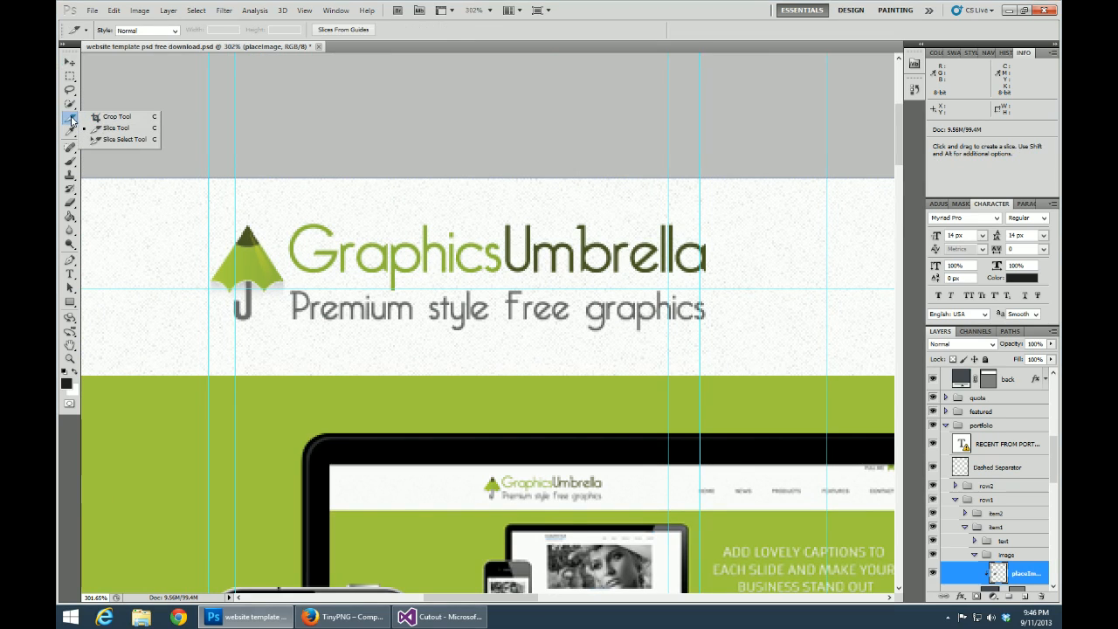
mouse_move(114, 128)
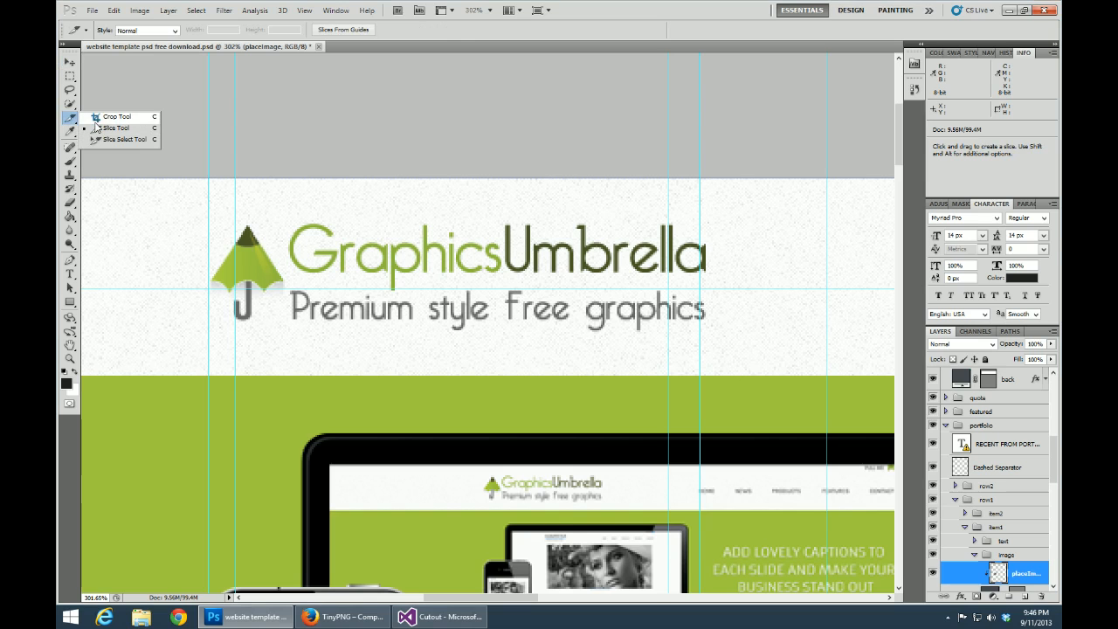
click(116, 116)
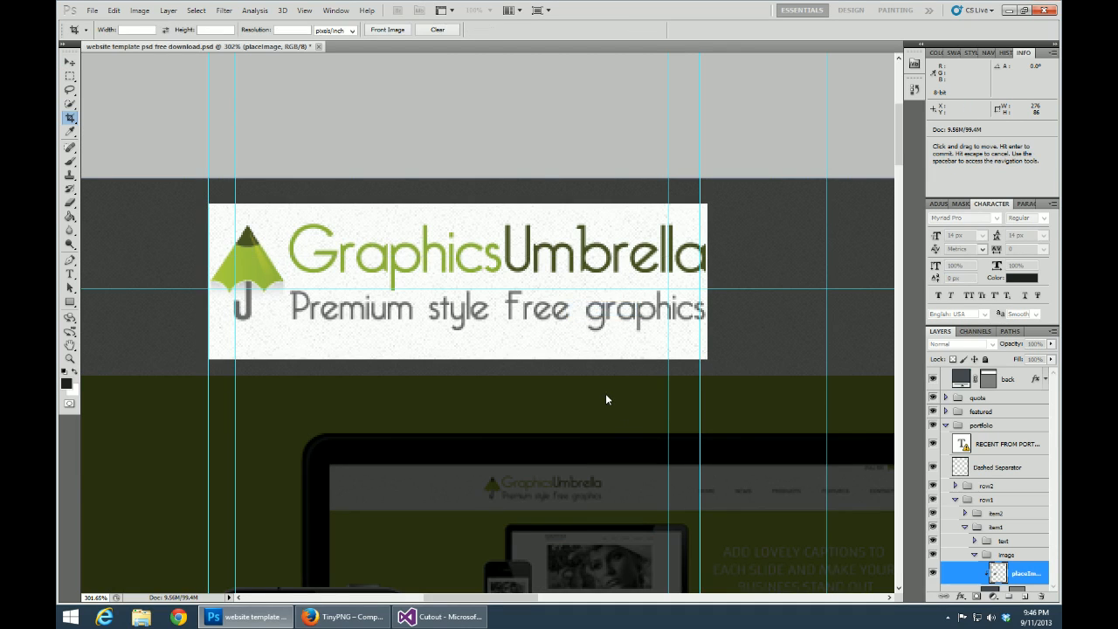
mouse_move(415, 277)
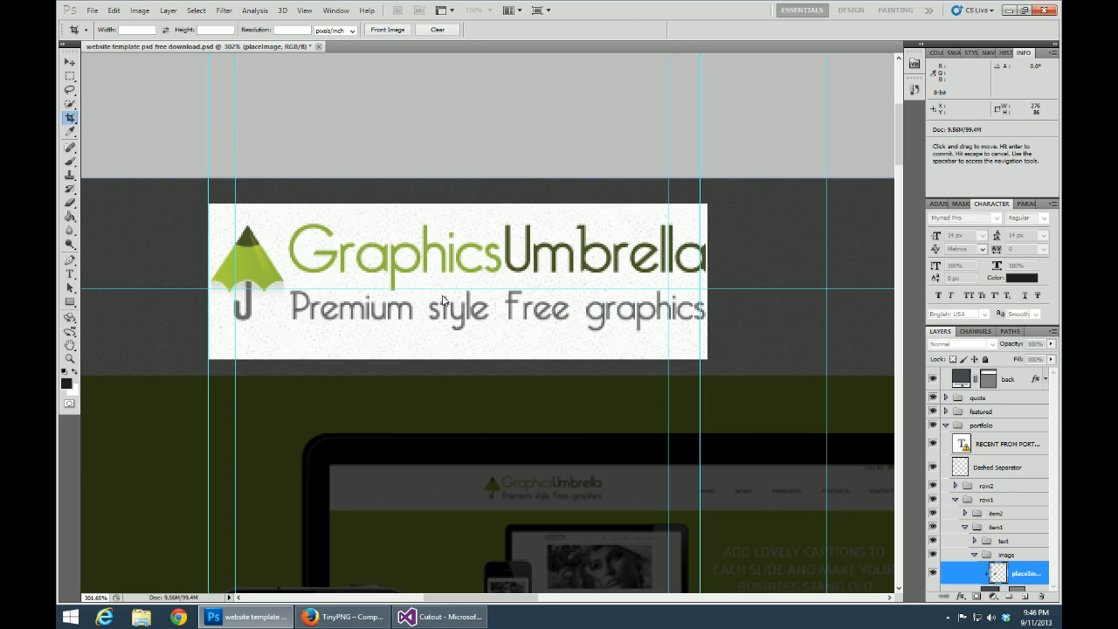
mouse_move(387, 241)
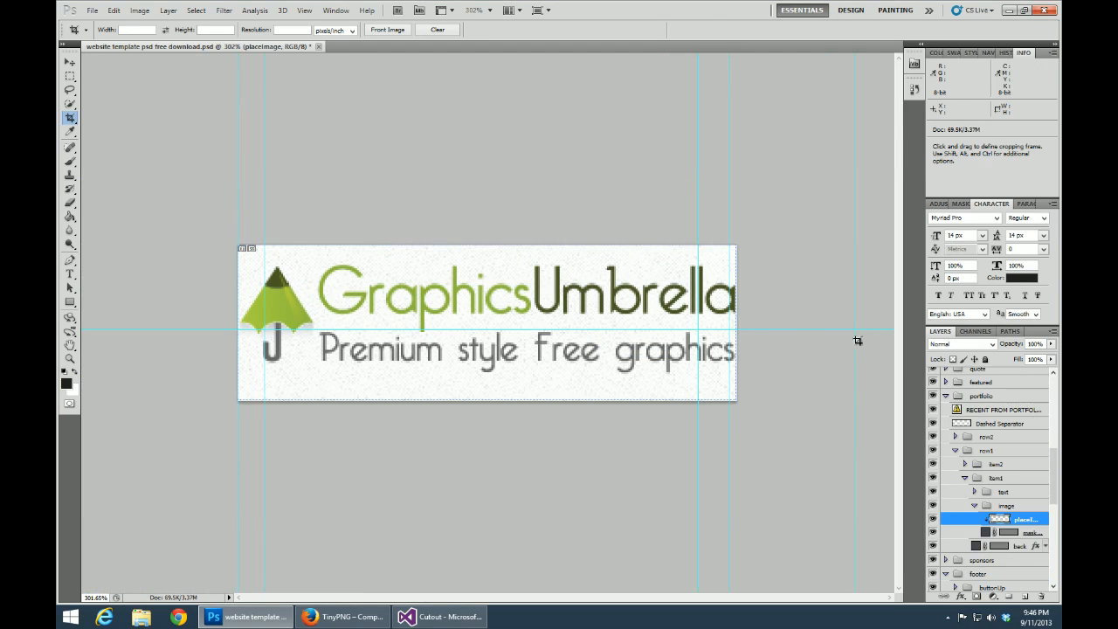
mouse_move(615, 366)
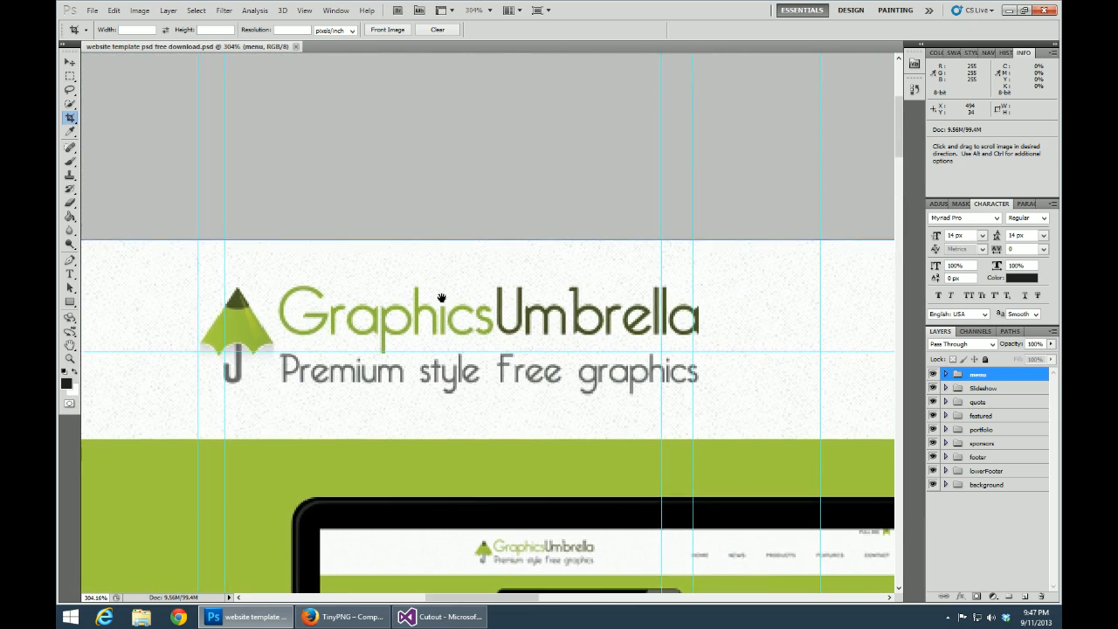
click(69, 117)
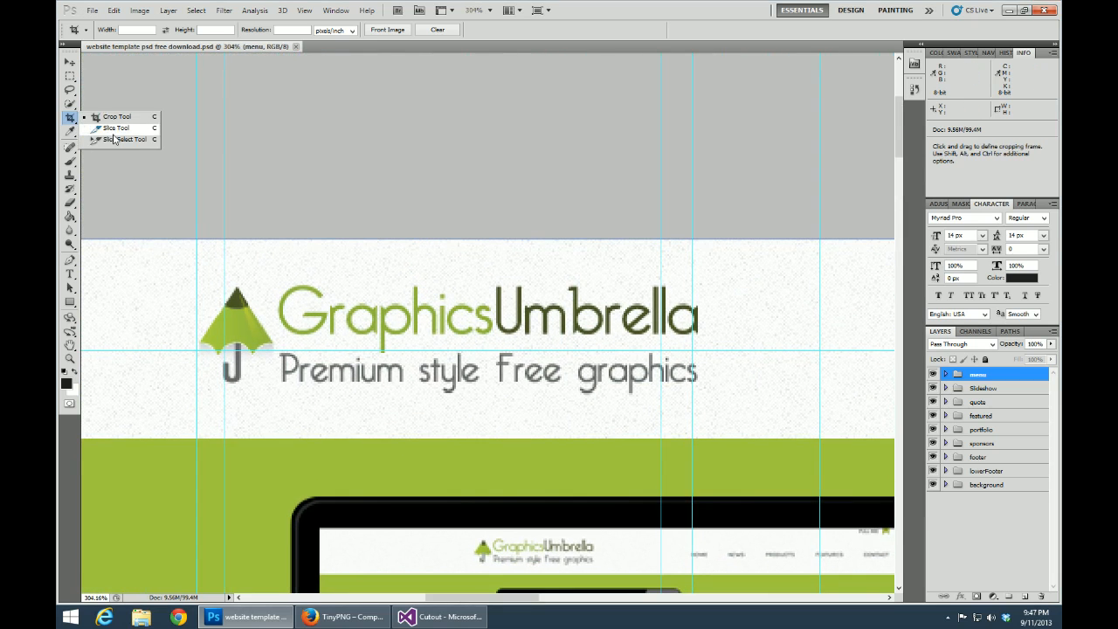
click(116, 127)
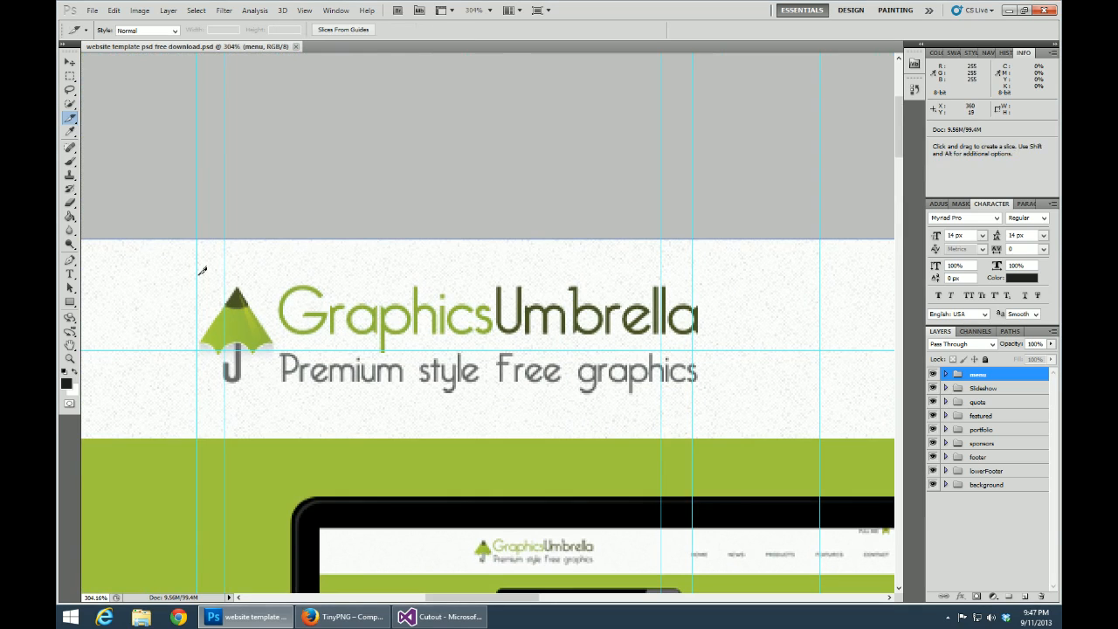
drag(203, 277, 651, 443)
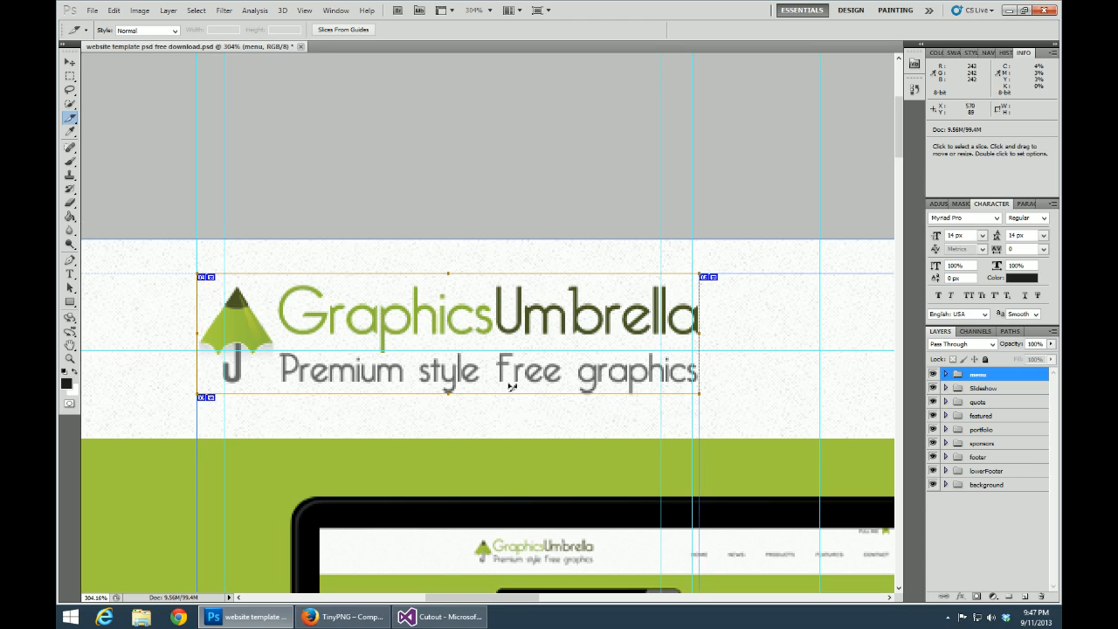
mouse_move(541, 321)
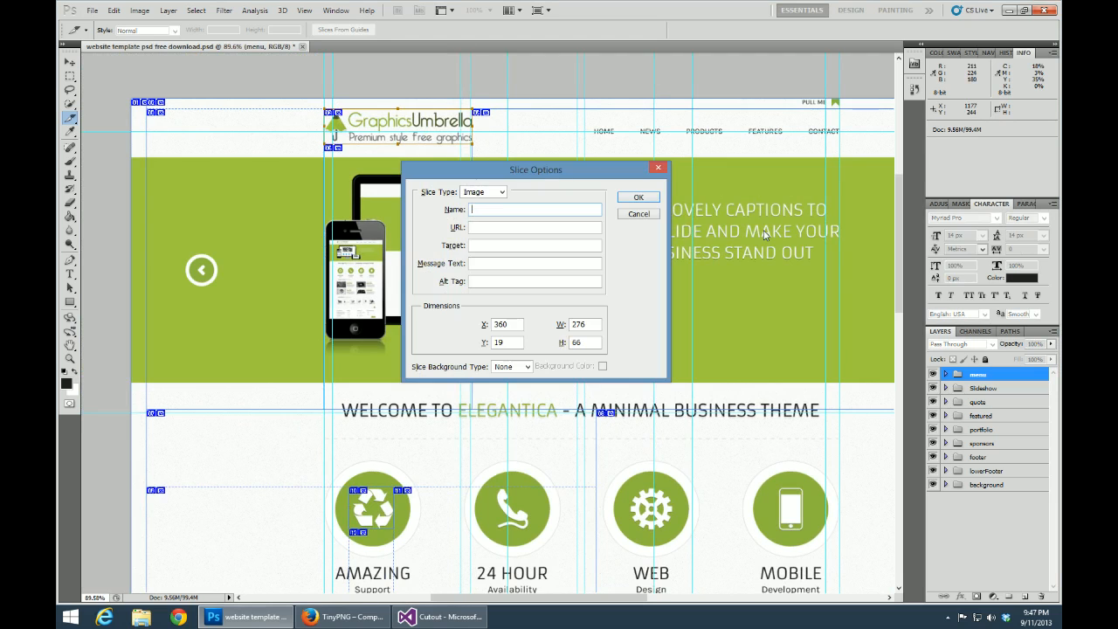
text(alskdjf)
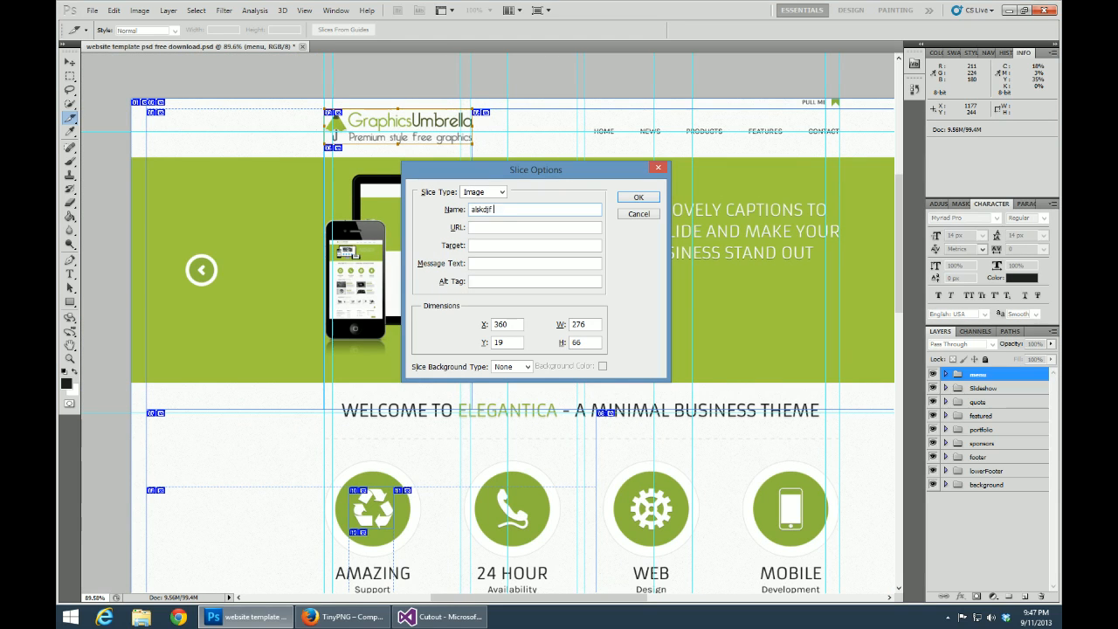
click(638, 196)
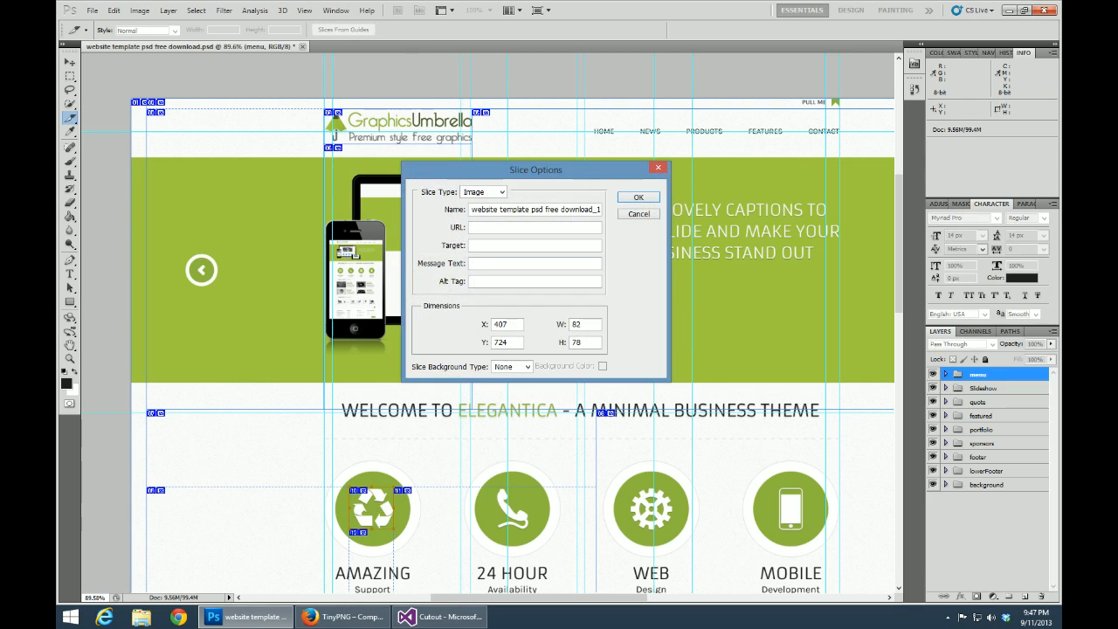
click(534, 208)
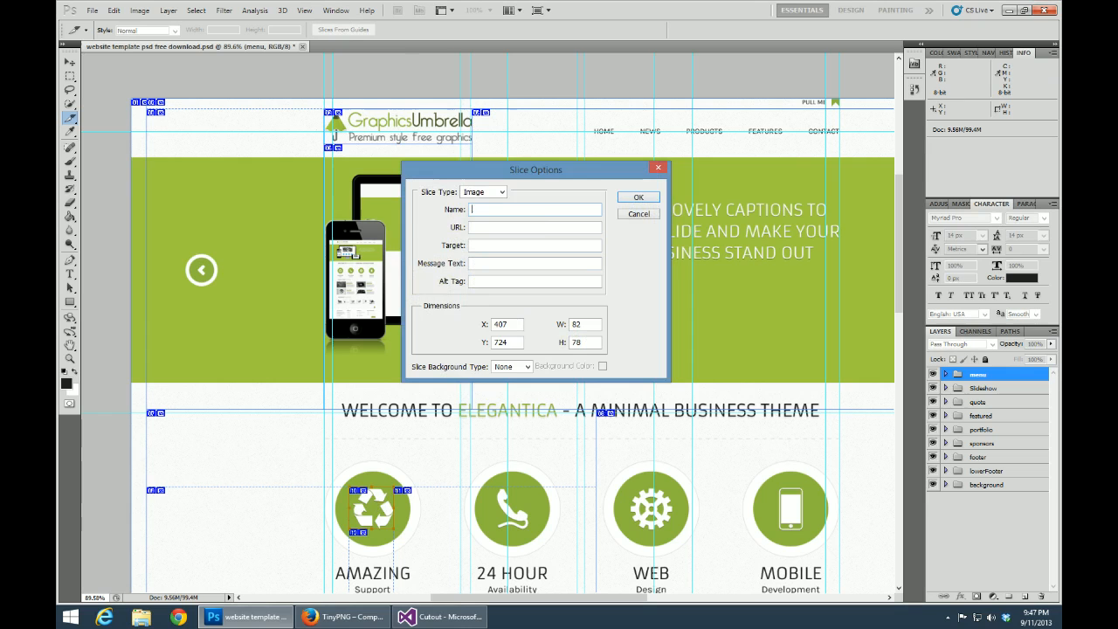
text(alskdfjlkasdfj)
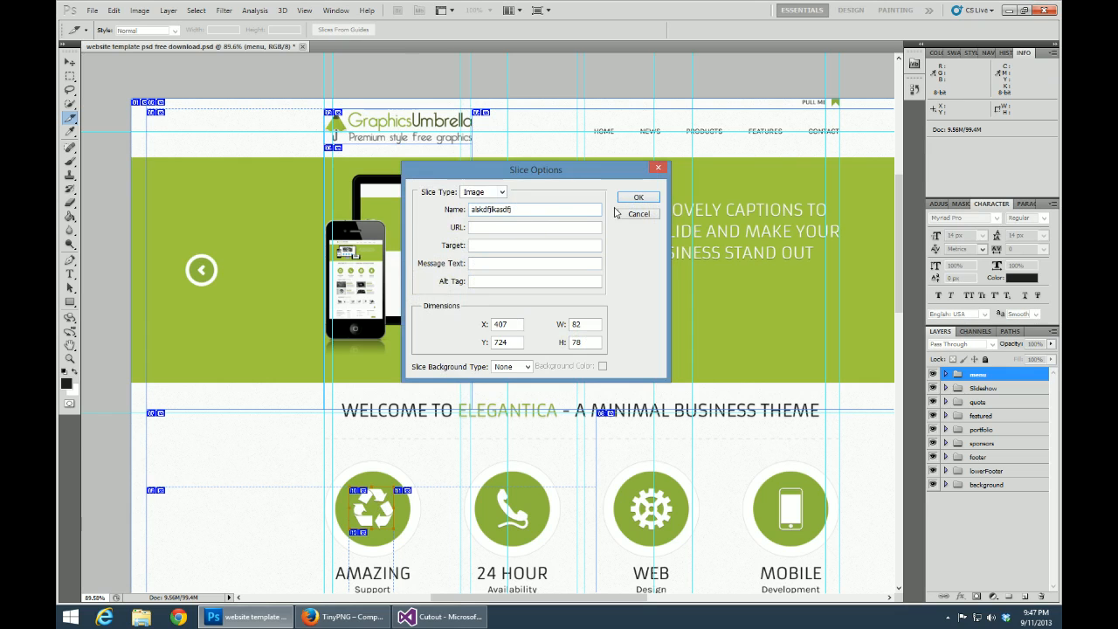
click(639, 197)
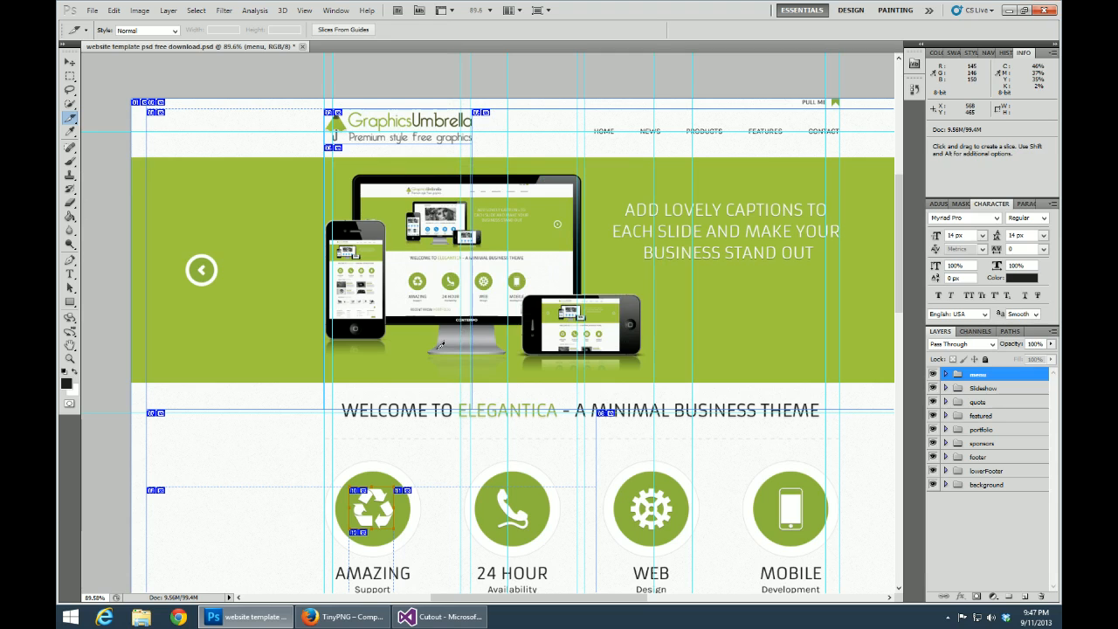
mouse_move(428, 368)
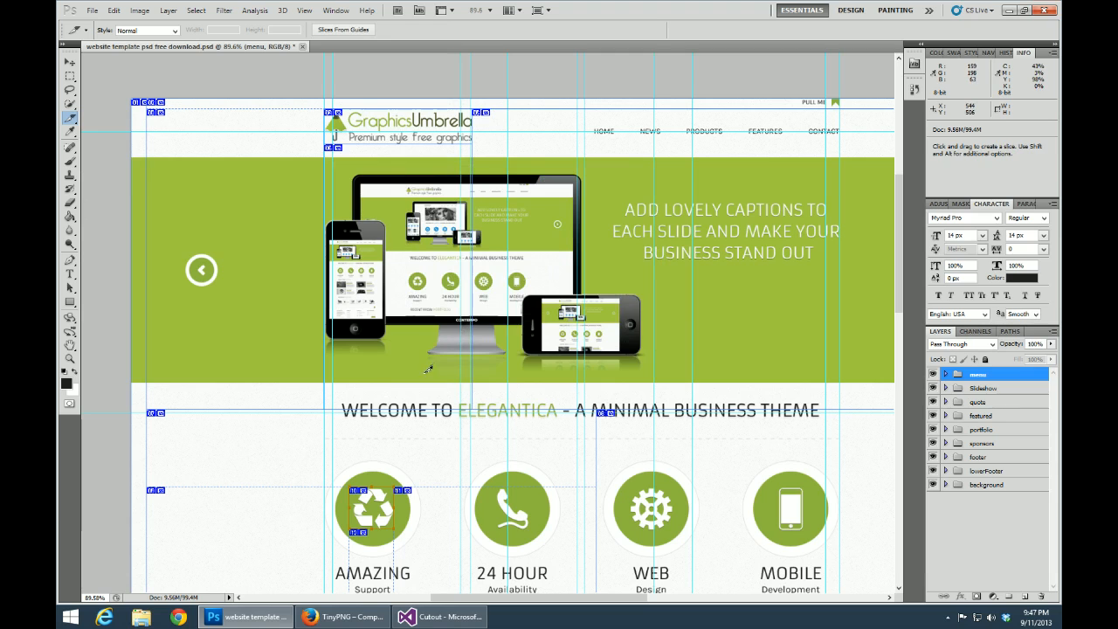
mouse_move(429, 365)
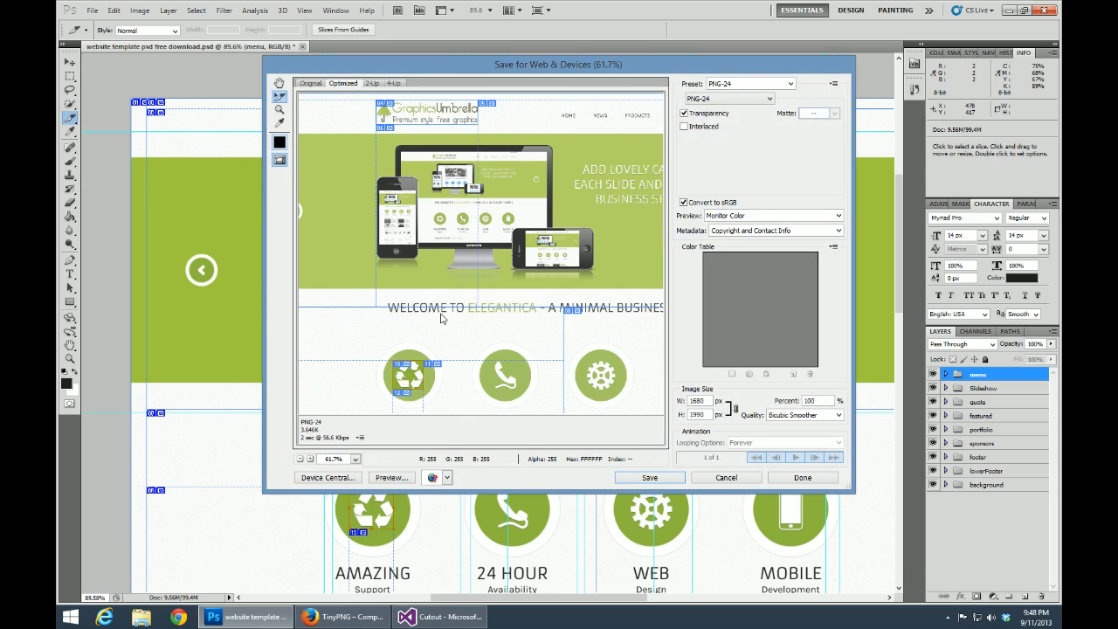
mouse_move(454, 276)
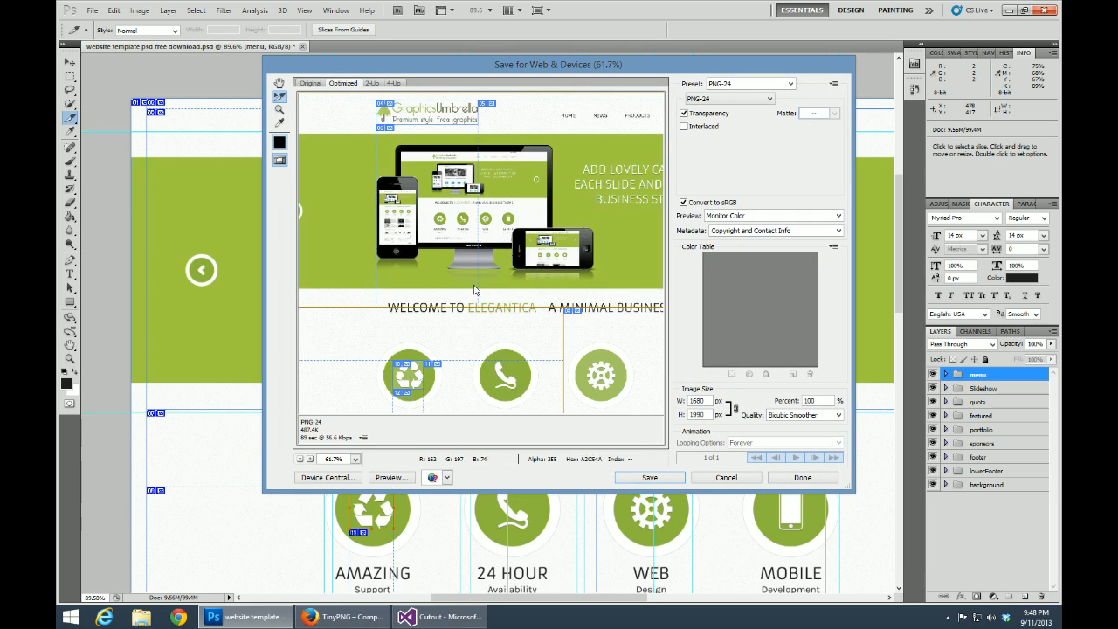
mouse_move(351, 227)
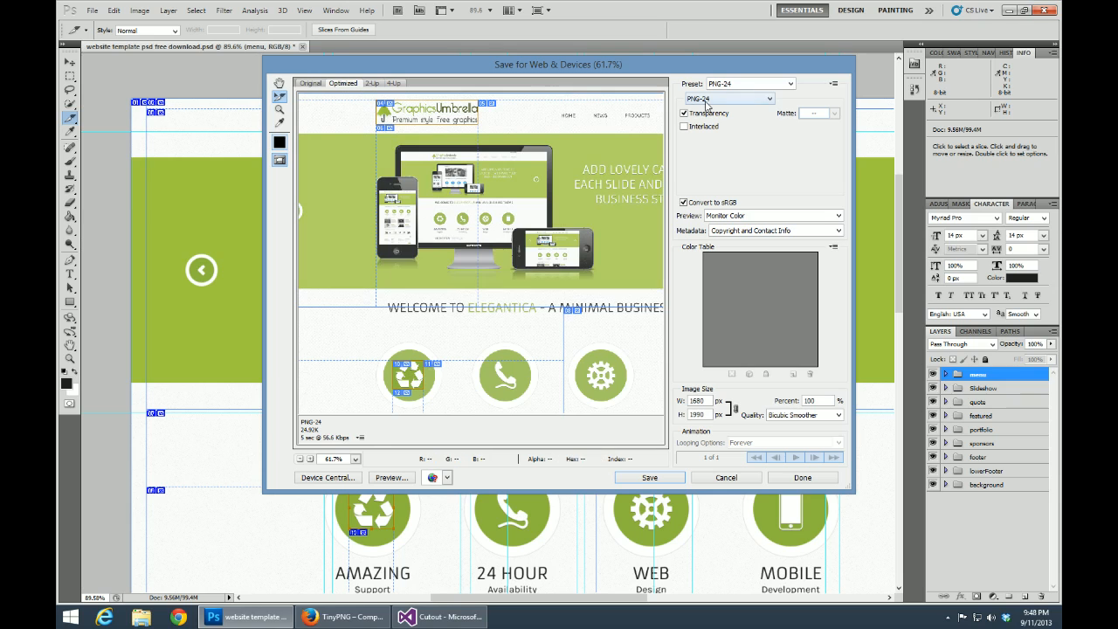
Step: List the output file formats in the Save for Web & Devices window
click(729, 97)
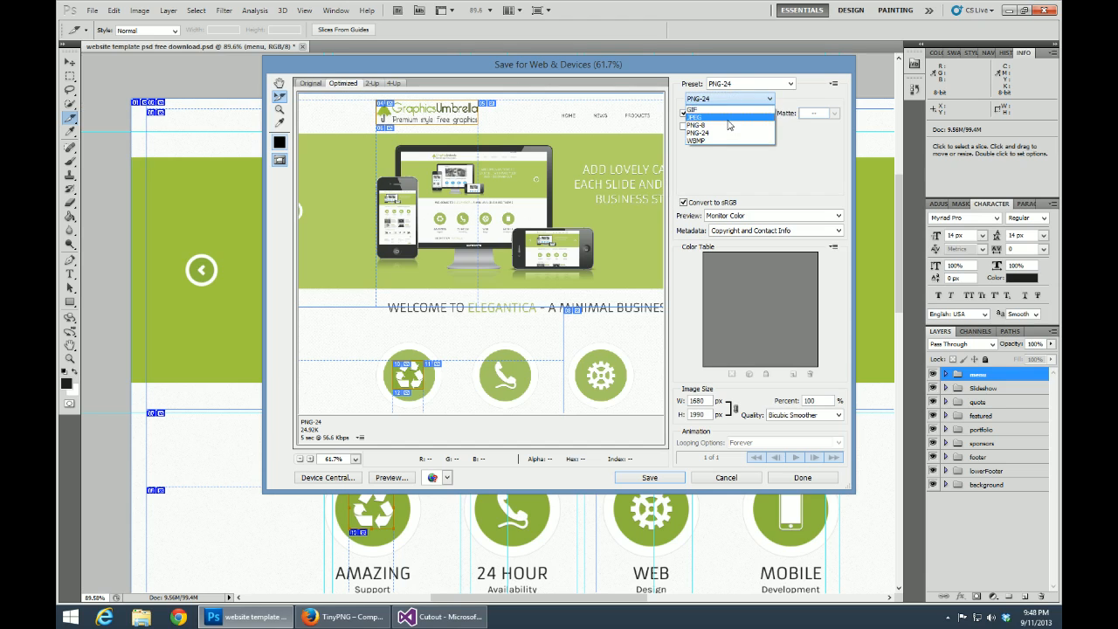
Step: Export the slices as JPEG, trying quality 60 before choosing a quality preset
click(694, 116)
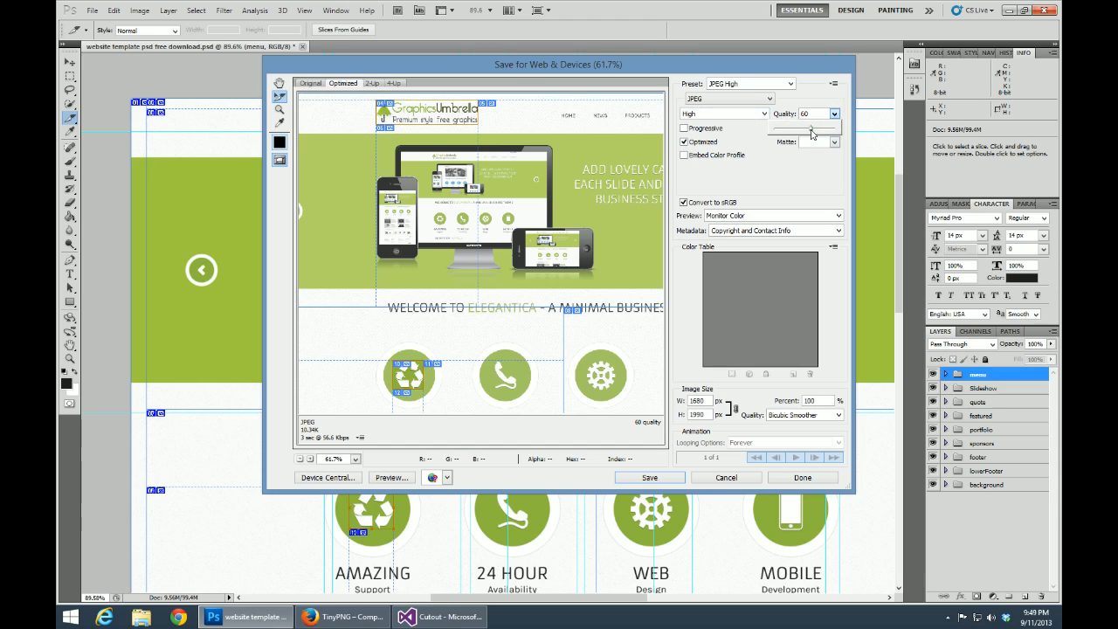
drag(811, 128, 836, 128)
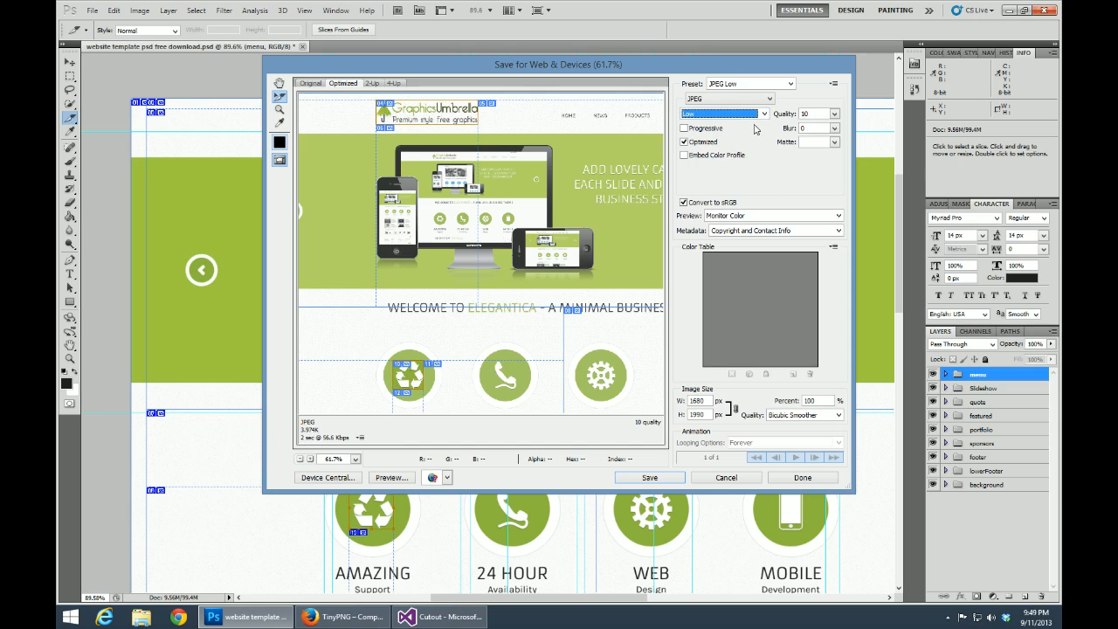
click(723, 114)
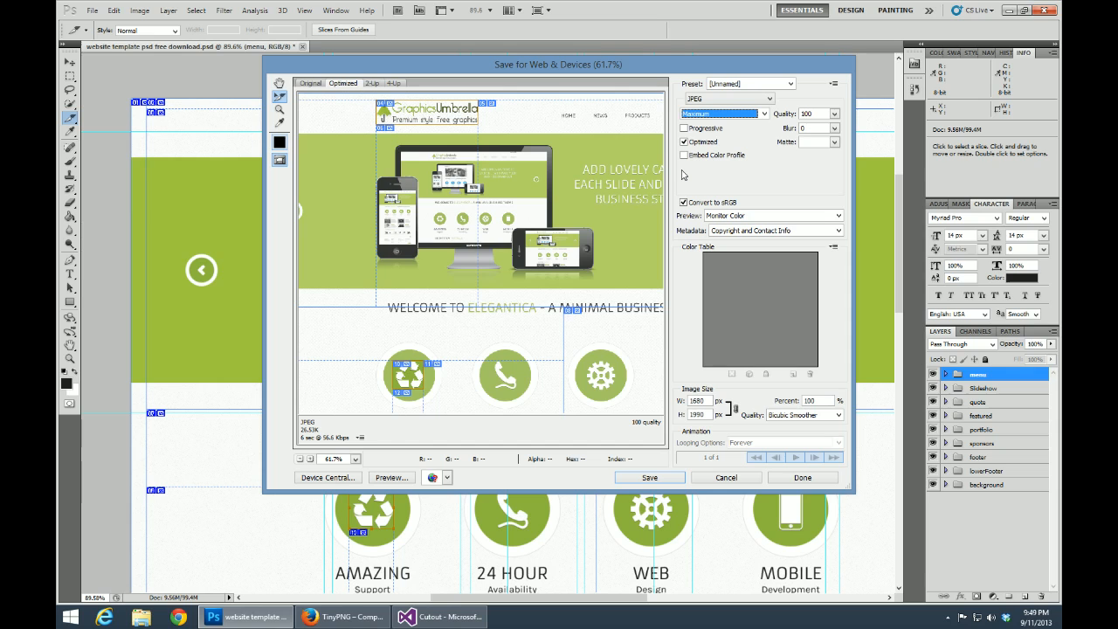
mouse_move(737, 515)
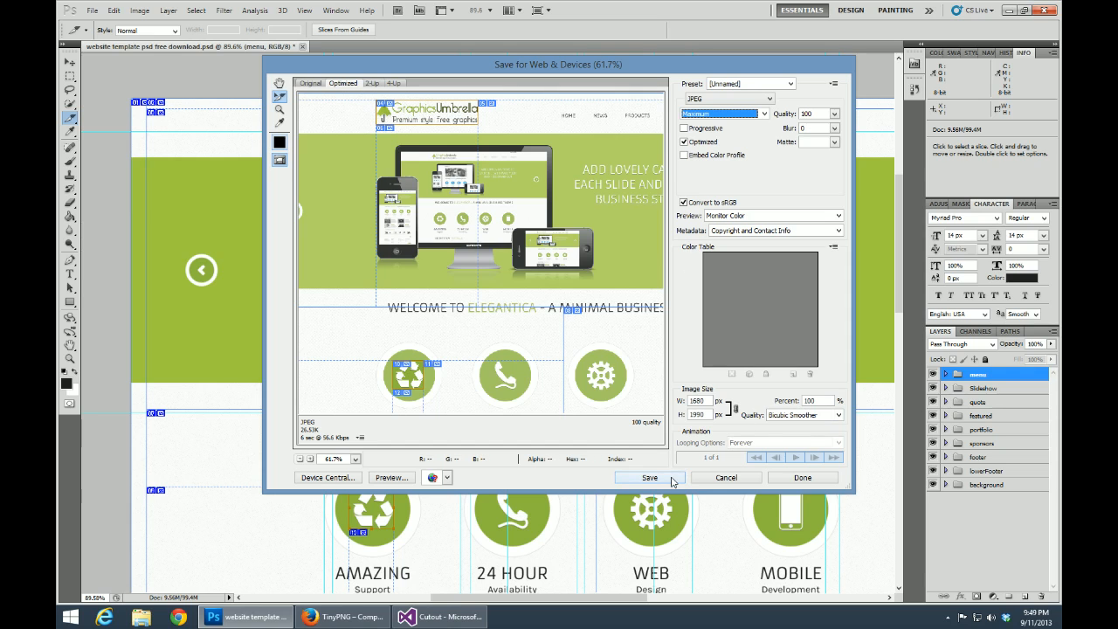
Step: Target E:\Dev\Personal\CutOut\Cutout as the folder for the optimized images
click(649, 476)
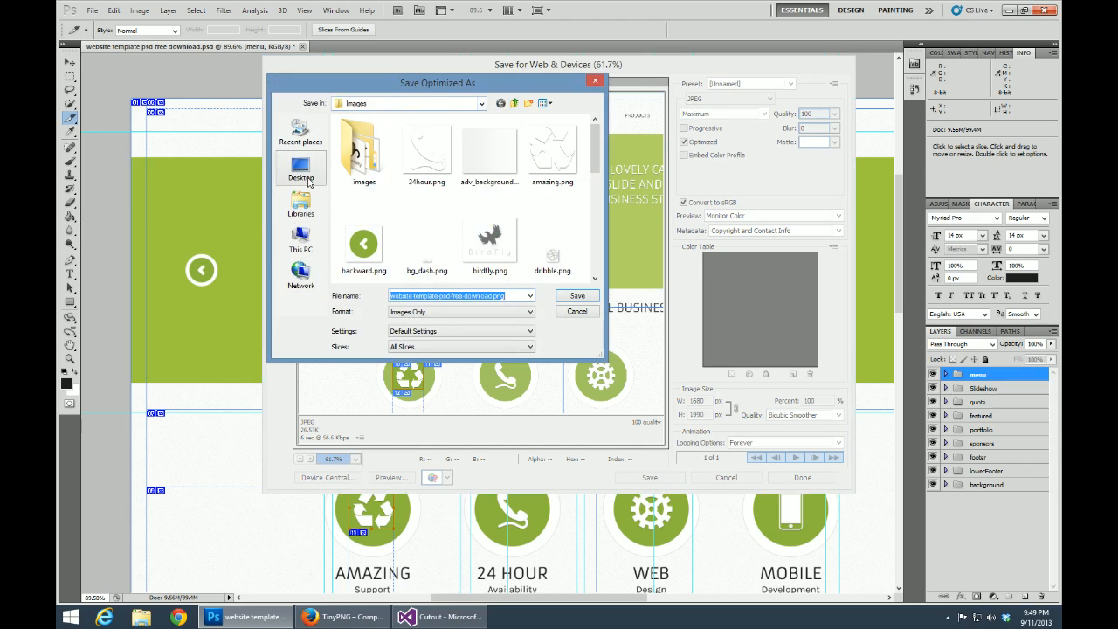
click(300, 239)
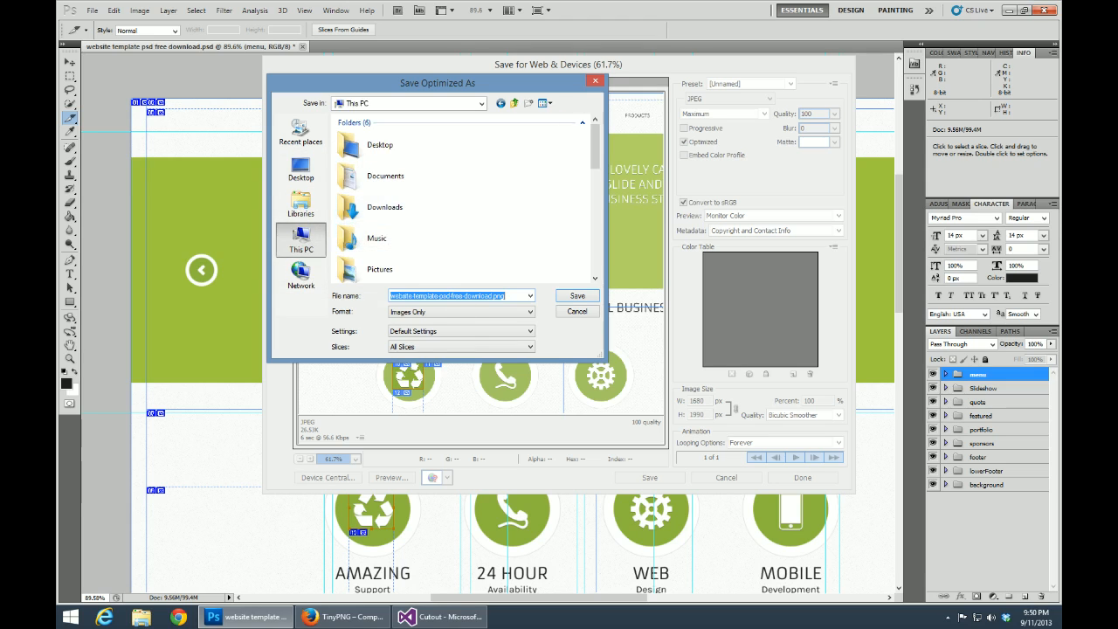
scroll(down, 3)
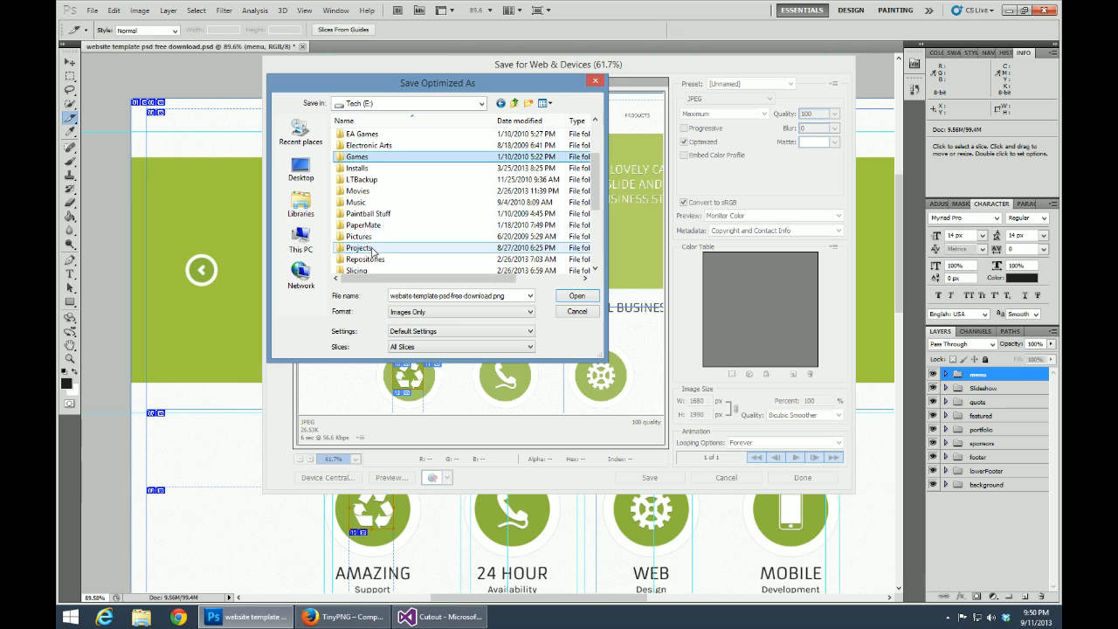
double_click(359, 248)
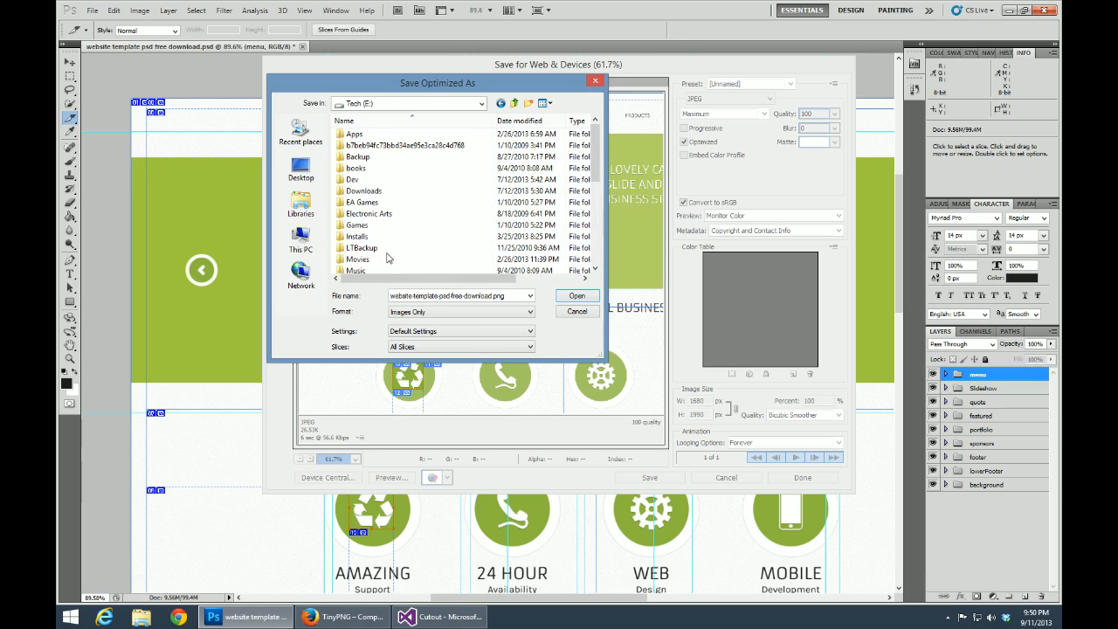
double_click(353, 179)
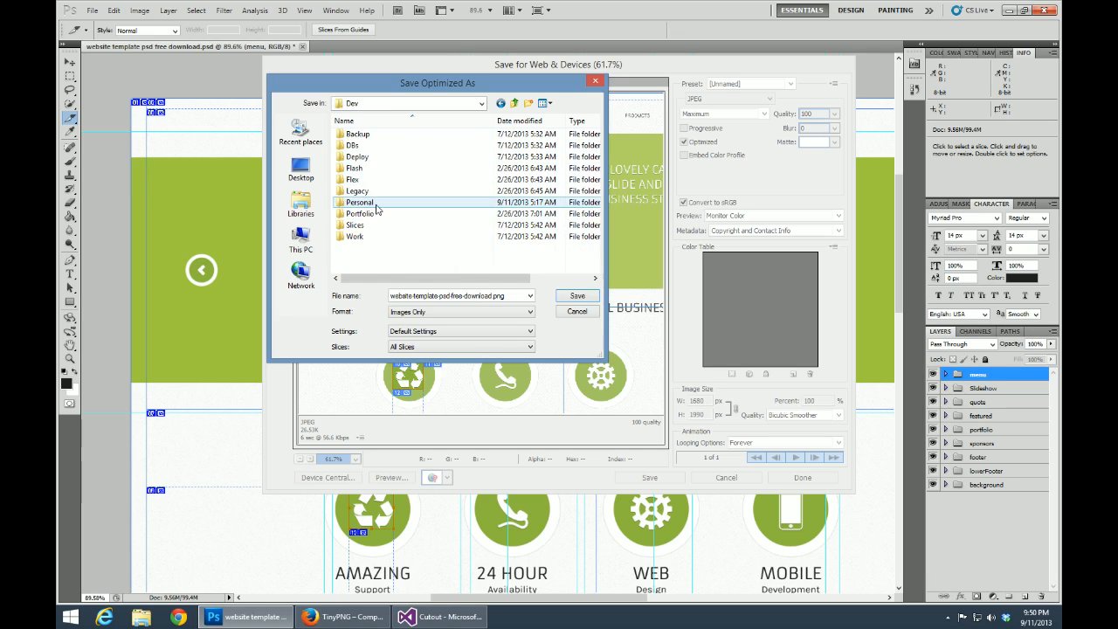
double_click(360, 202)
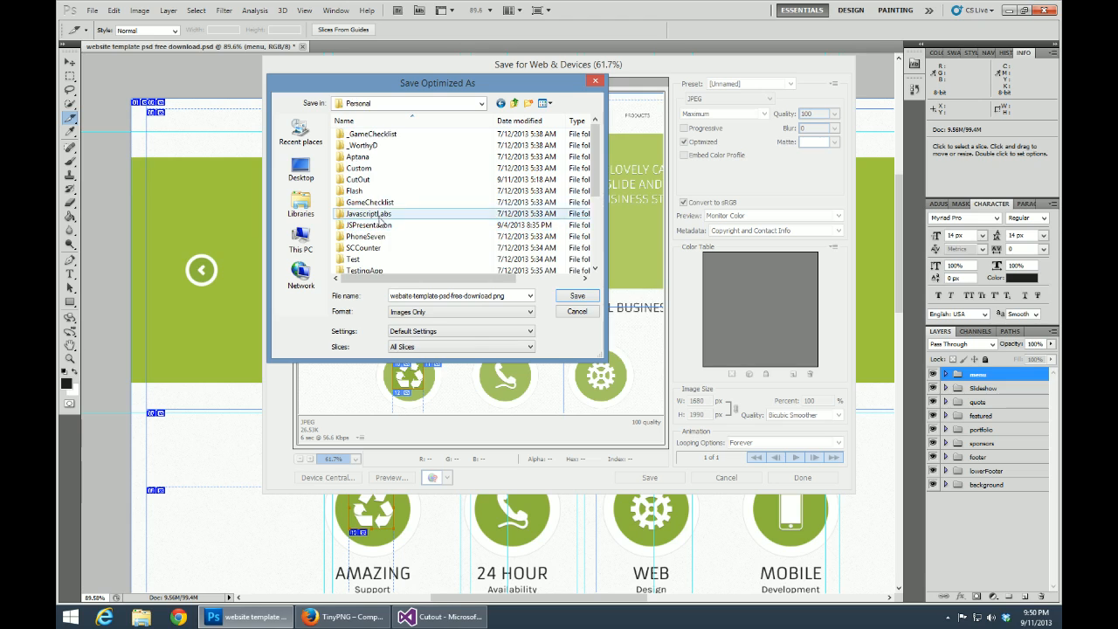
double_click(357, 179)
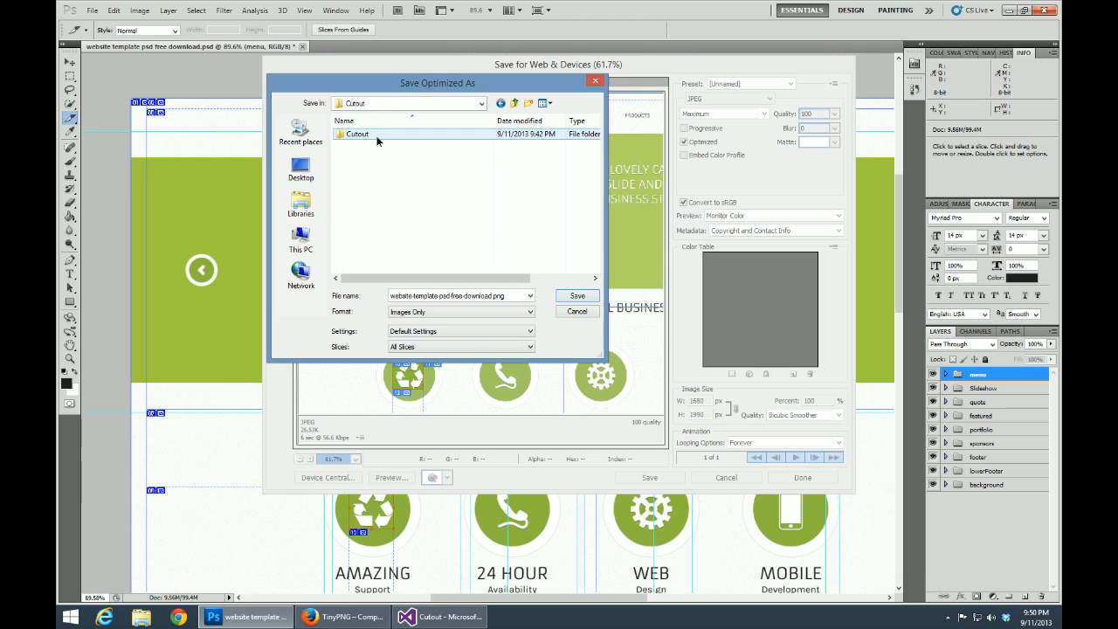
double_click(356, 134)
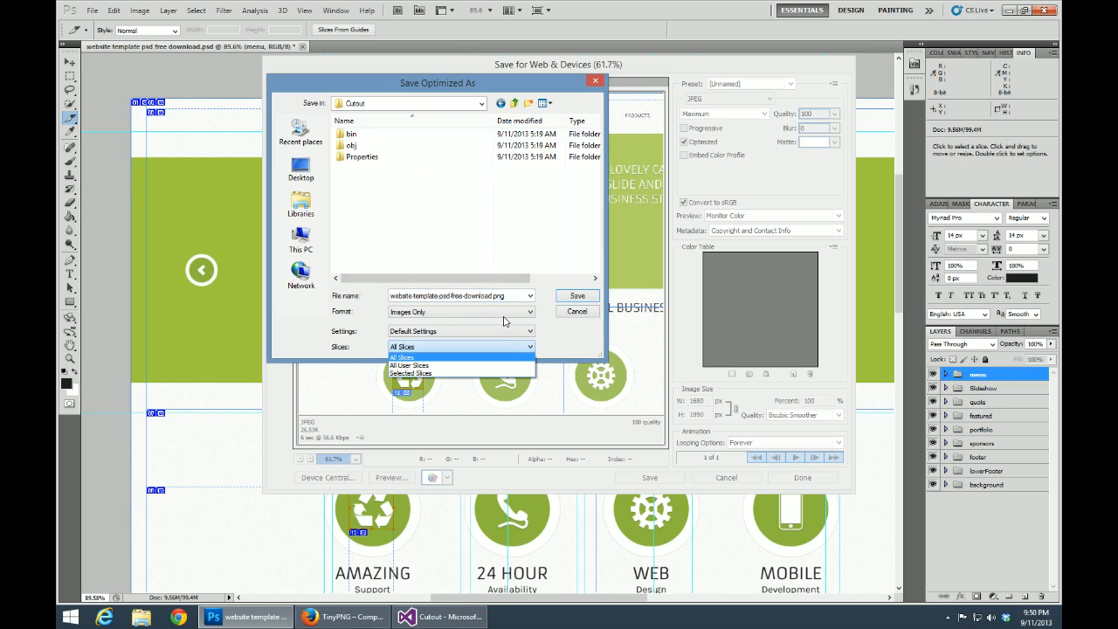
mouse_move(452, 341)
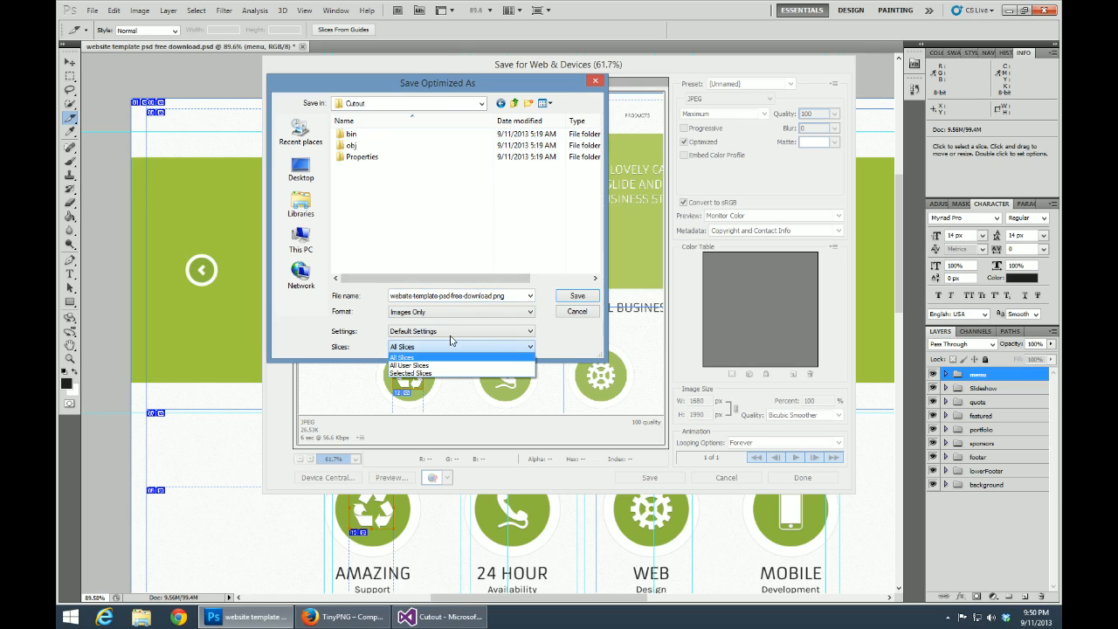
Step: Open the custom Output Settings from the Settings list and accept them with OK
click(401, 346)
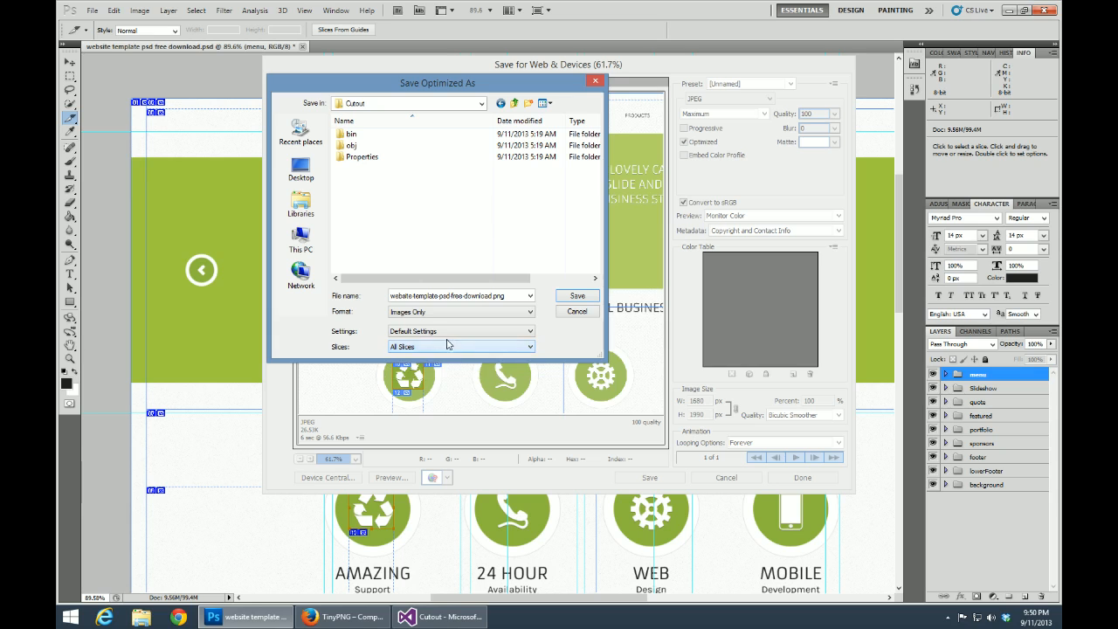
click(460, 331)
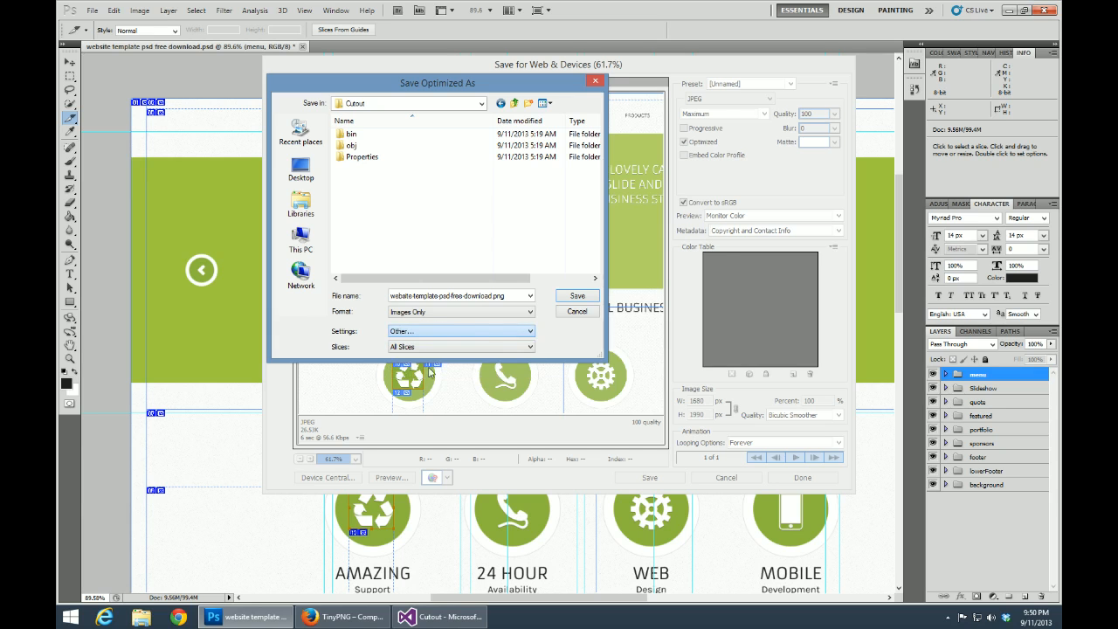
click(460, 330)
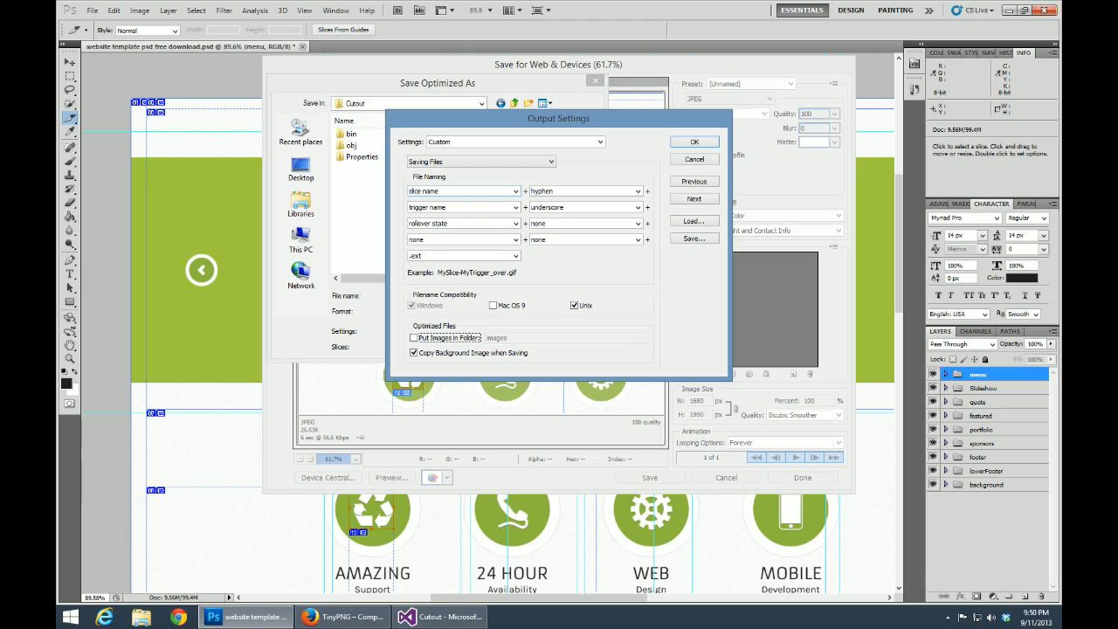
mouse_move(521, 195)
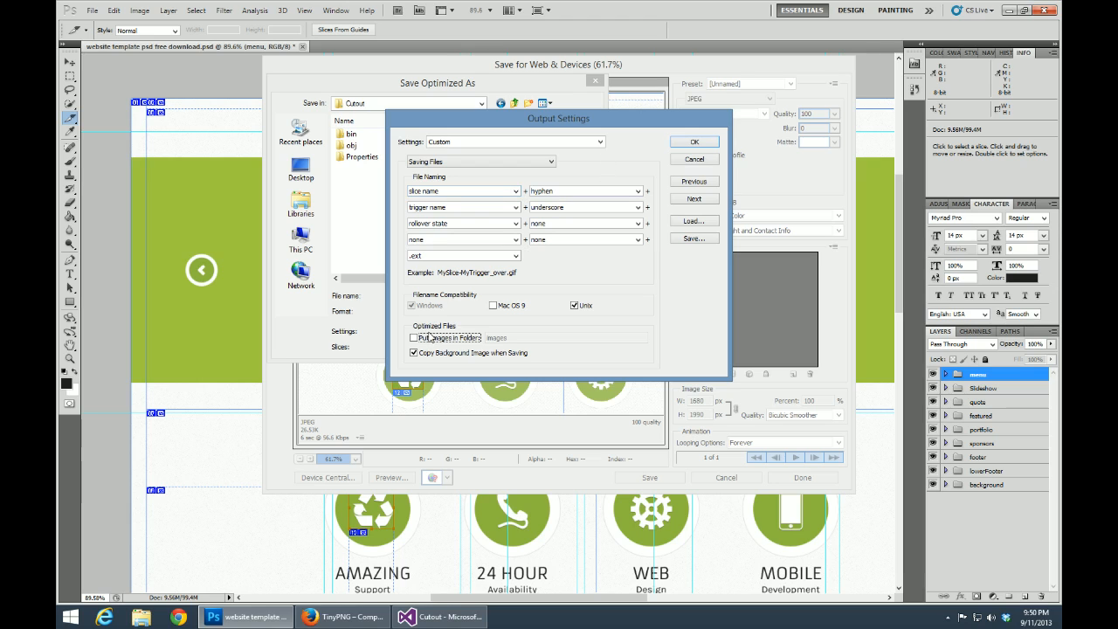
mouse_move(426, 349)
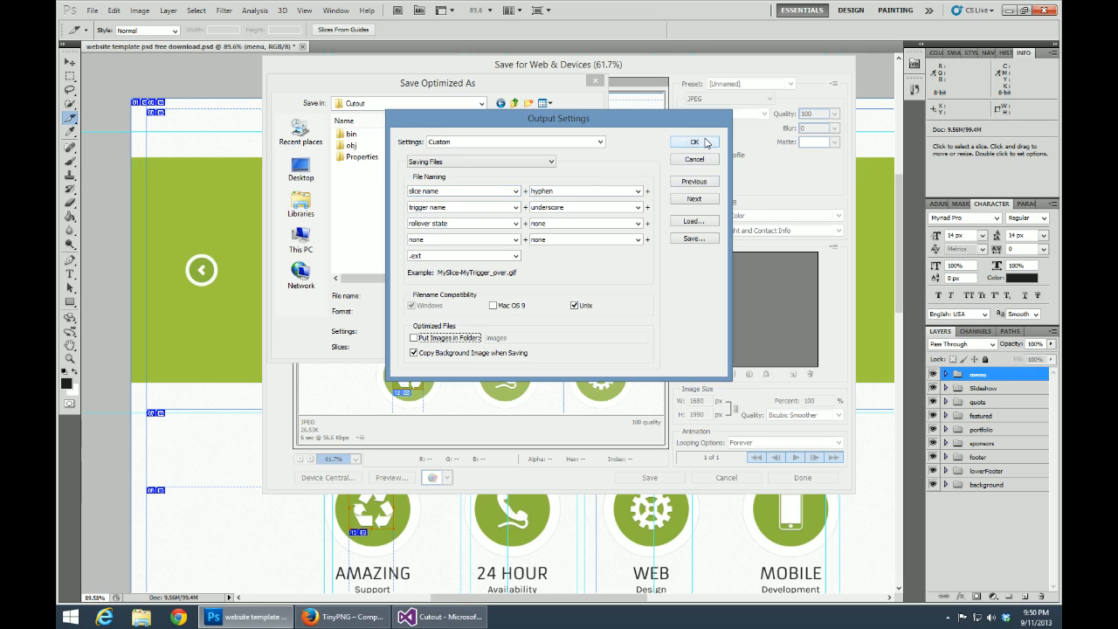
click(695, 143)
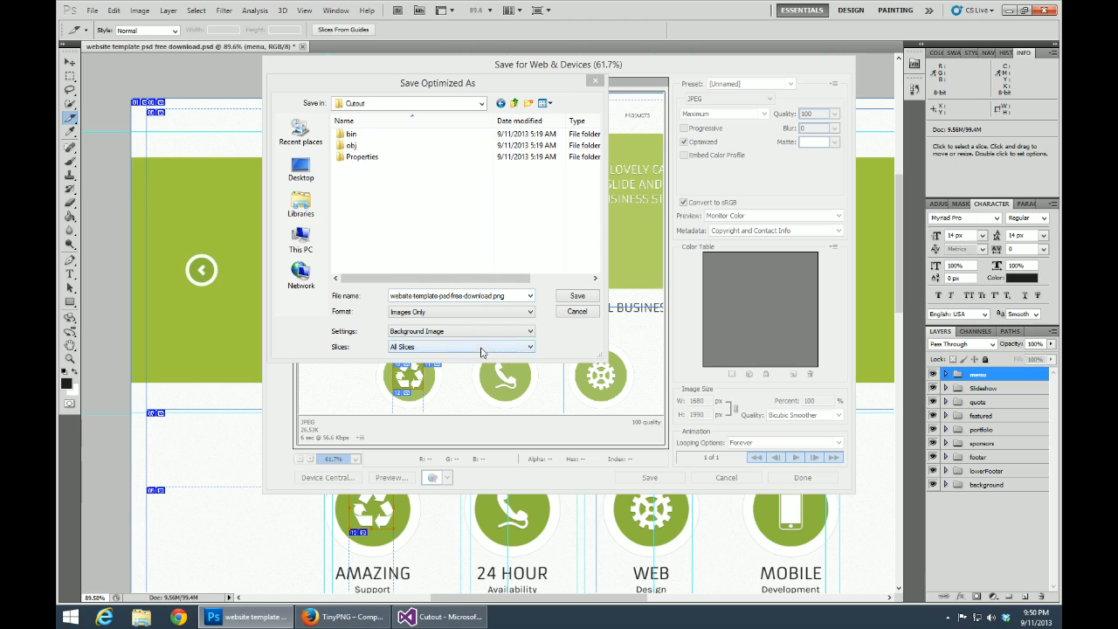
Step: Choose Selected Slices and save them into the Cutout folder
click(460, 347)
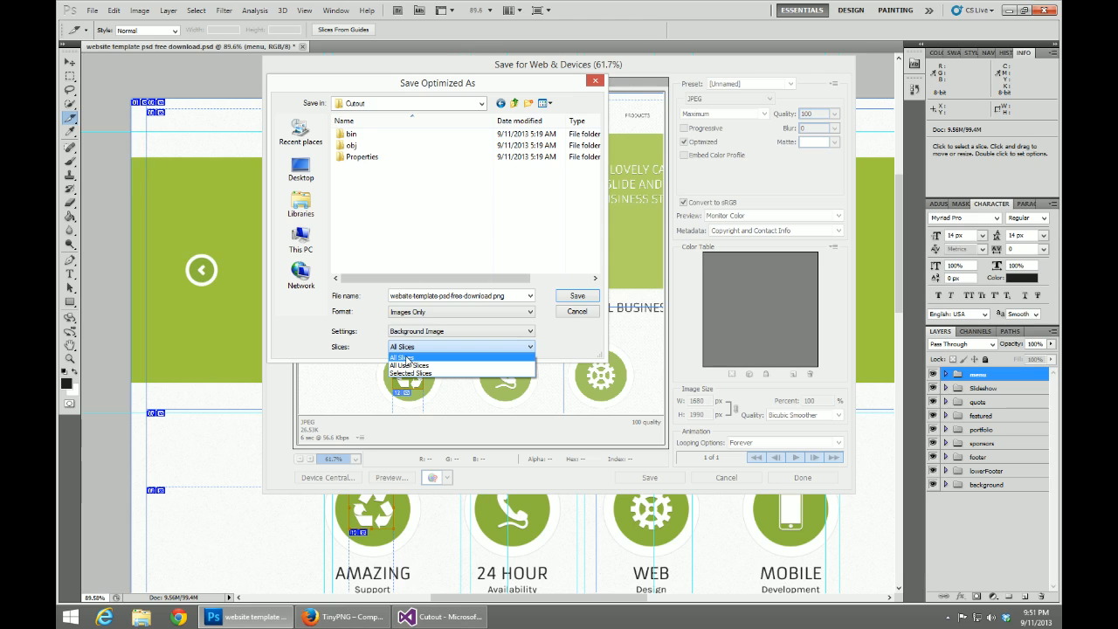
mouse_move(411, 364)
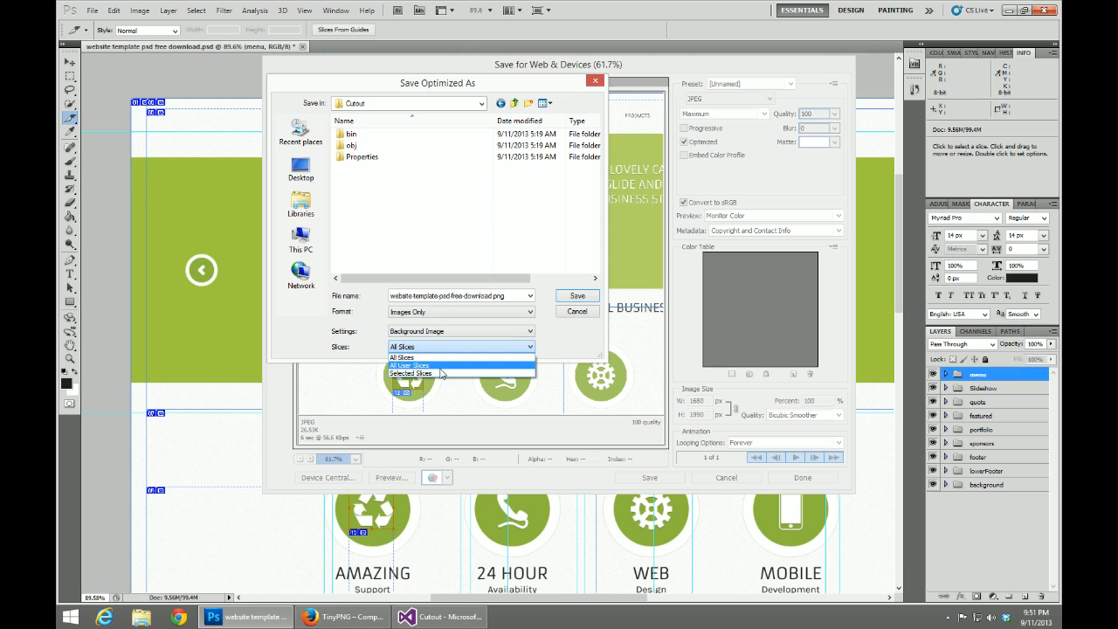
click(410, 373)
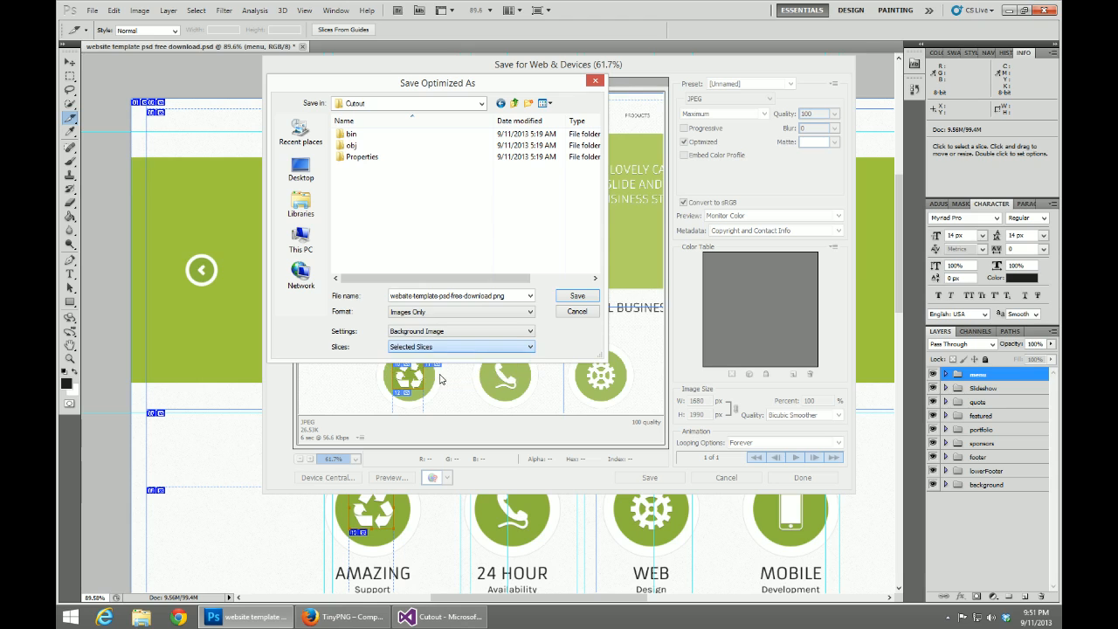
mouse_move(577, 311)
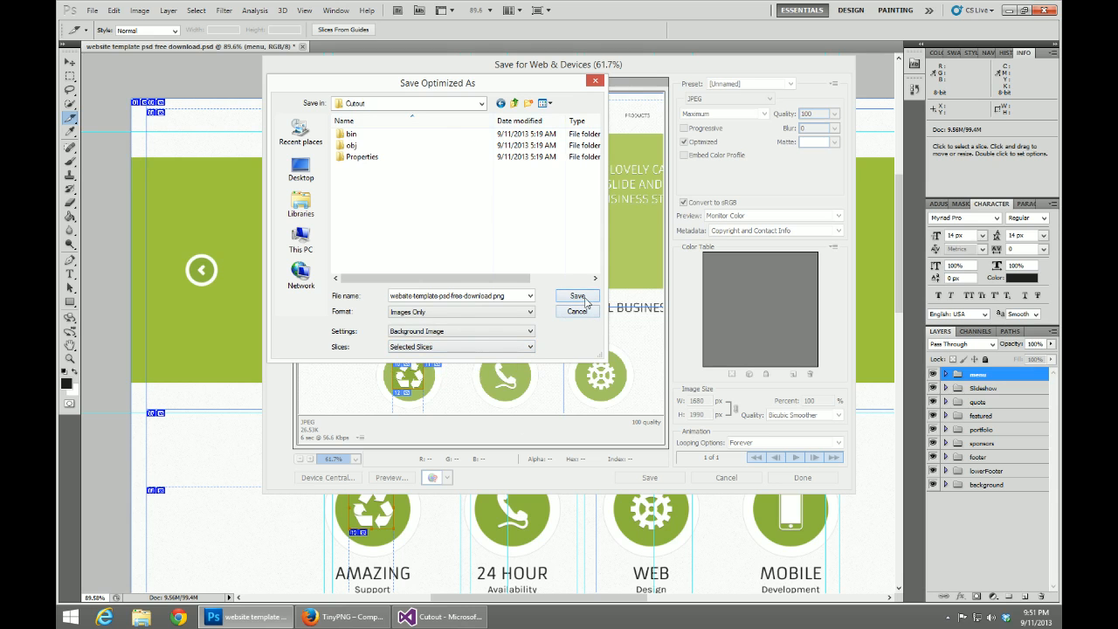
click(576, 296)
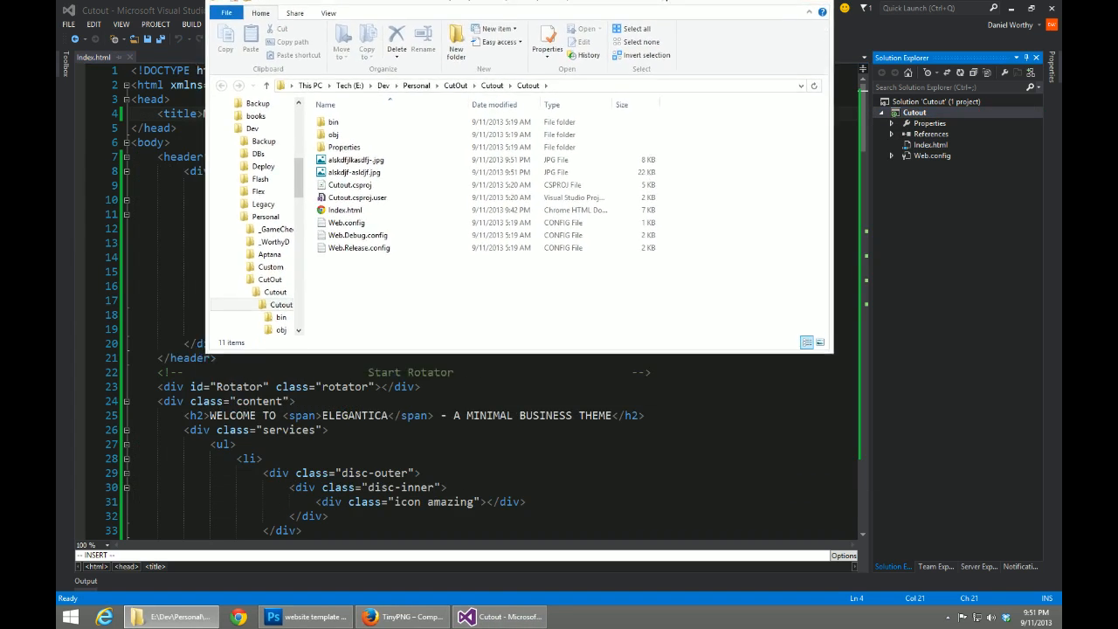
Step: Delete the two exported JPGs and create a new folder named 'images'
click(353, 185)
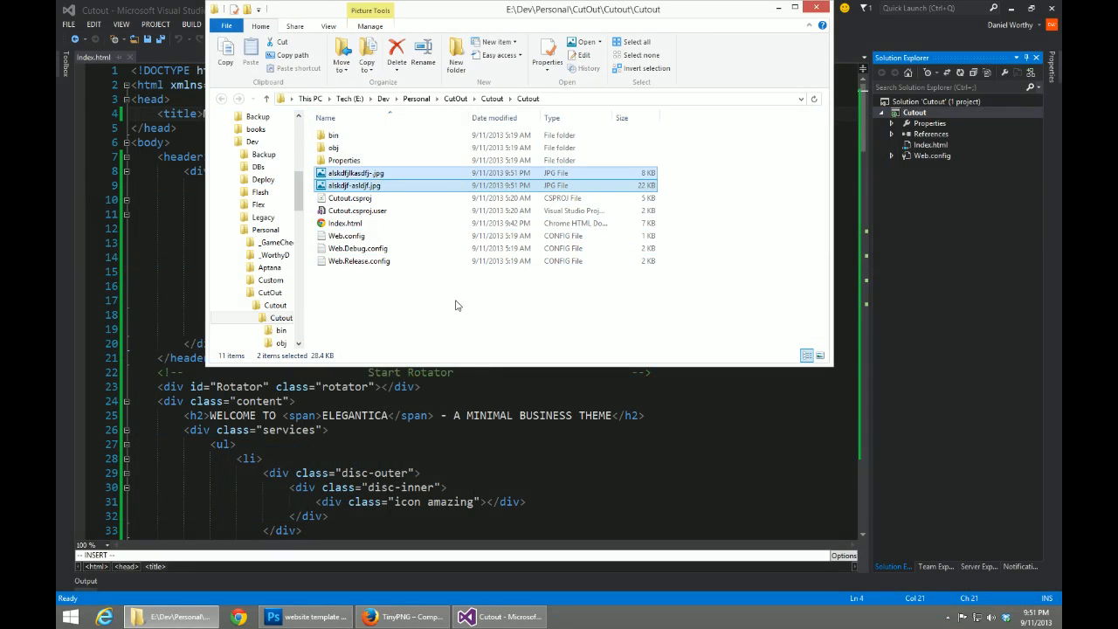
click(455, 55)
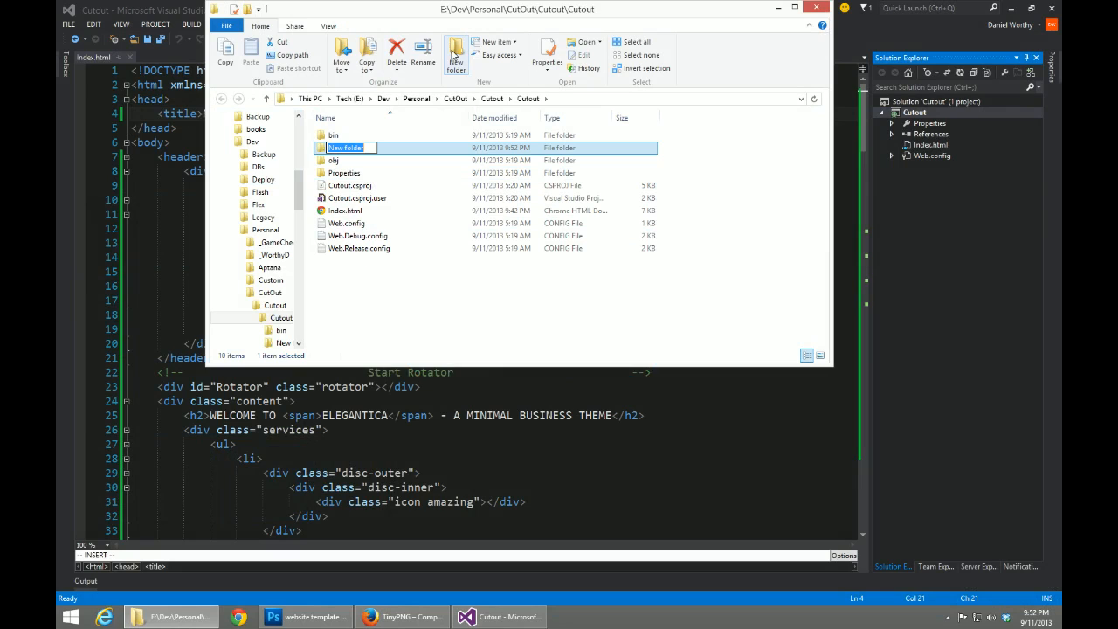
text(images)
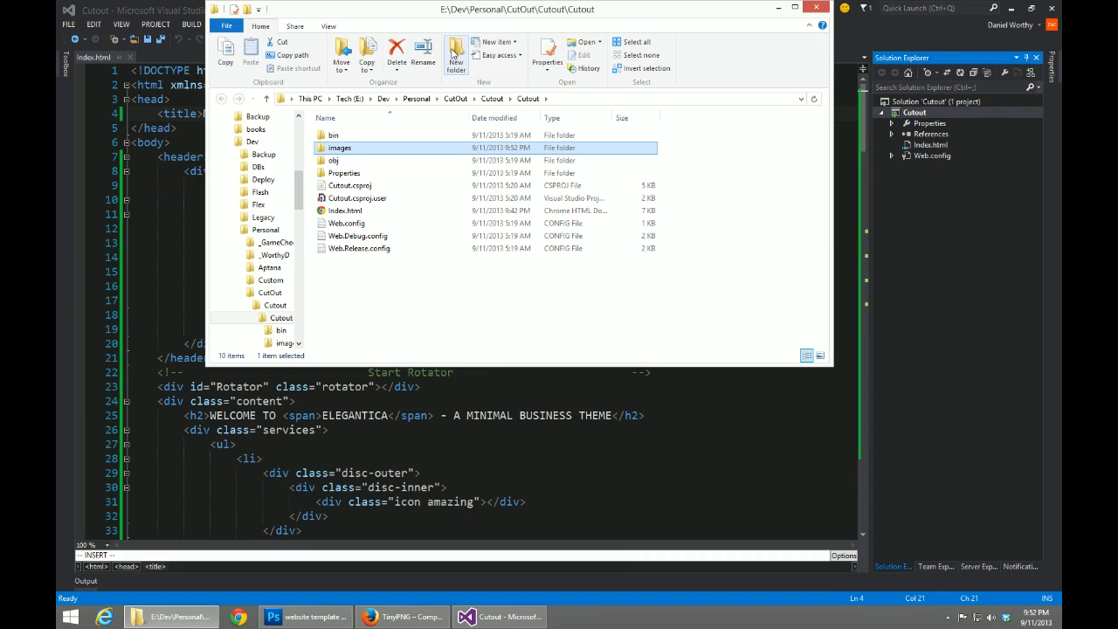
mouse_move(454, 54)
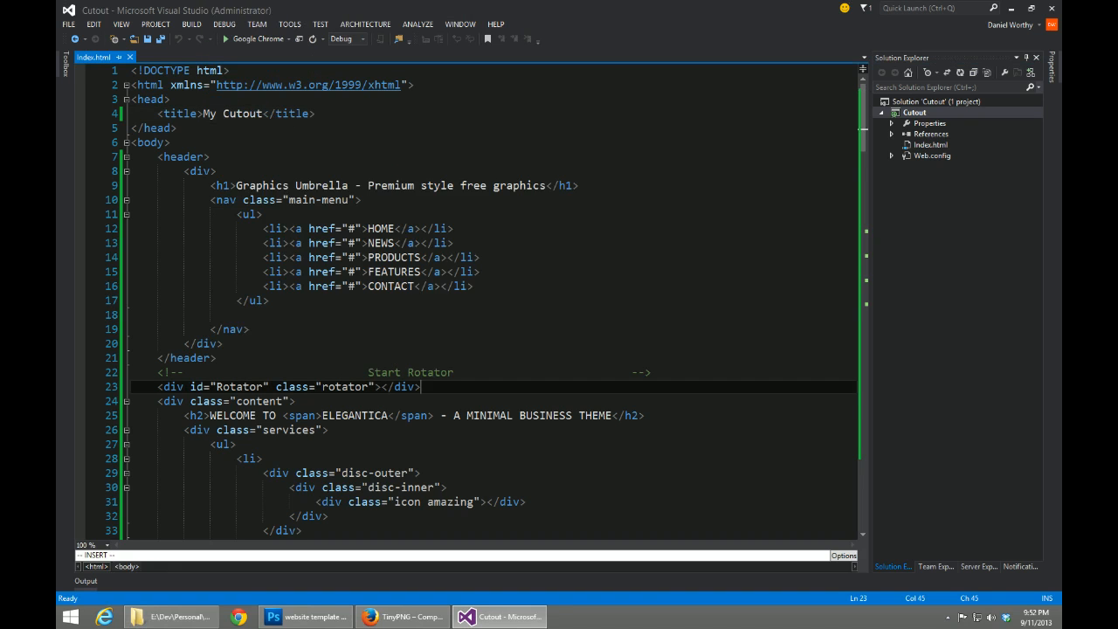
Step: On the website template, show only the Graphics Umbrella1 layer
click(304, 617)
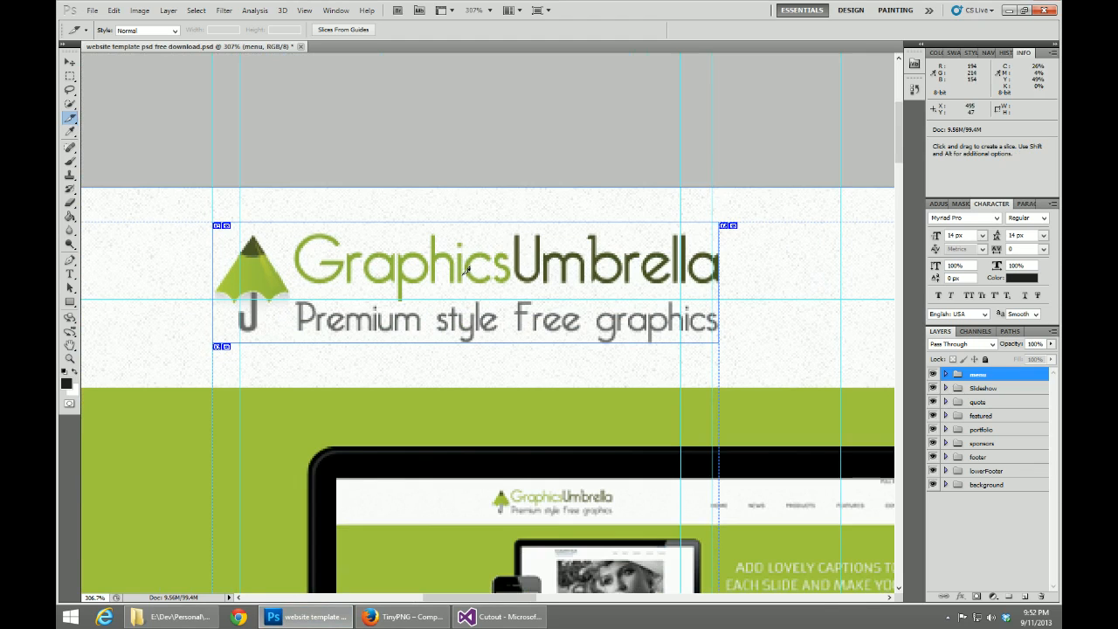
click(70, 62)
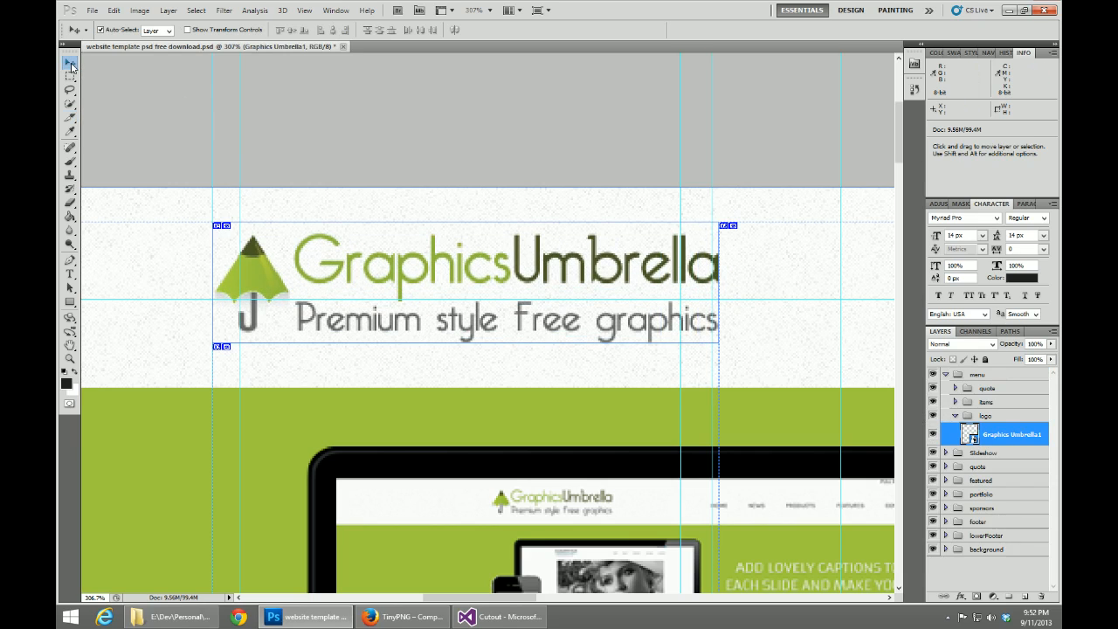
mouse_move(71, 63)
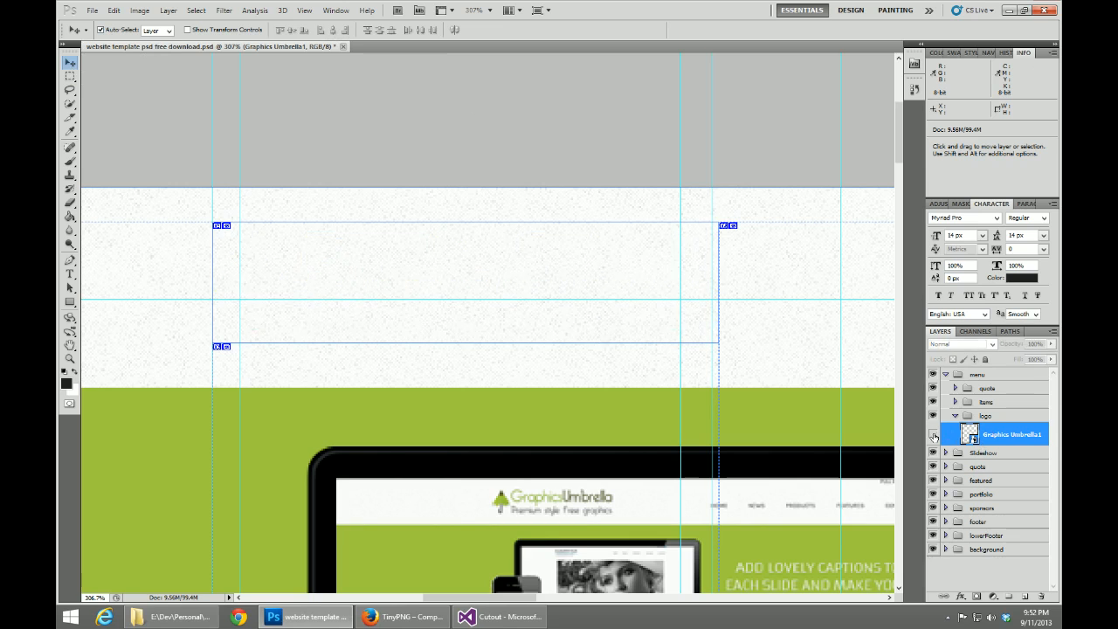
click(933, 434)
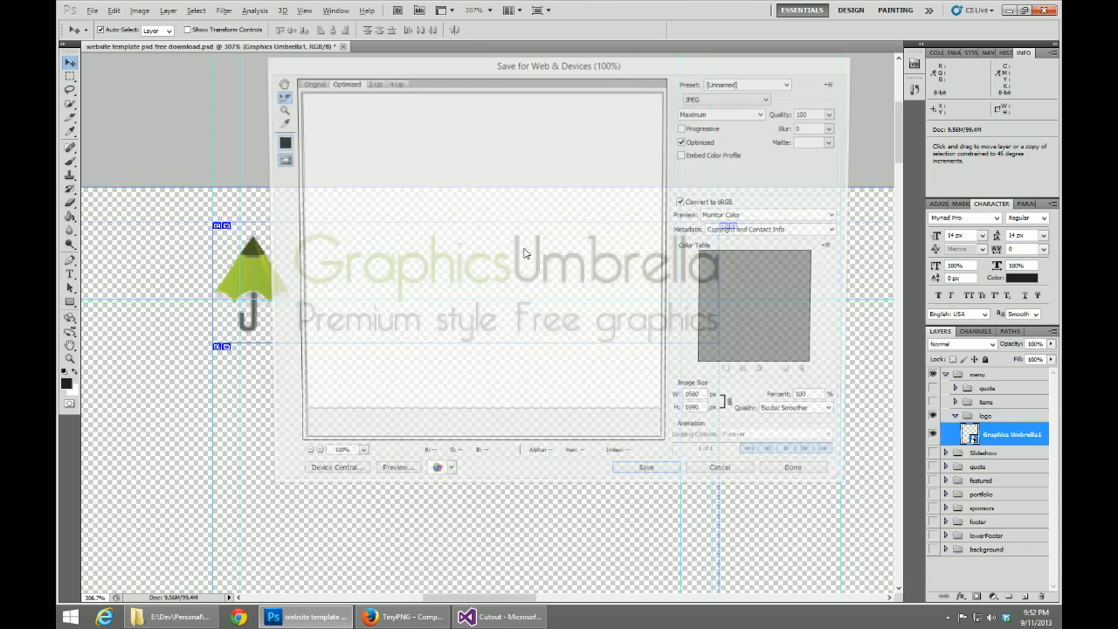
Step: Switch the export format to PNG-24, then cancel the Save Optimized As dialog
click(729, 98)
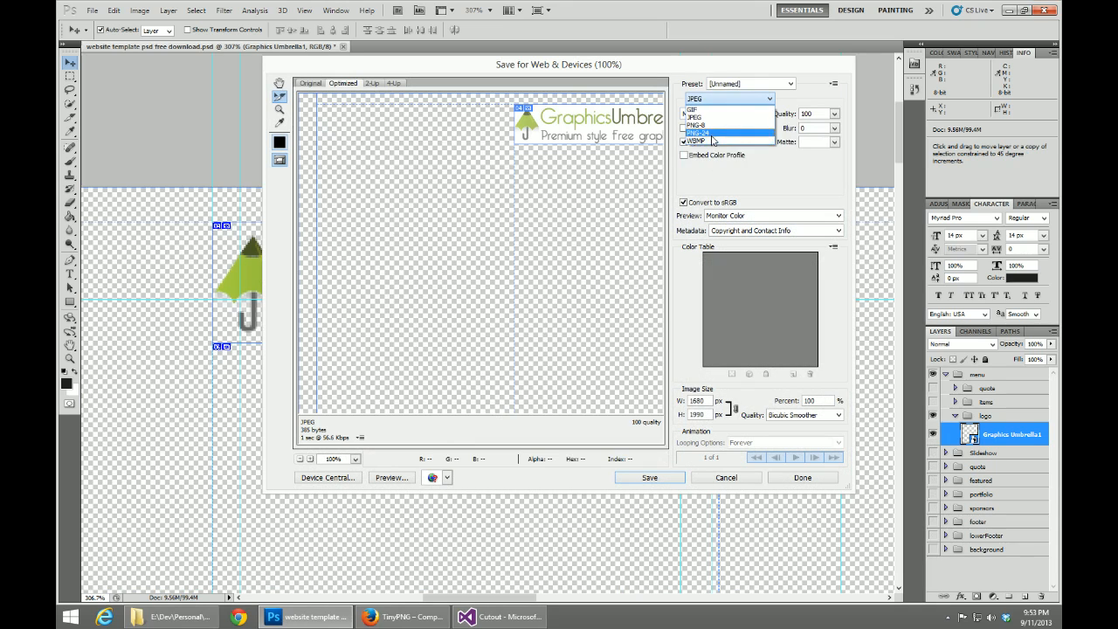
click(694, 116)
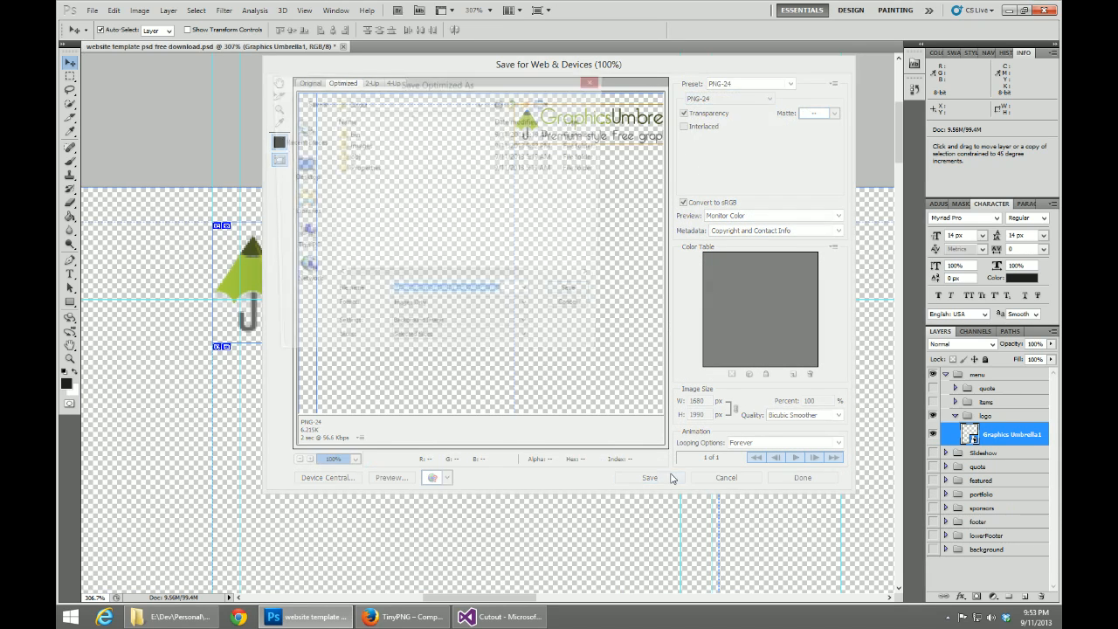
click(649, 477)
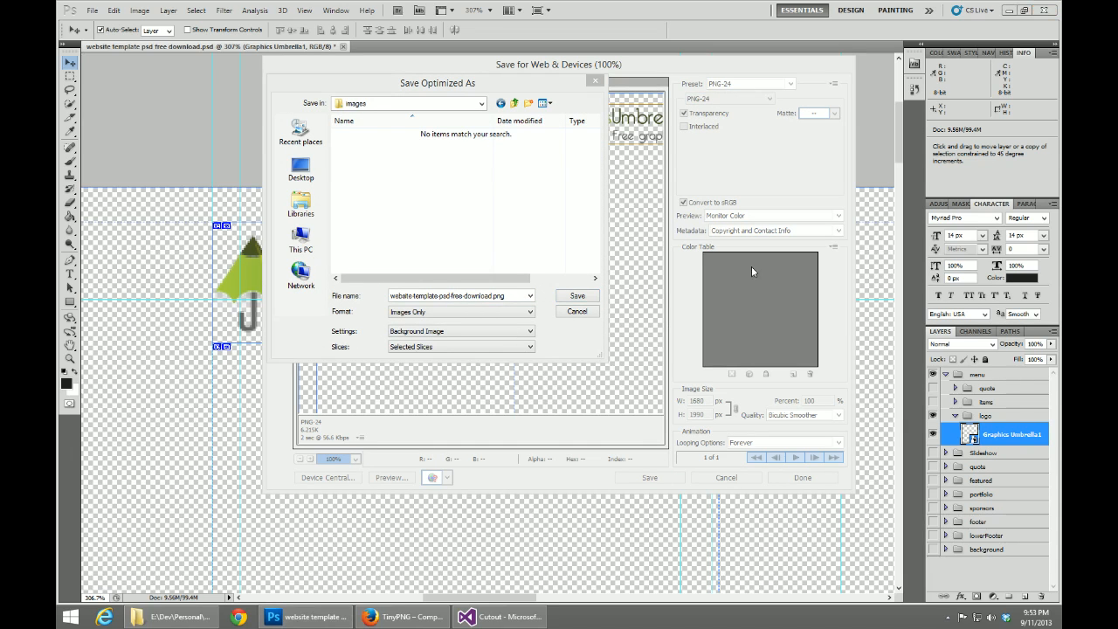
click(576, 295)
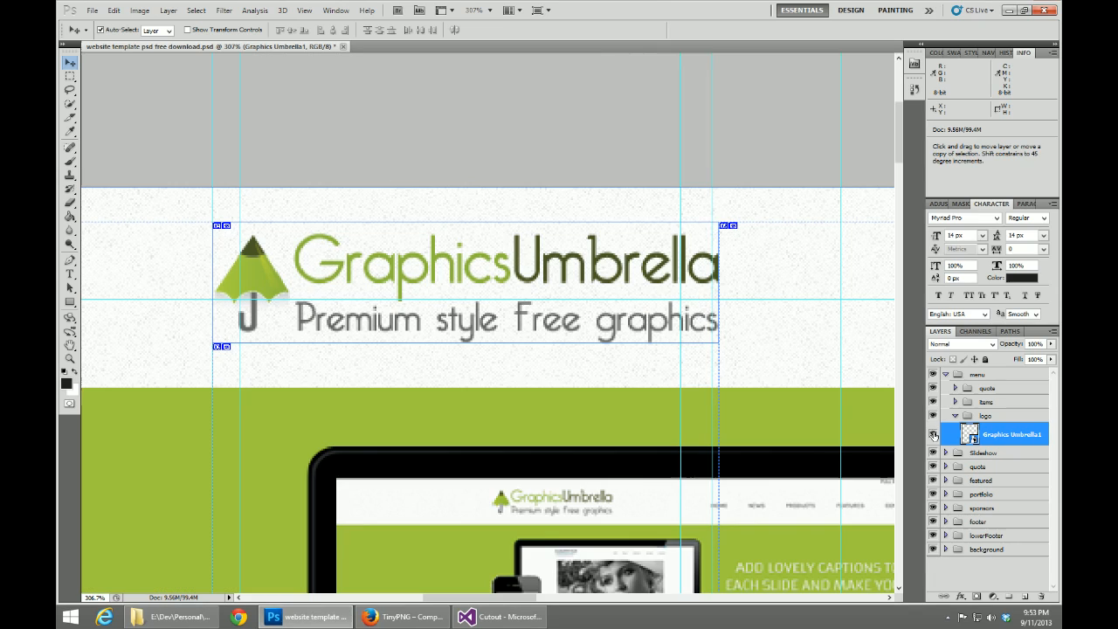
Step: Save the logo smart object as a PNG into the images folder
right_click(1011, 434)
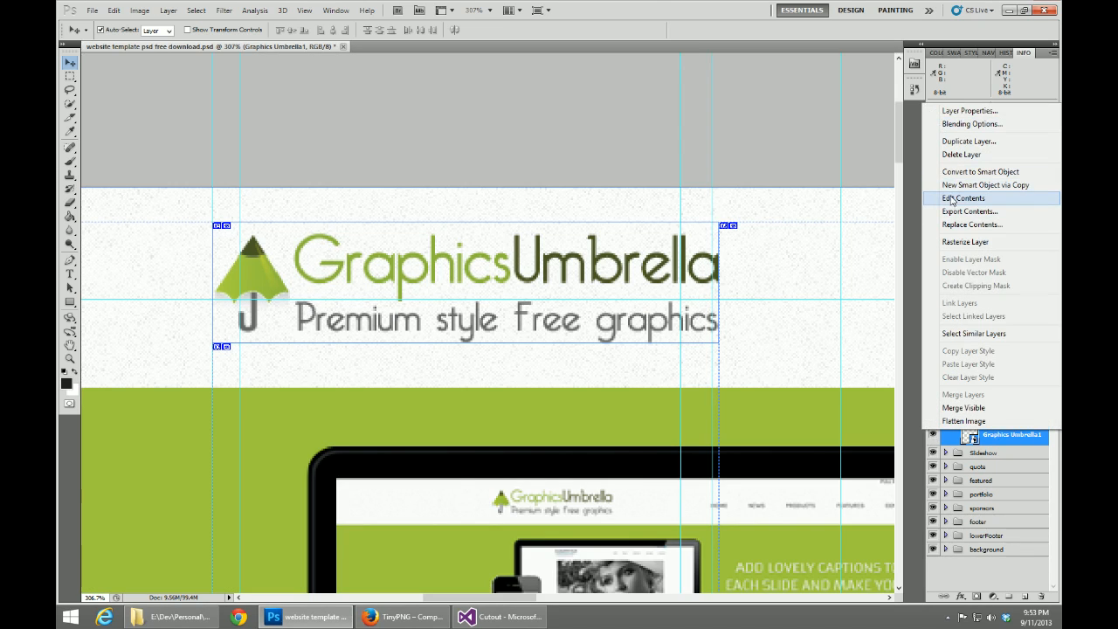
mouse_move(969, 172)
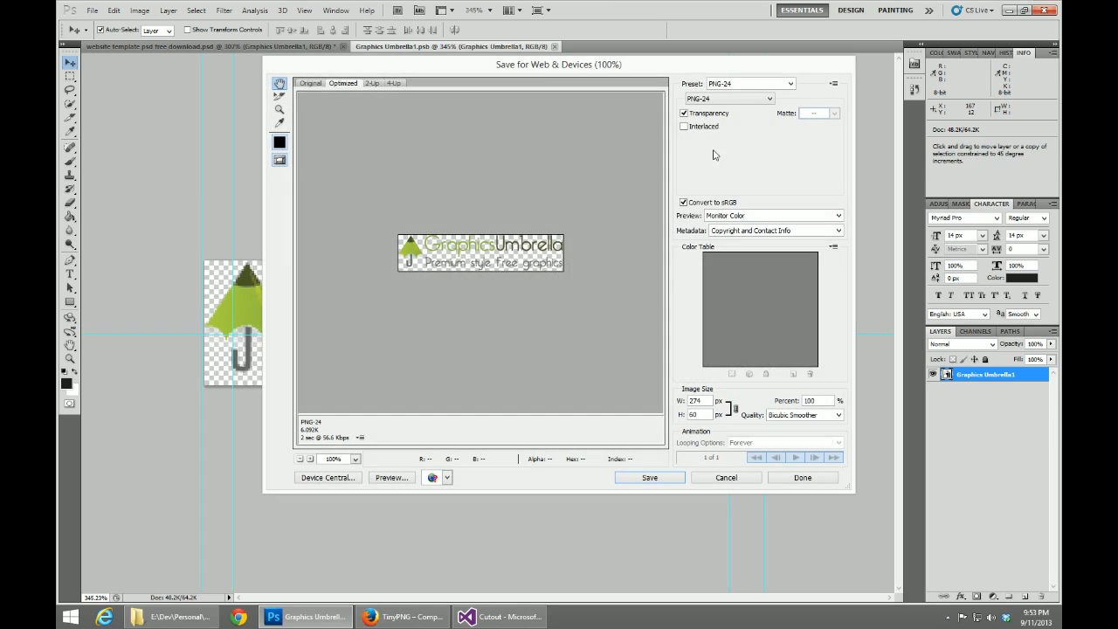
click(648, 477)
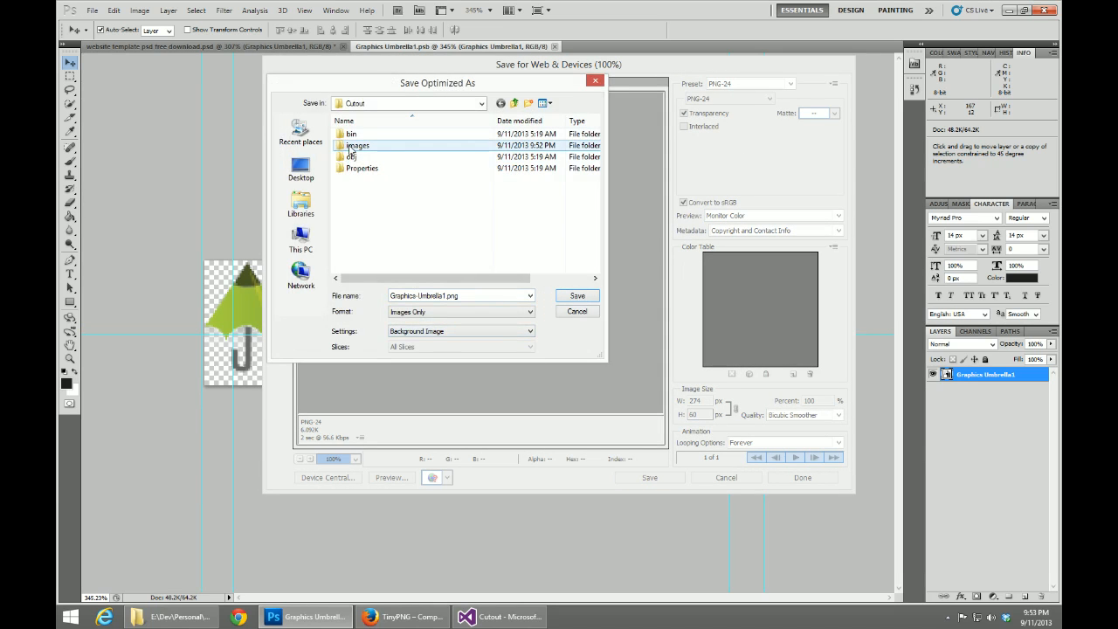
double_click(357, 145)
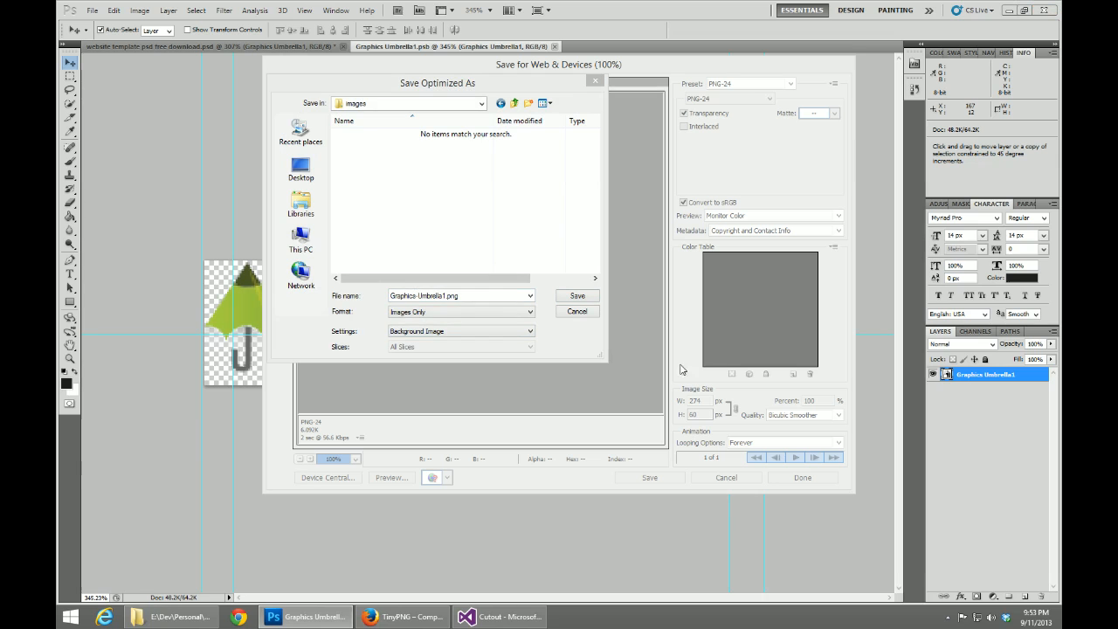
click(460, 295)
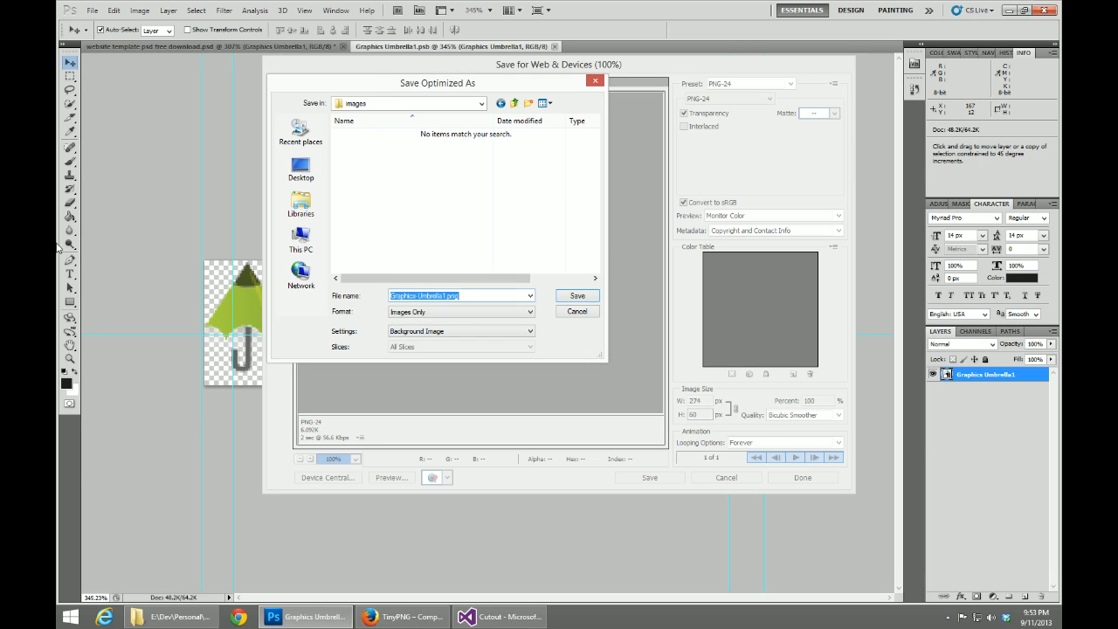
click(576, 311)
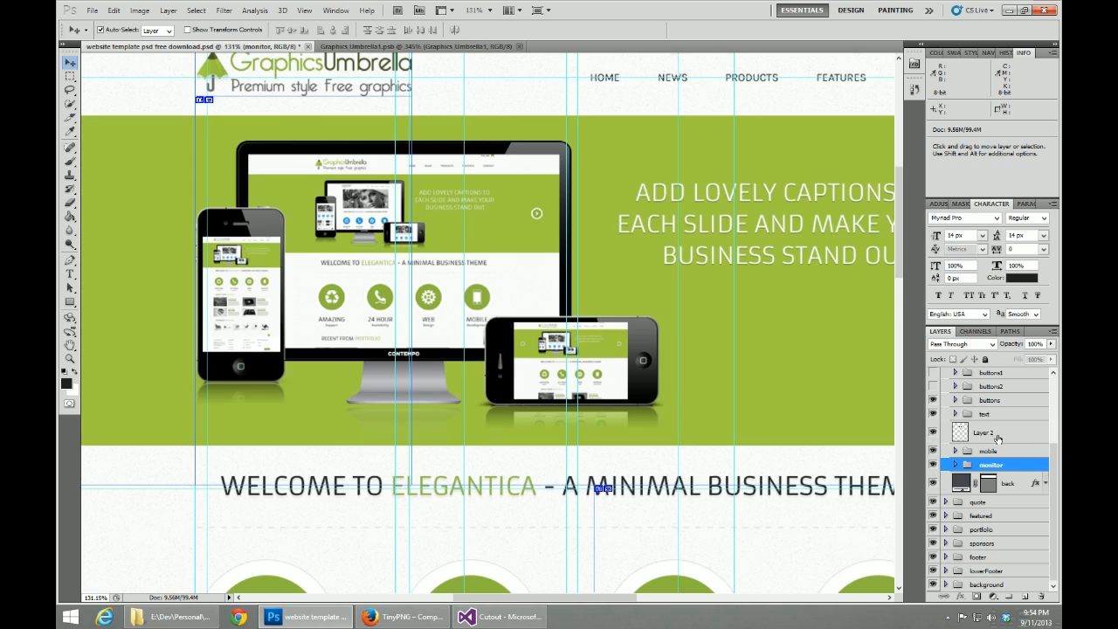
Step: Combine Layer 2 with the monitor and mobile layers into one smart object
click(984, 433)
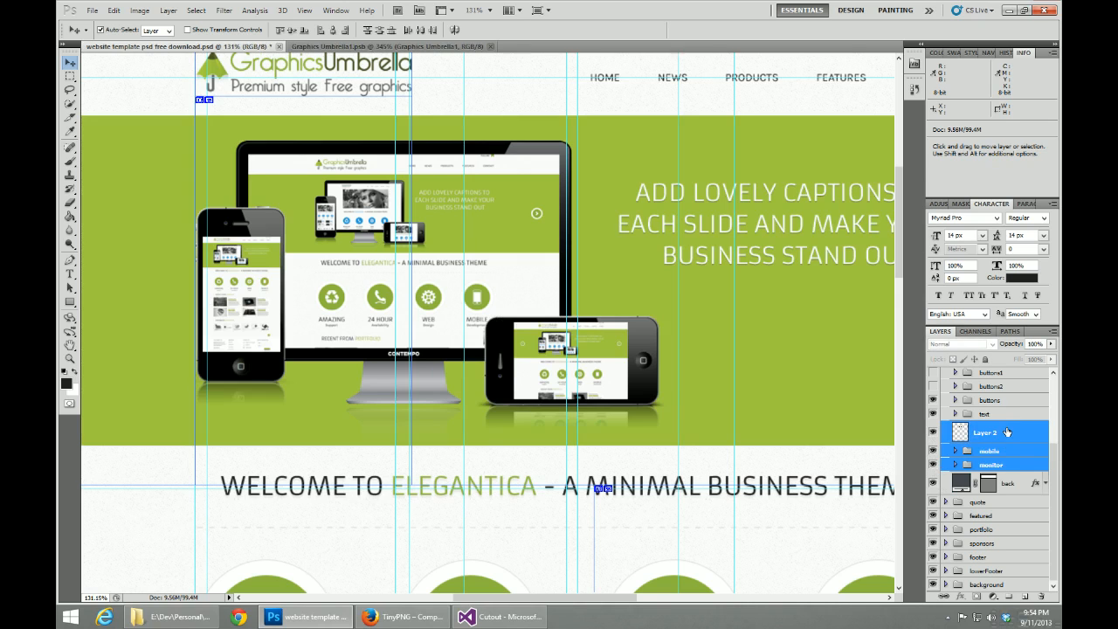
right_click(985, 432)
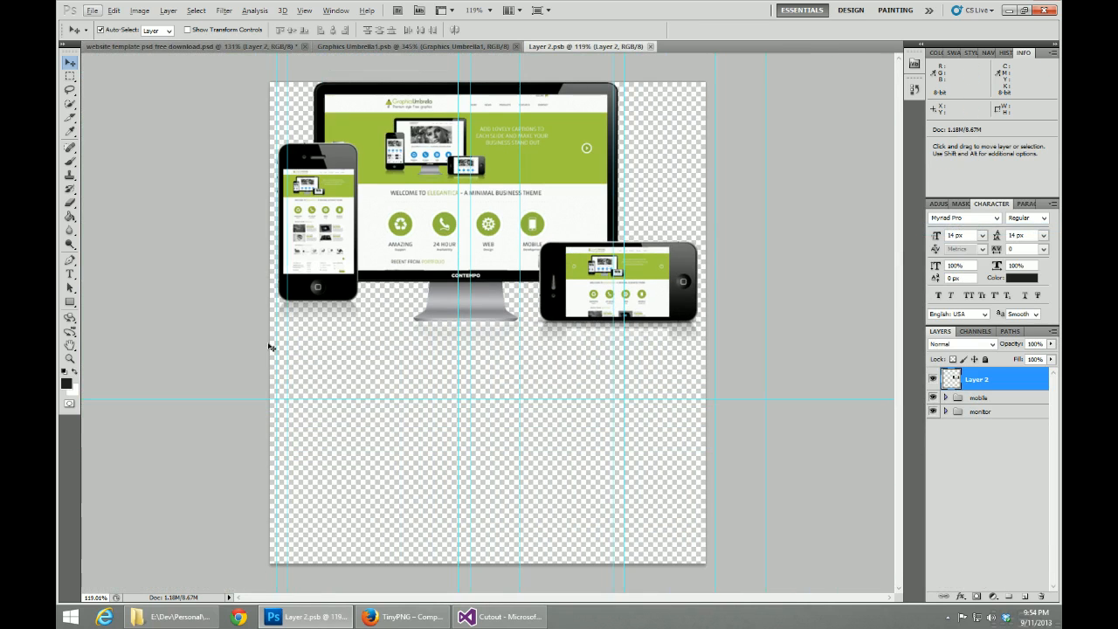
click(70, 77)
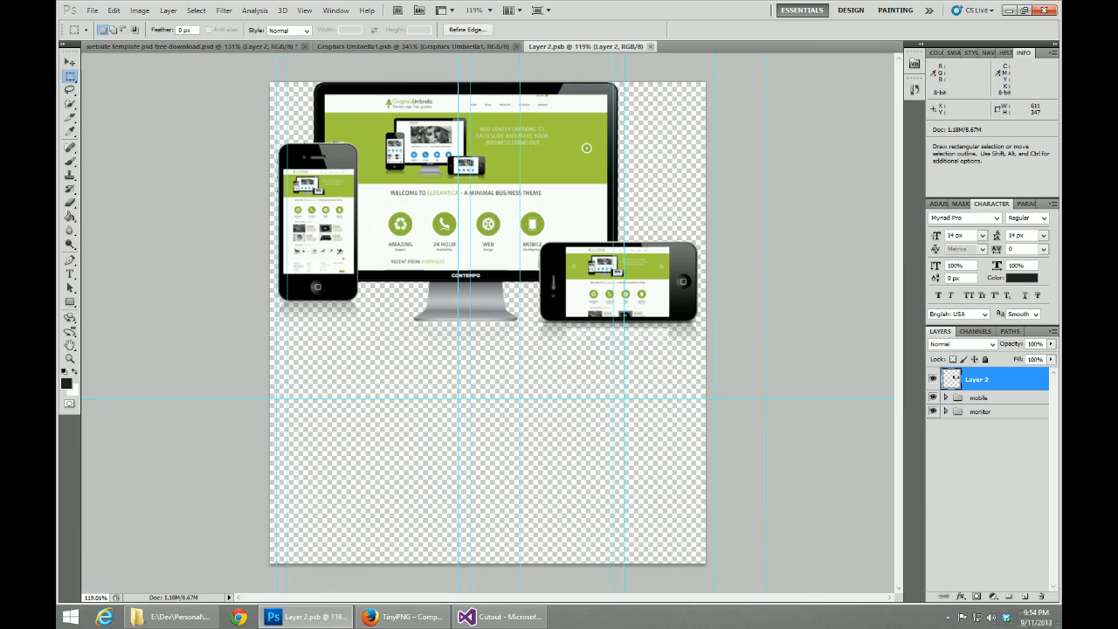
Step: Trim the smart object's contents, removing transparent pixels
click(139, 10)
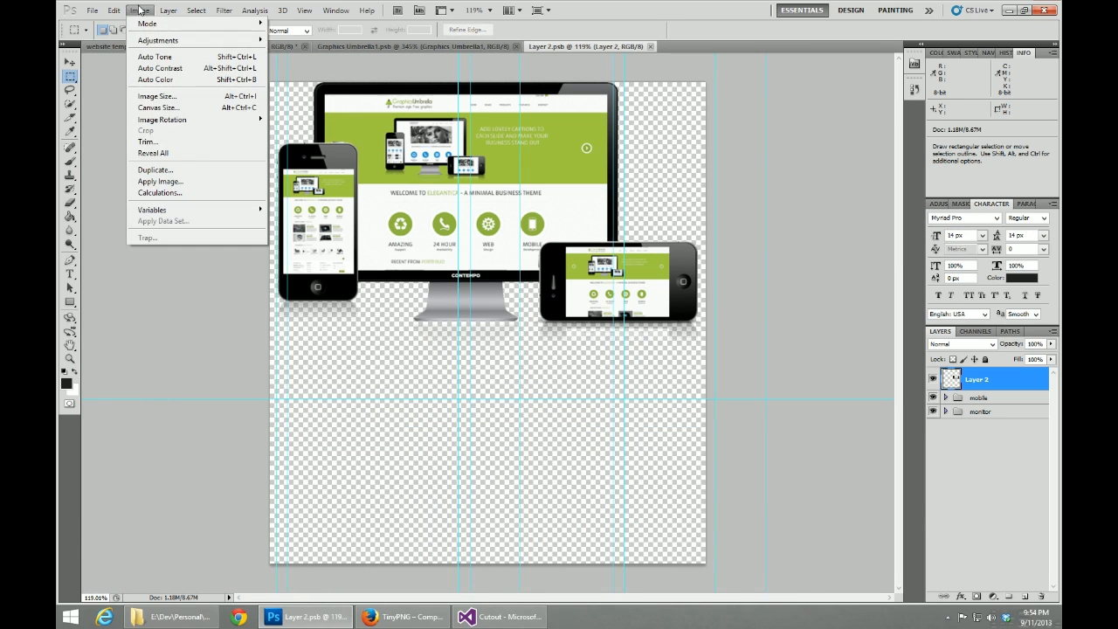
click(148, 141)
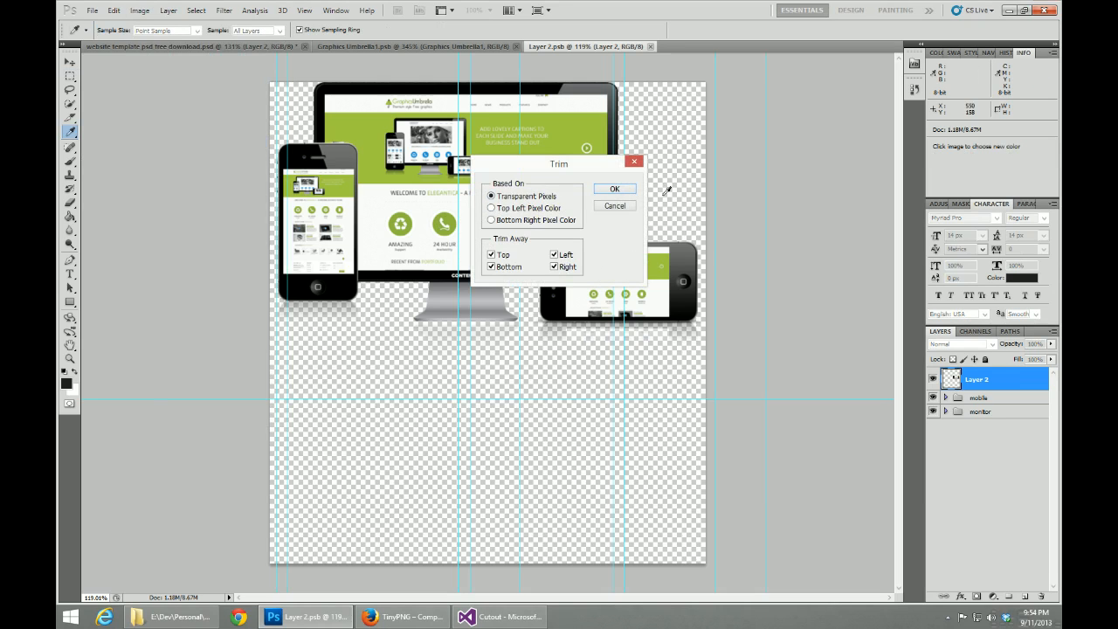
click(614, 188)
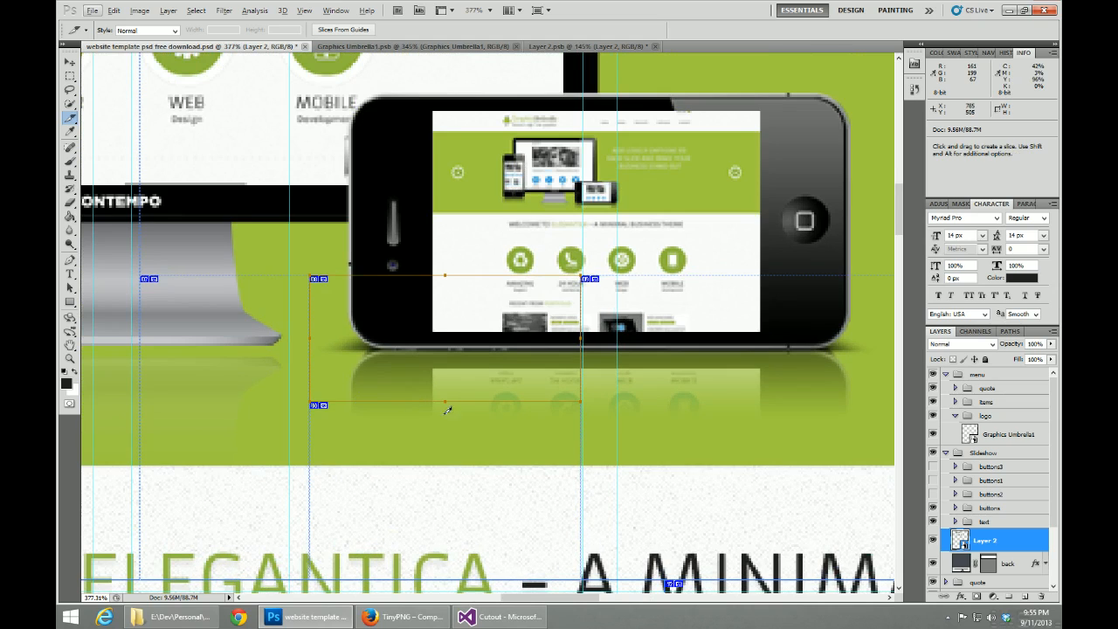
mouse_move(417, 418)
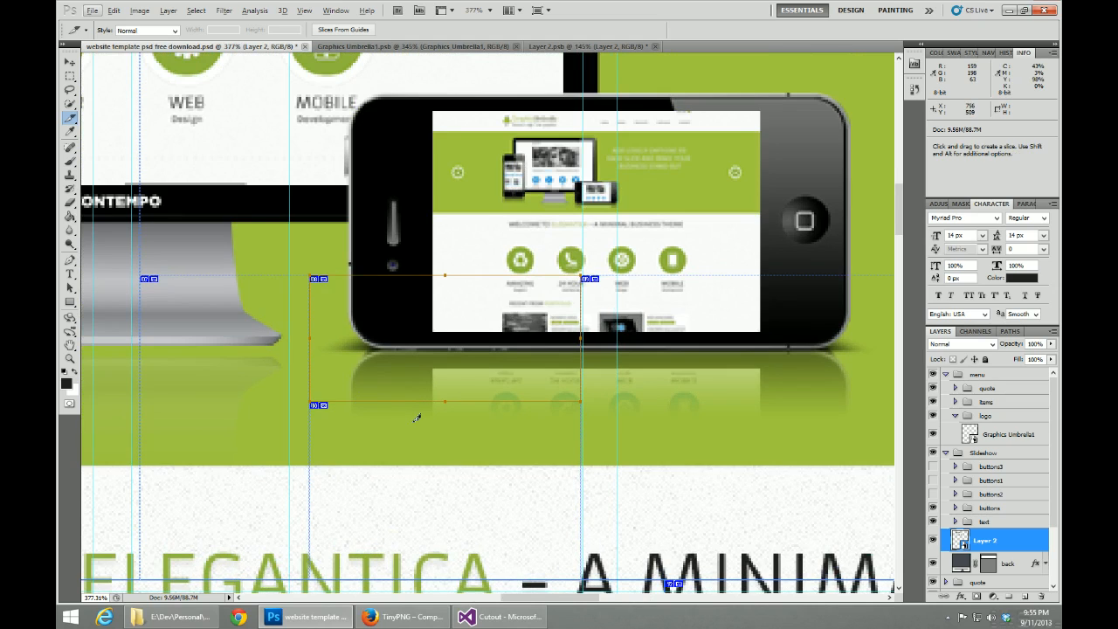
mouse_move(386, 408)
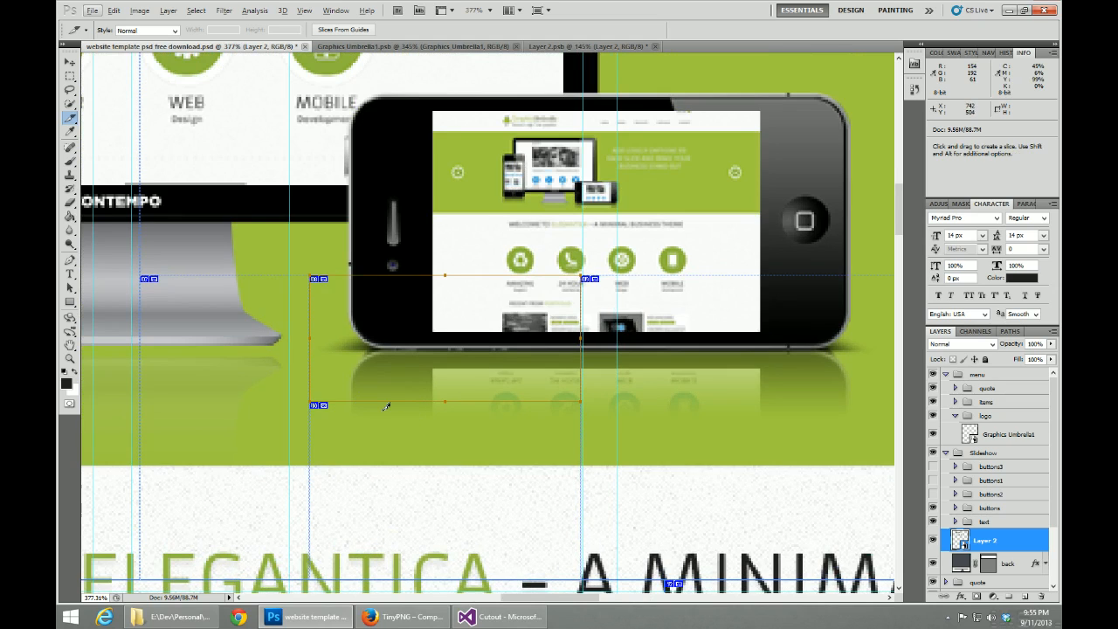
Step: Export the Layer 2.psb devices artwork as a transparent PNG-24 into the images folder
click(411, 46)
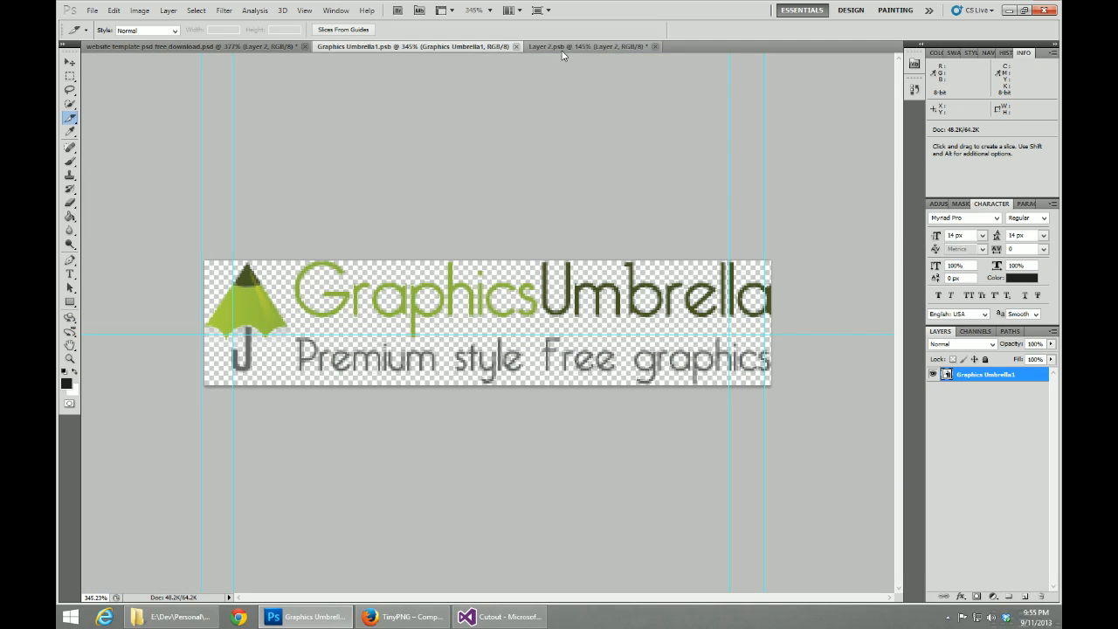
click(585, 47)
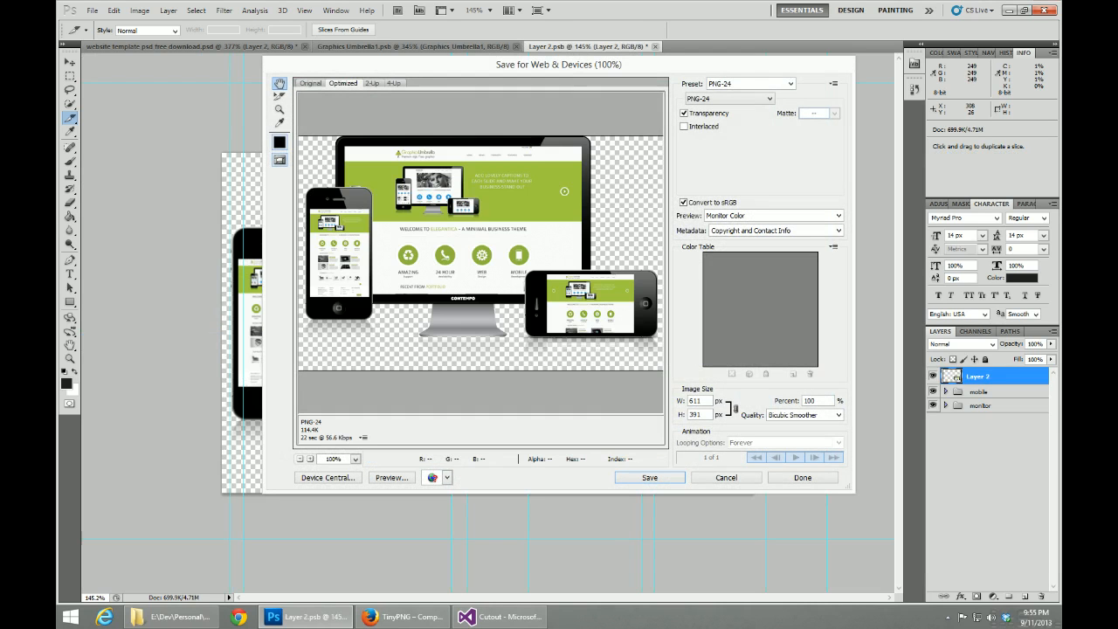
mouse_move(627, 391)
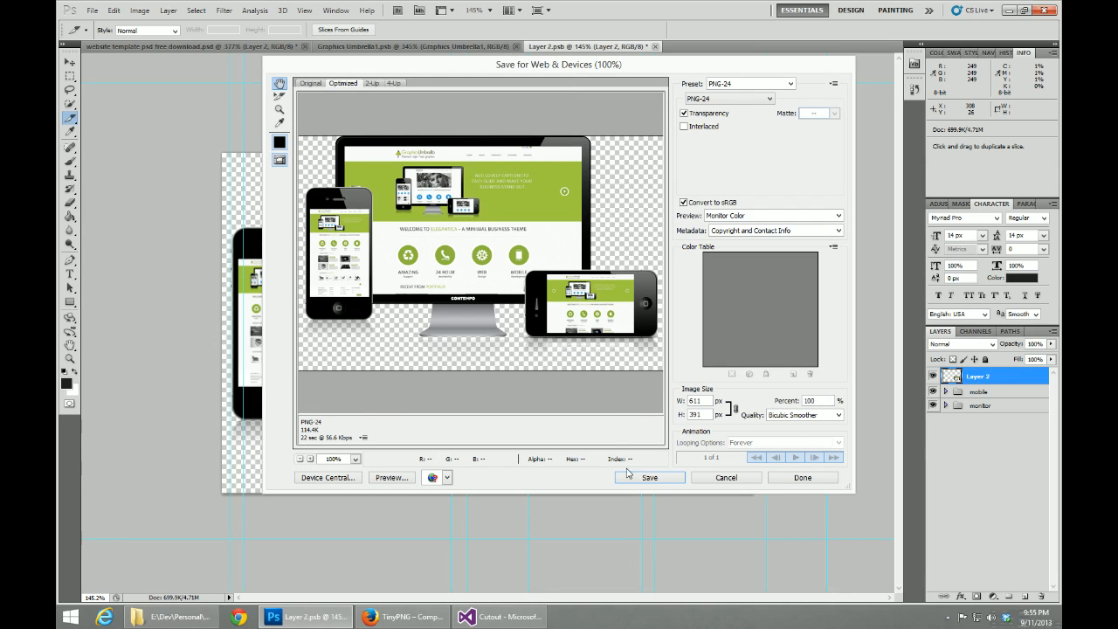
click(650, 477)
text(al)
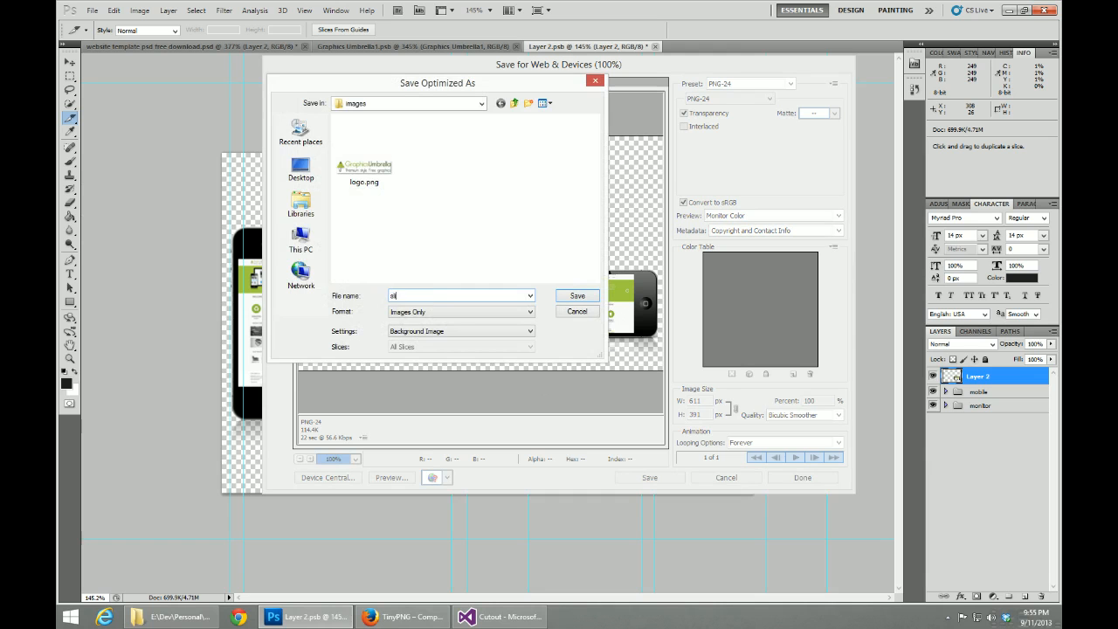
click(576, 295)
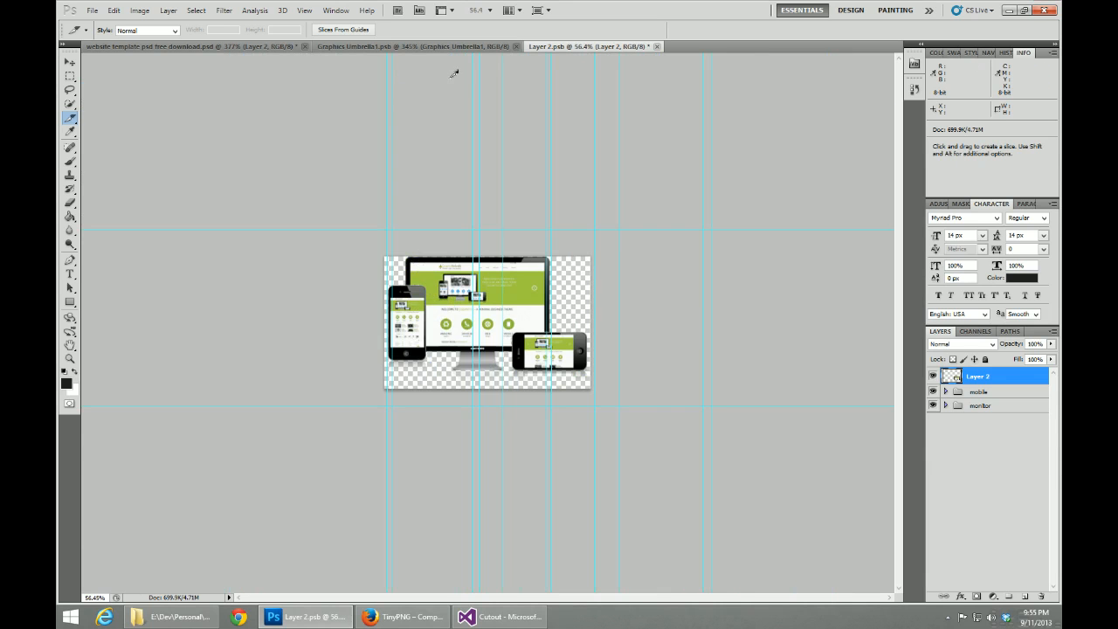
click(192, 46)
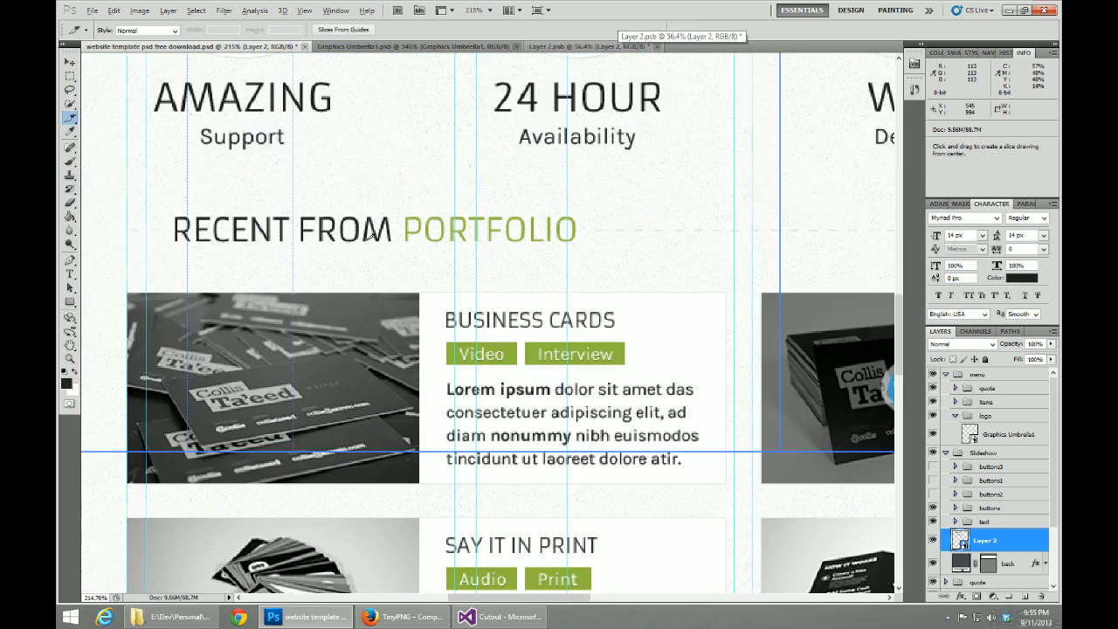
Step: Draw slices over the portfolio thumbnails and open a slice's options
scroll(down, 3)
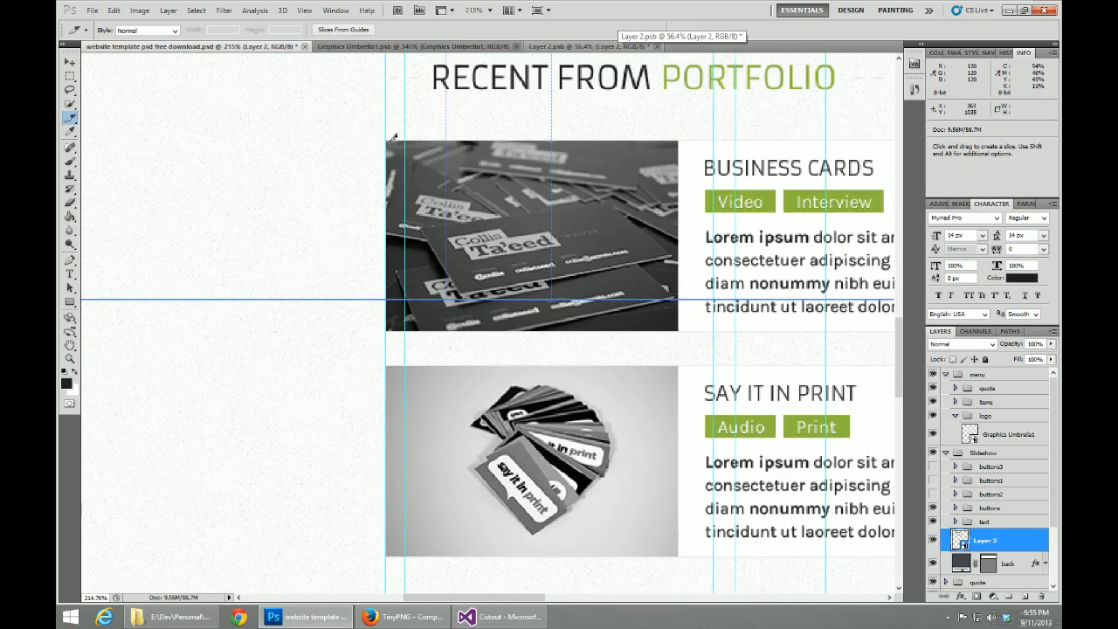
drag(389, 139, 680, 336)
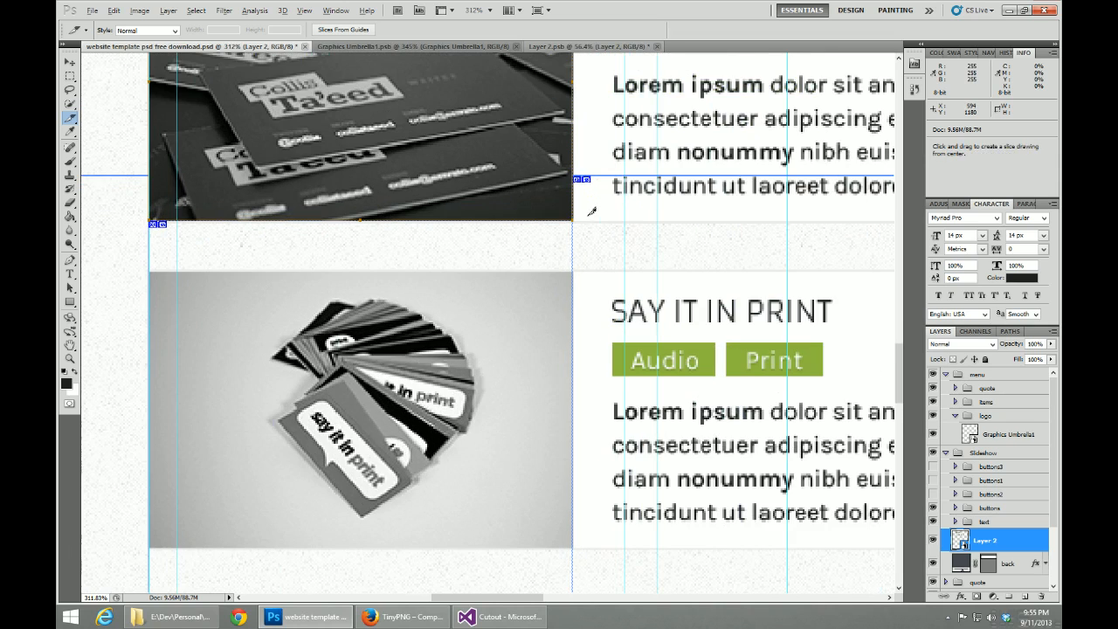
scroll(down, 3)
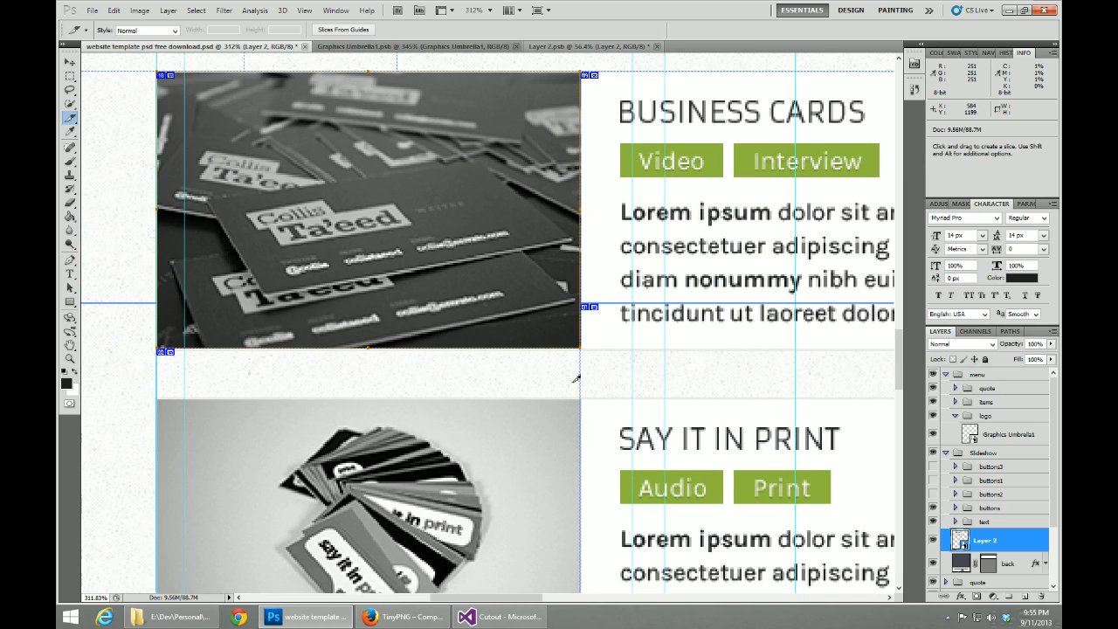
scroll(down, 3)
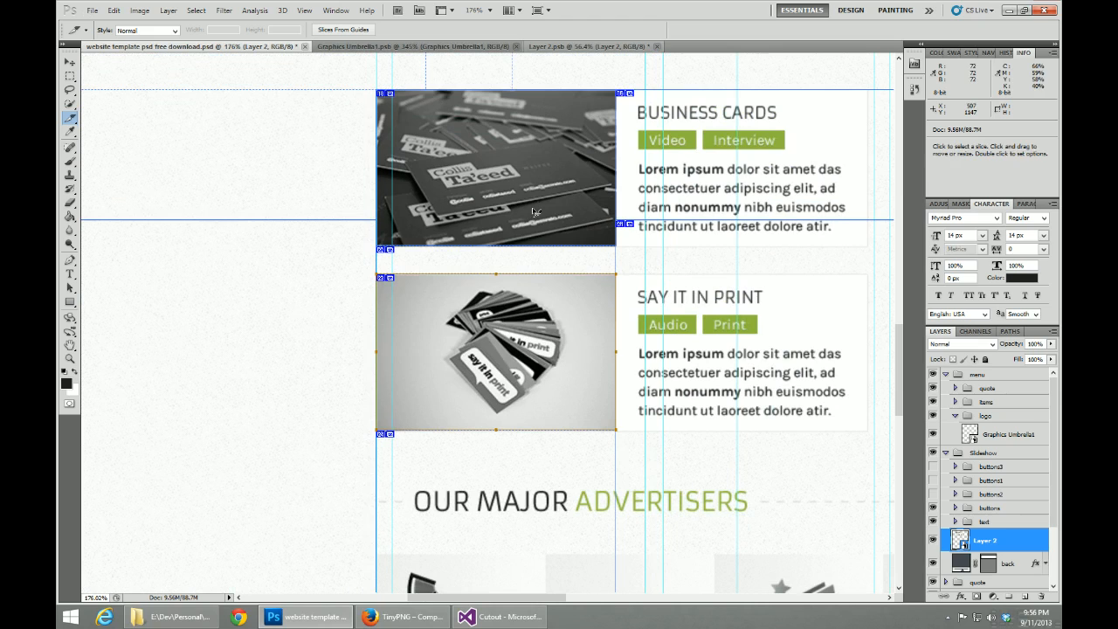
double_click(495, 166)
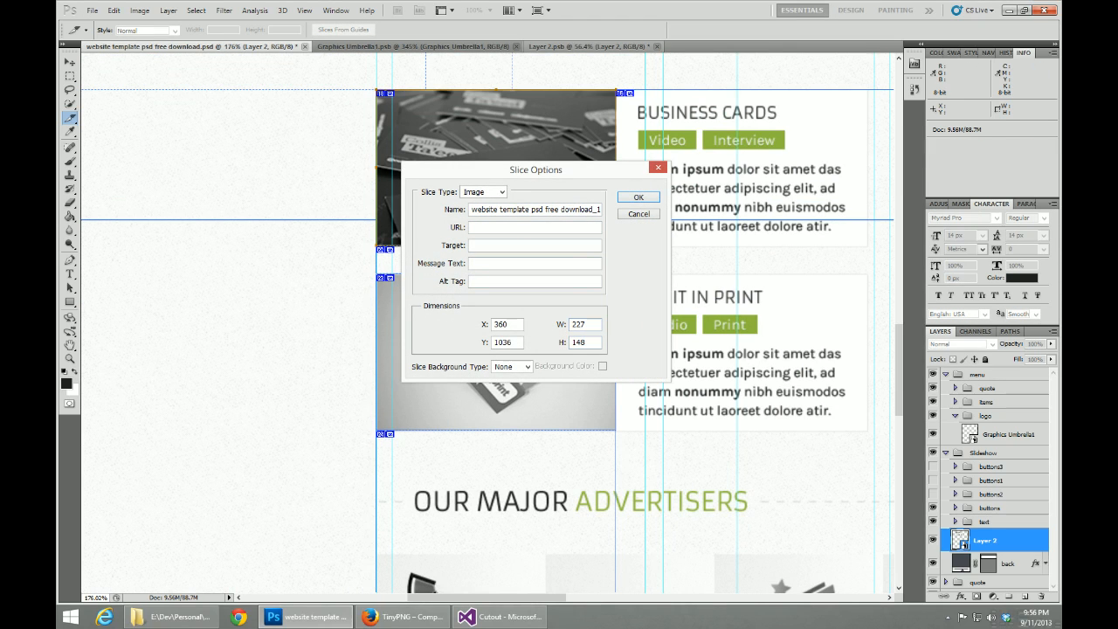
click(638, 197)
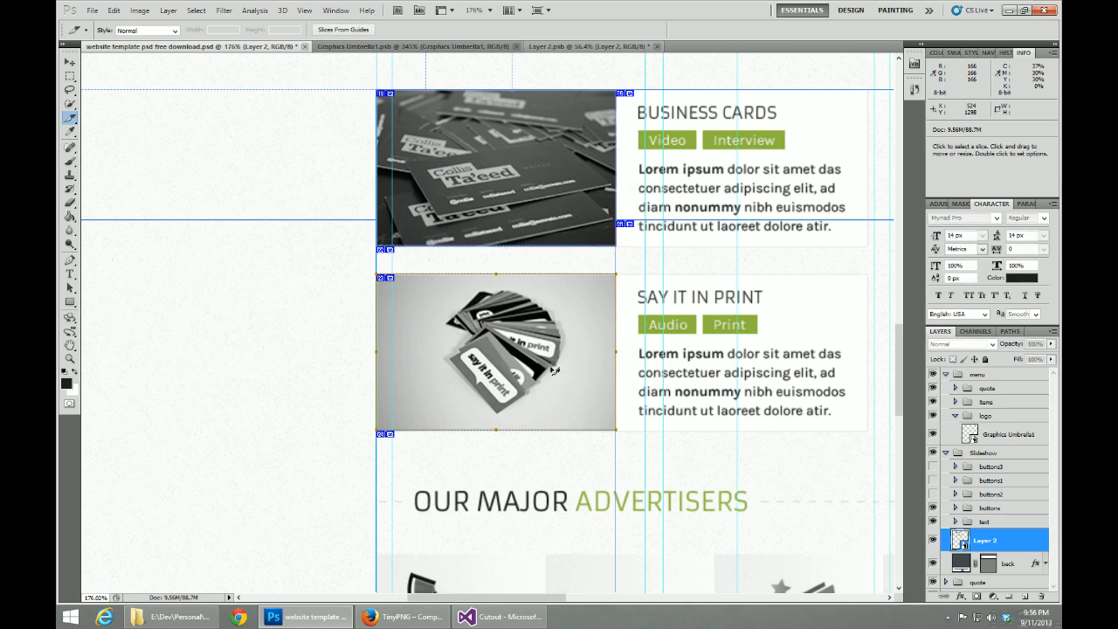
Step: Resize the business-cards slice to 227 by 148 pixels
double_click(495, 351)
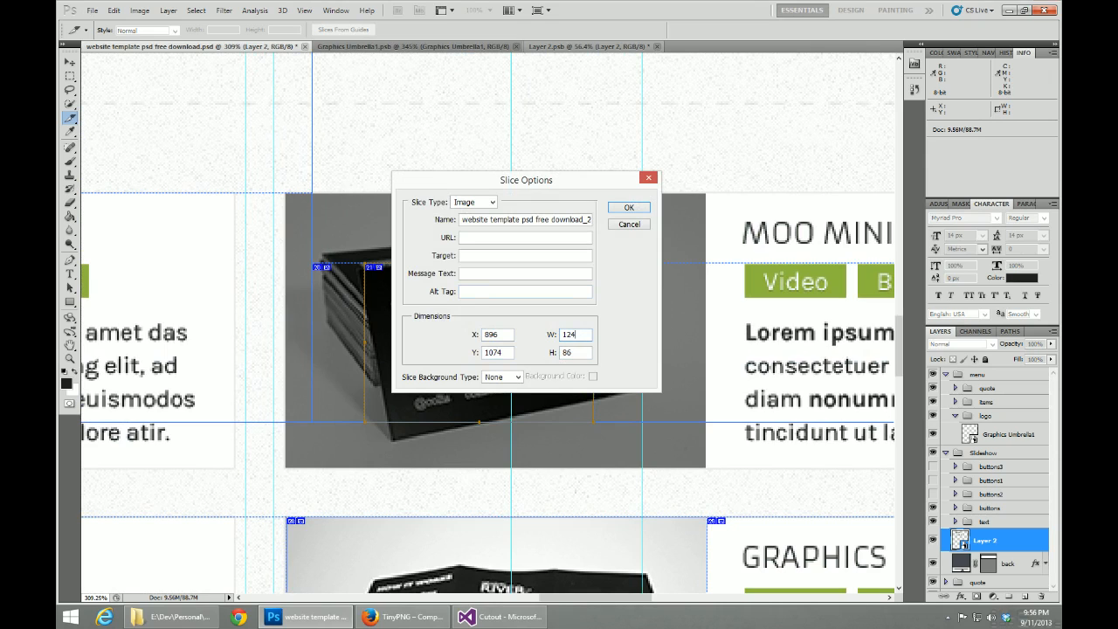
triple_click(569, 335)
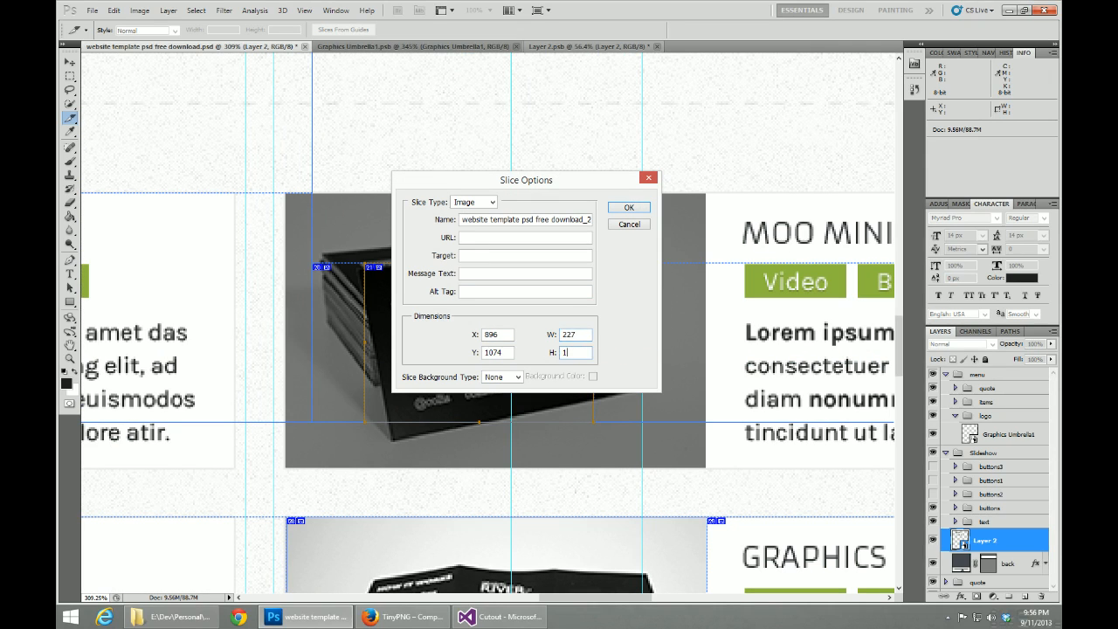
text(148)
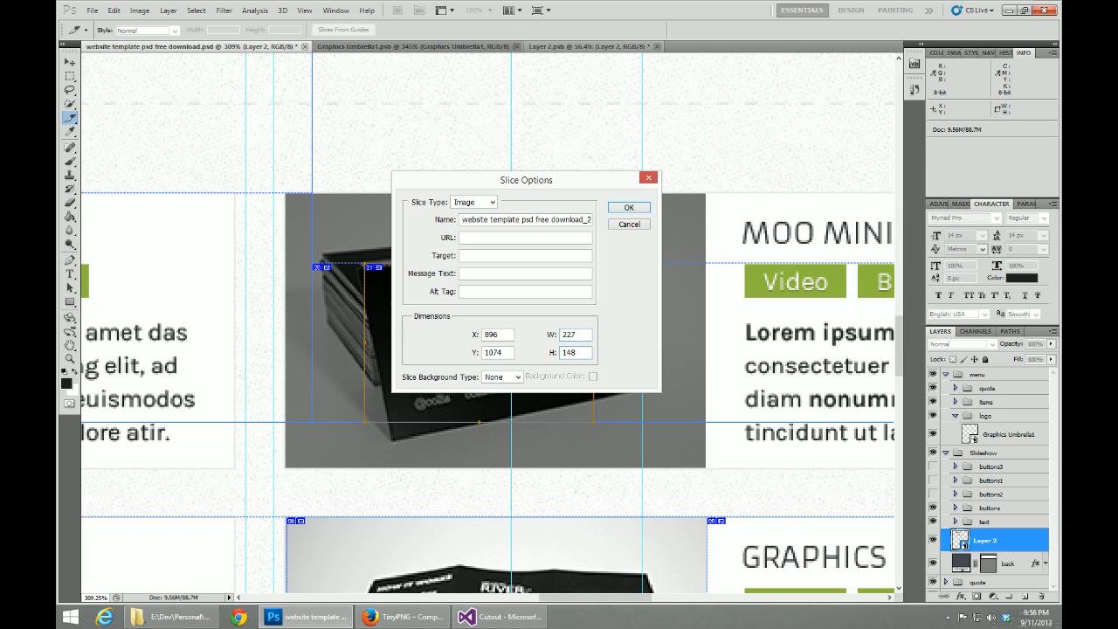
click(628, 207)
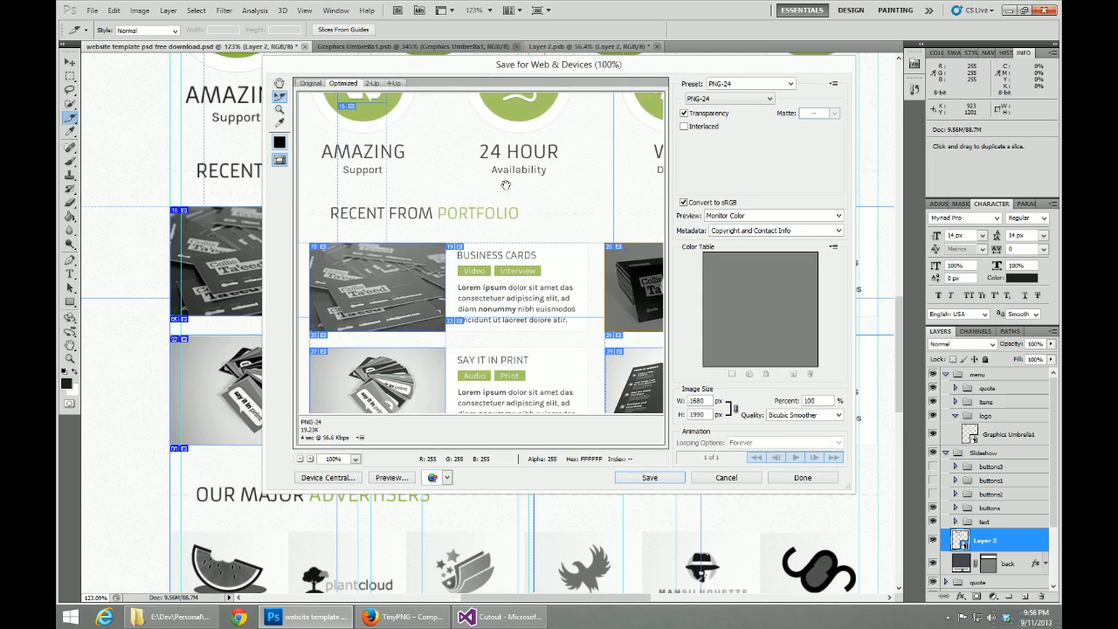
Step: Set the first portfolio slice to JPEG and name it port1
scroll(down, 3)
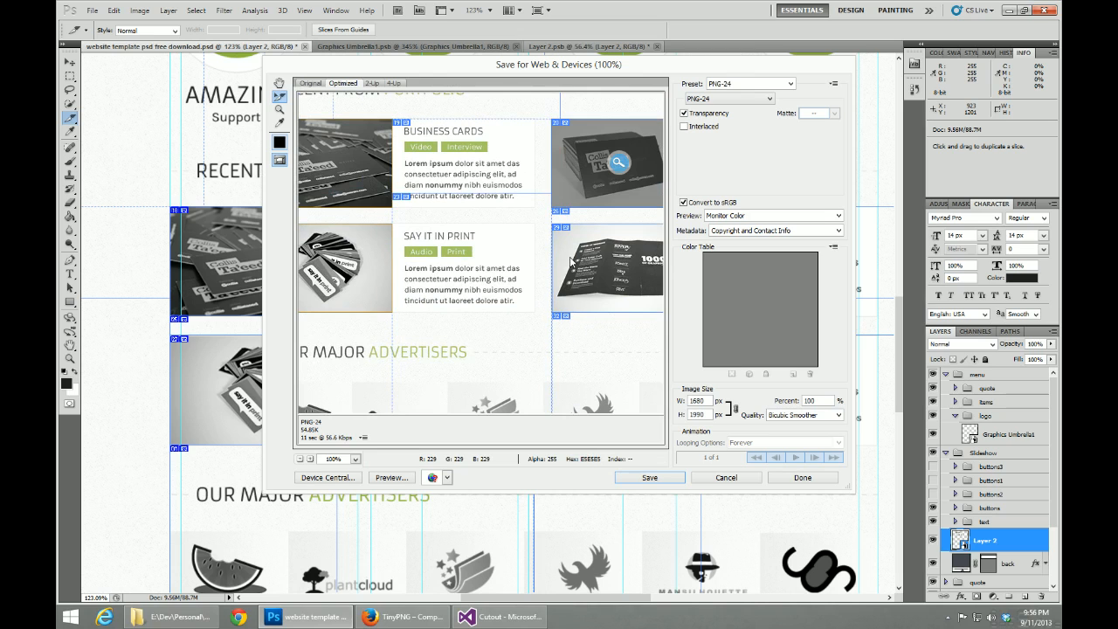
click(727, 98)
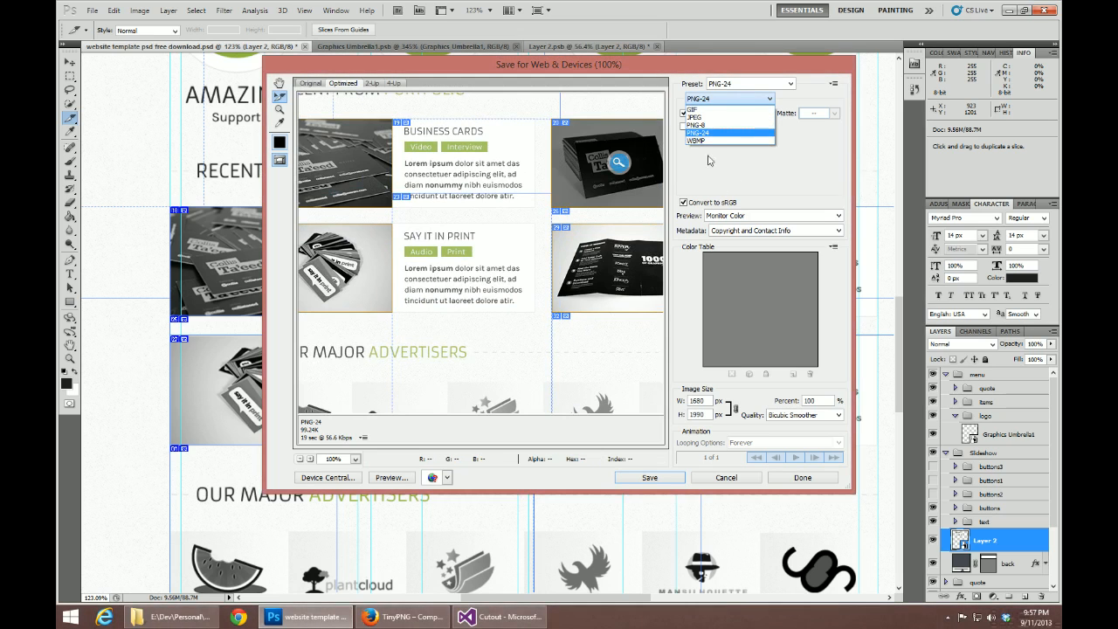
click(695, 117)
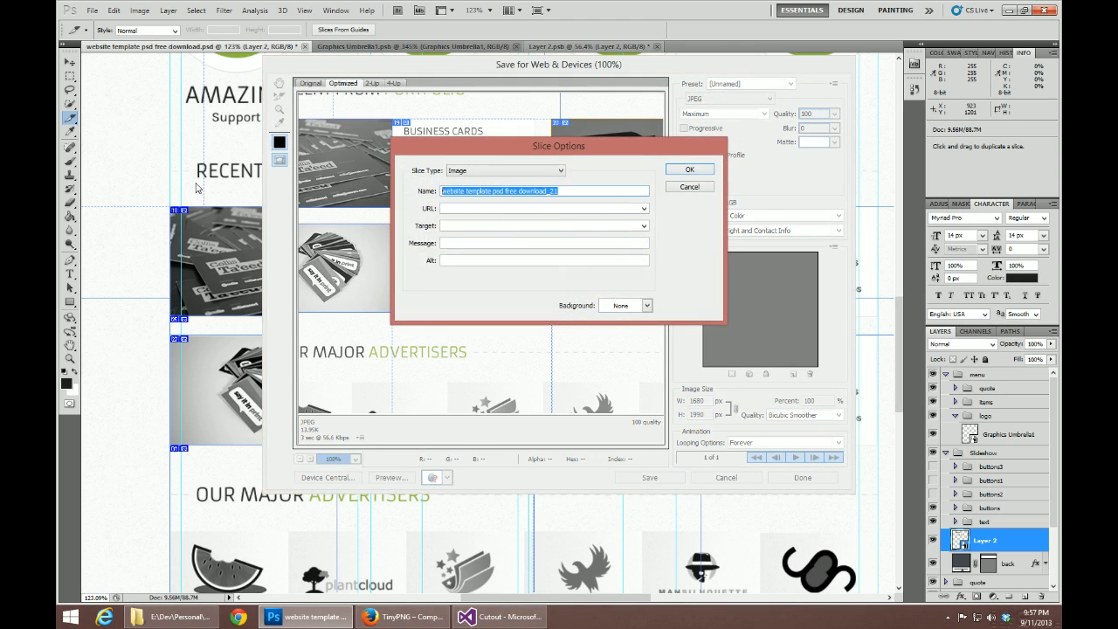
text(port)
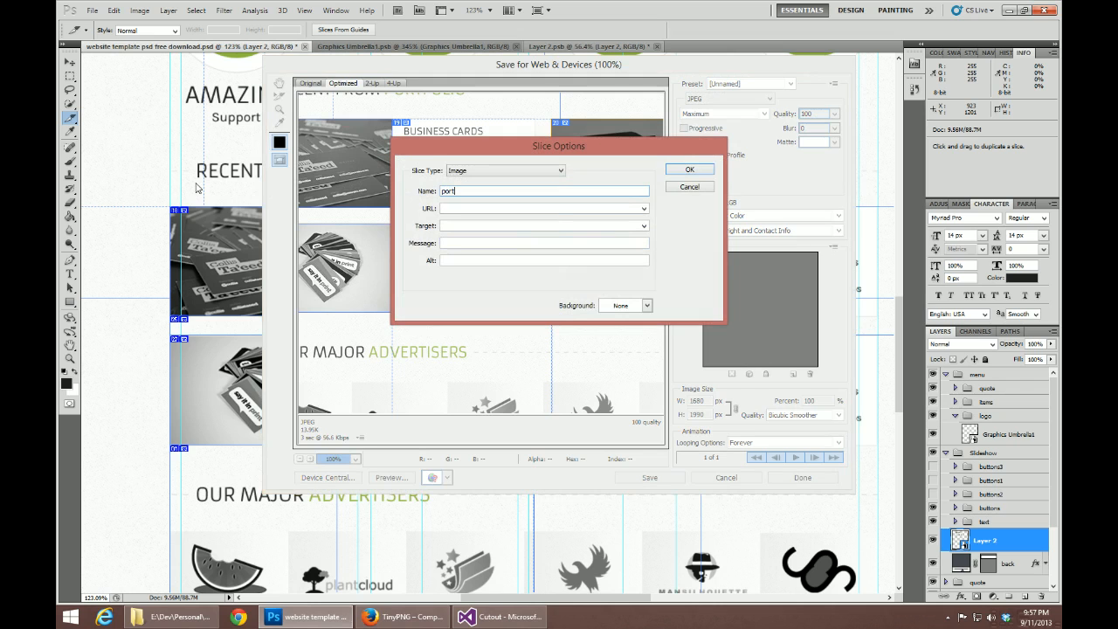
click(689, 168)
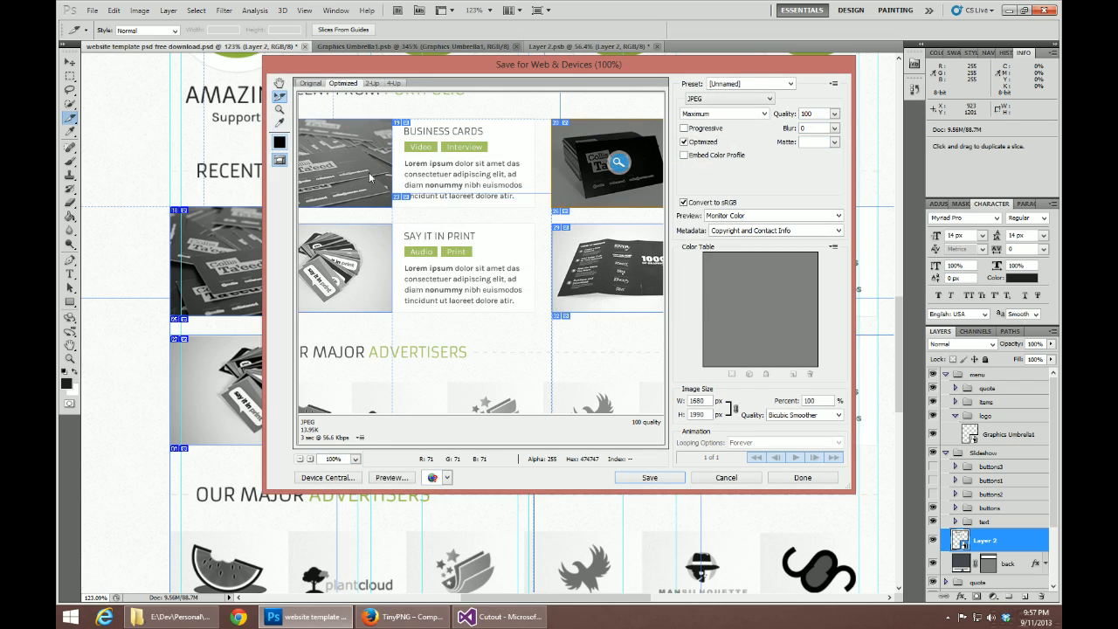
Step: Rename another portfolio slice with a port-numbered name such as port3
double_click(367, 162)
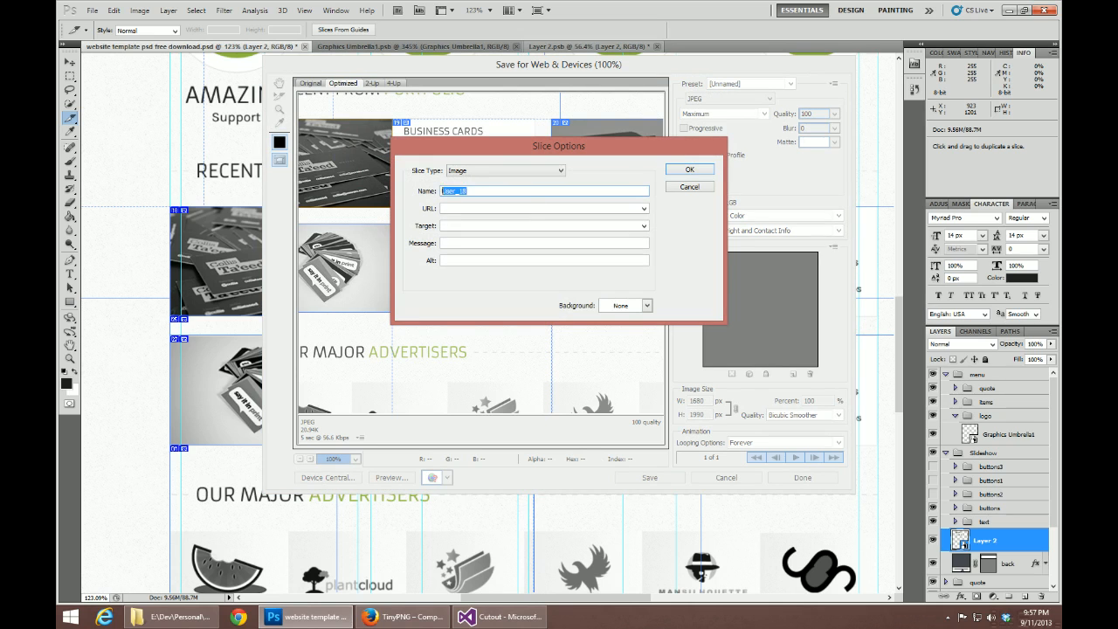
text(port1)
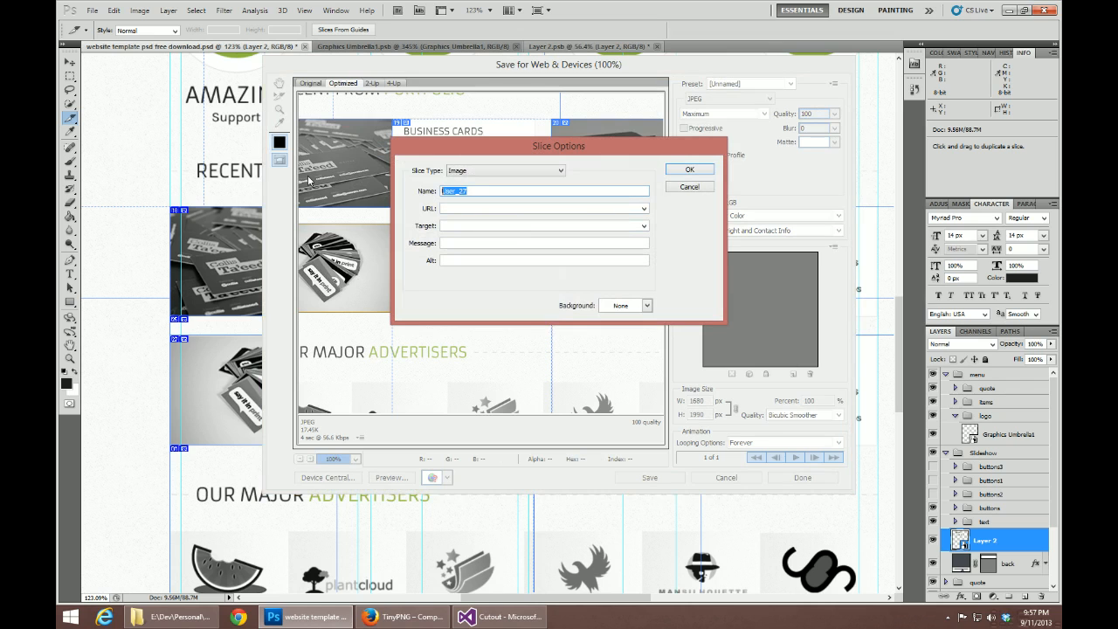
text(port3)
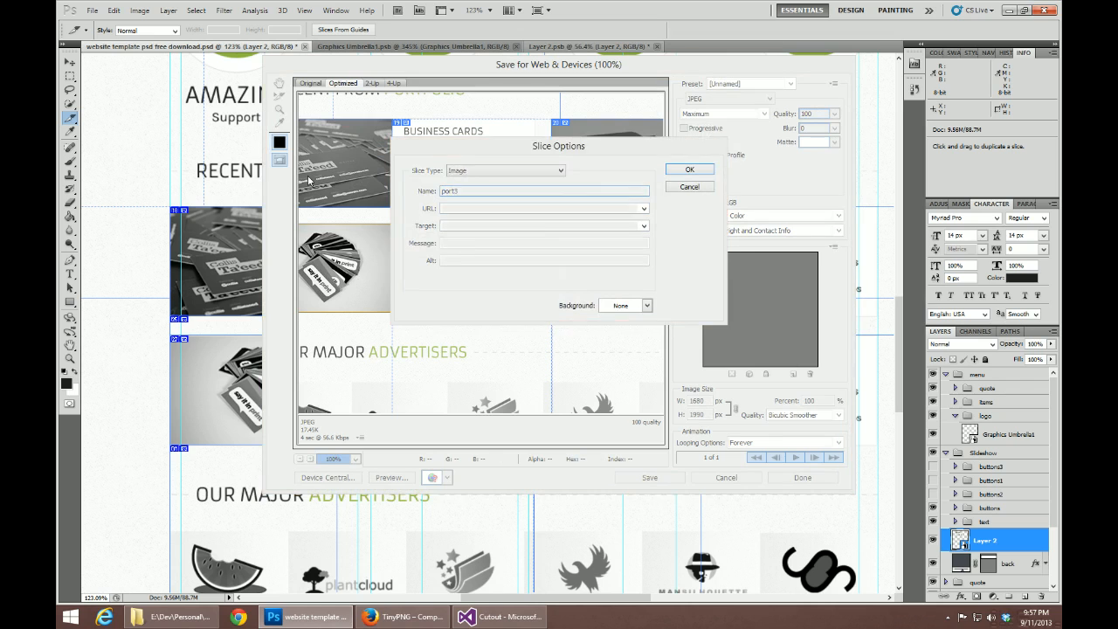
text(website template psd free download_25)
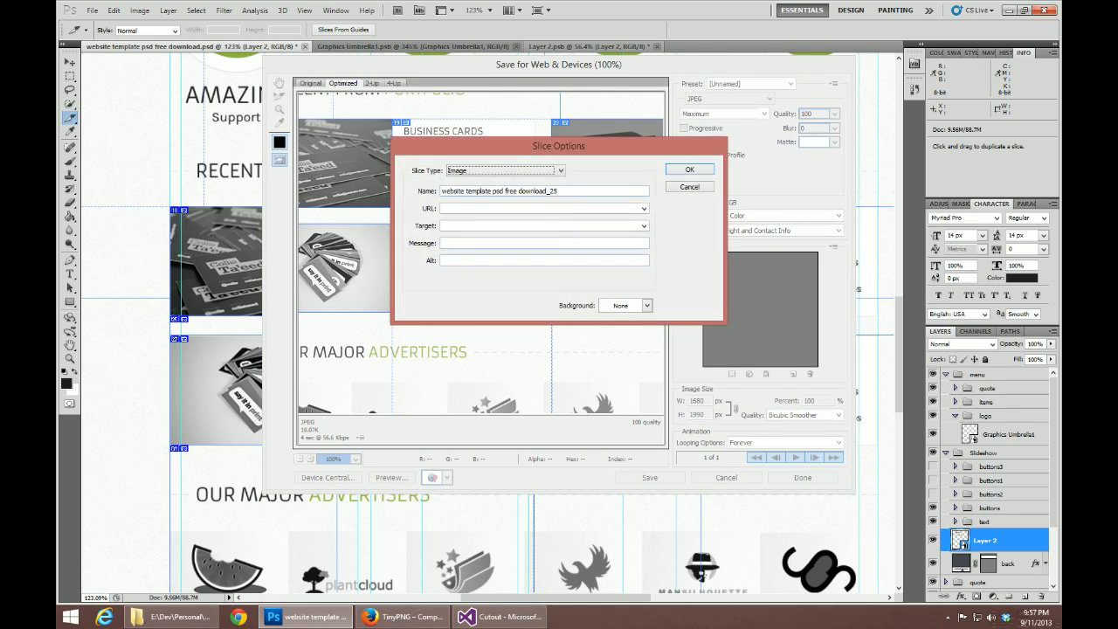
text(p)
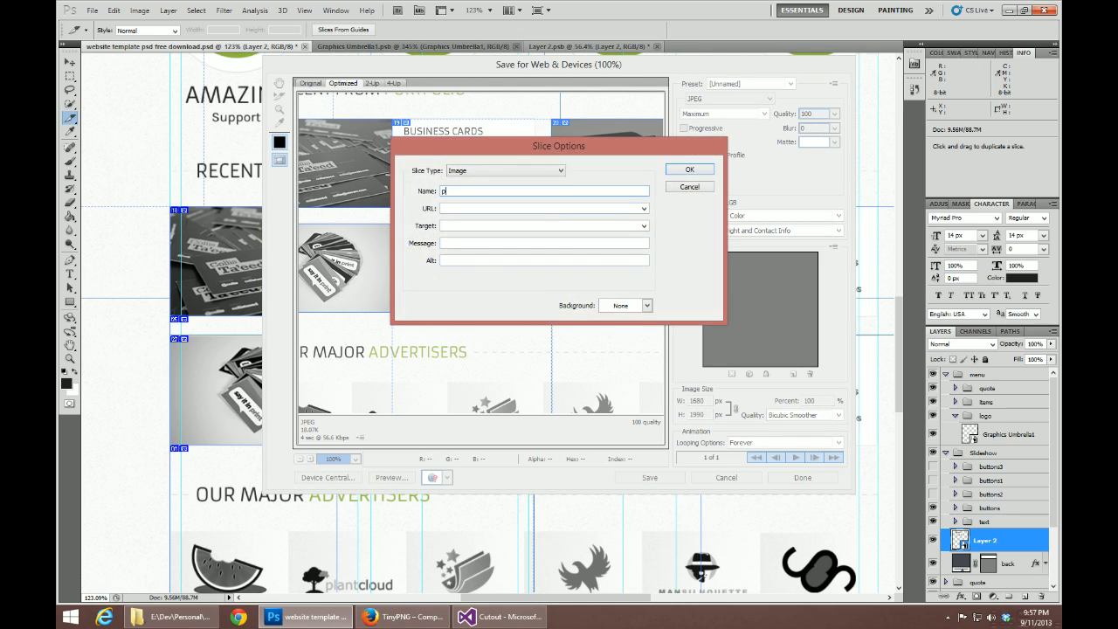
click(689, 168)
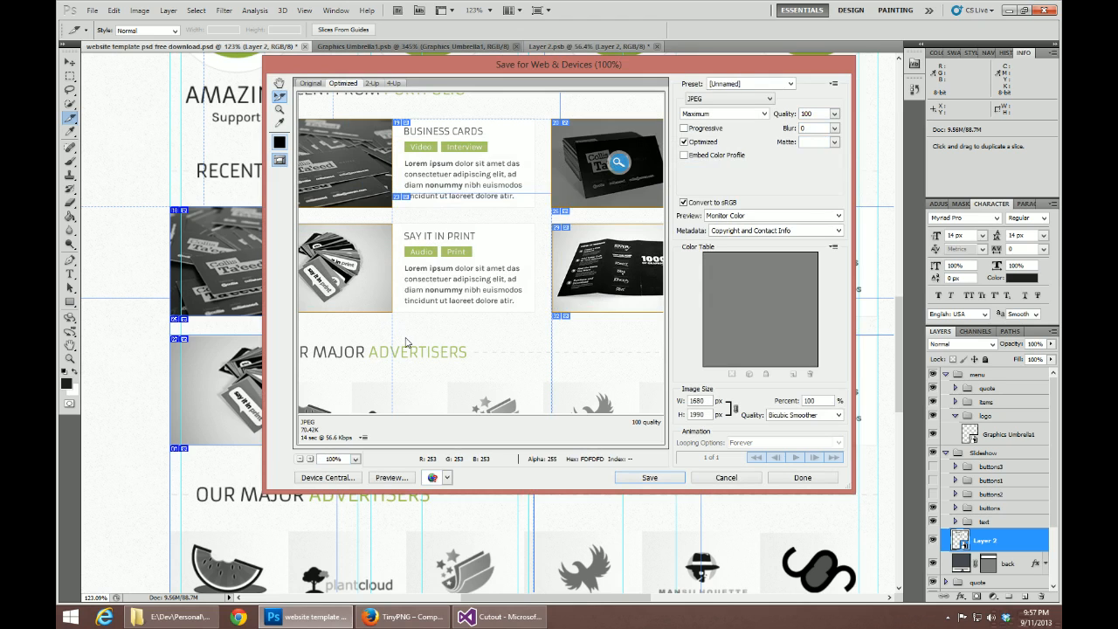
mouse_move(467, 312)
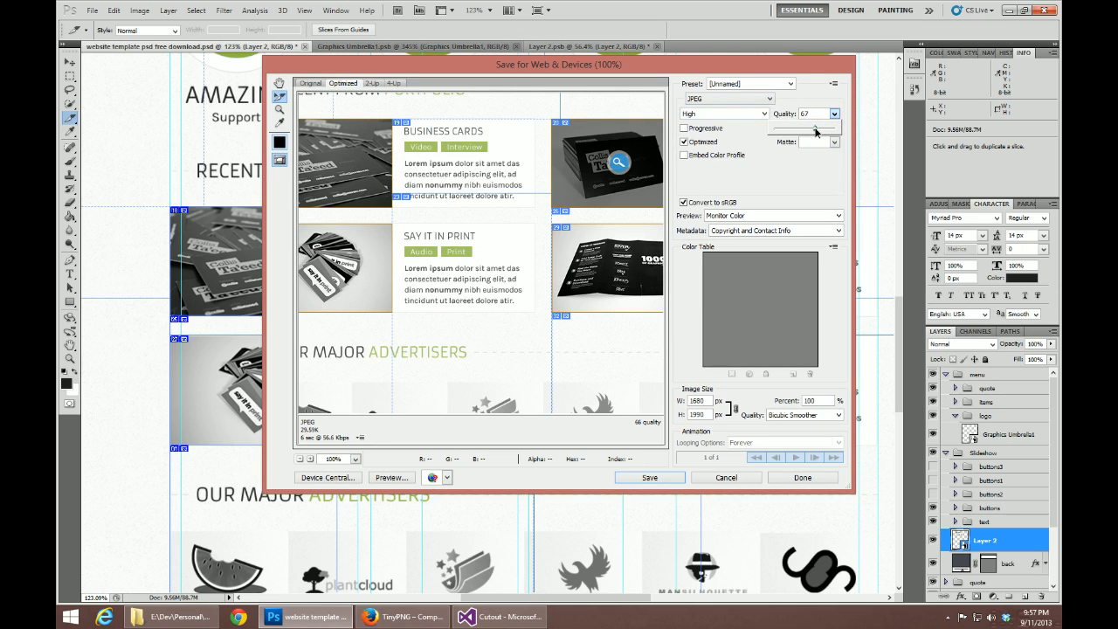
Step: Save all user slices at JPEG quality 76 directly into images, without a subfolder
drag(812, 128, 820, 128)
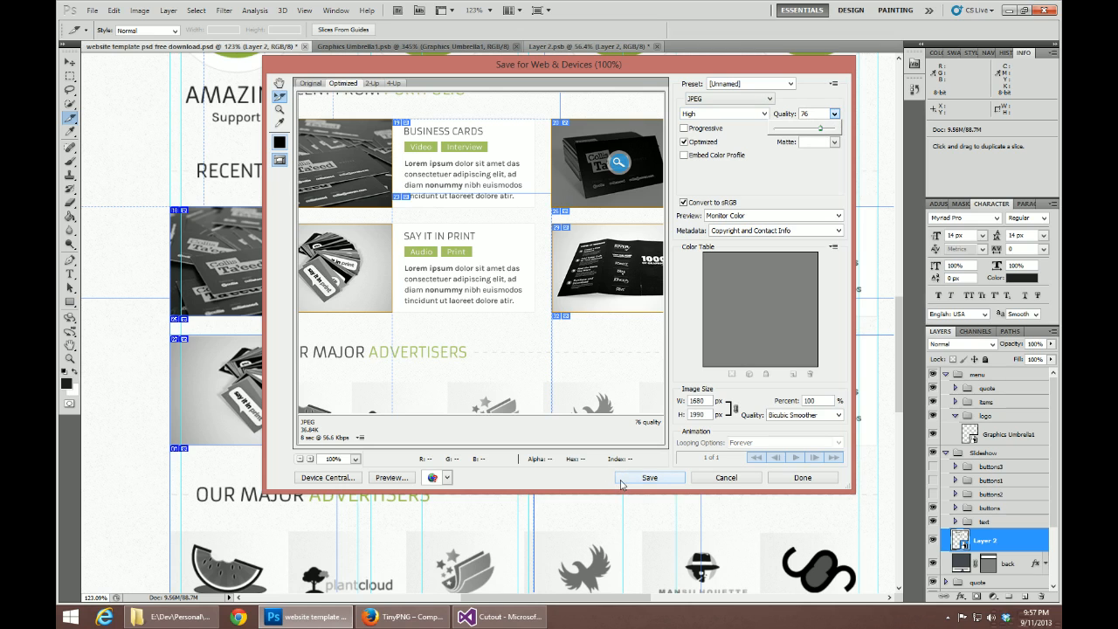
mouse_move(646, 484)
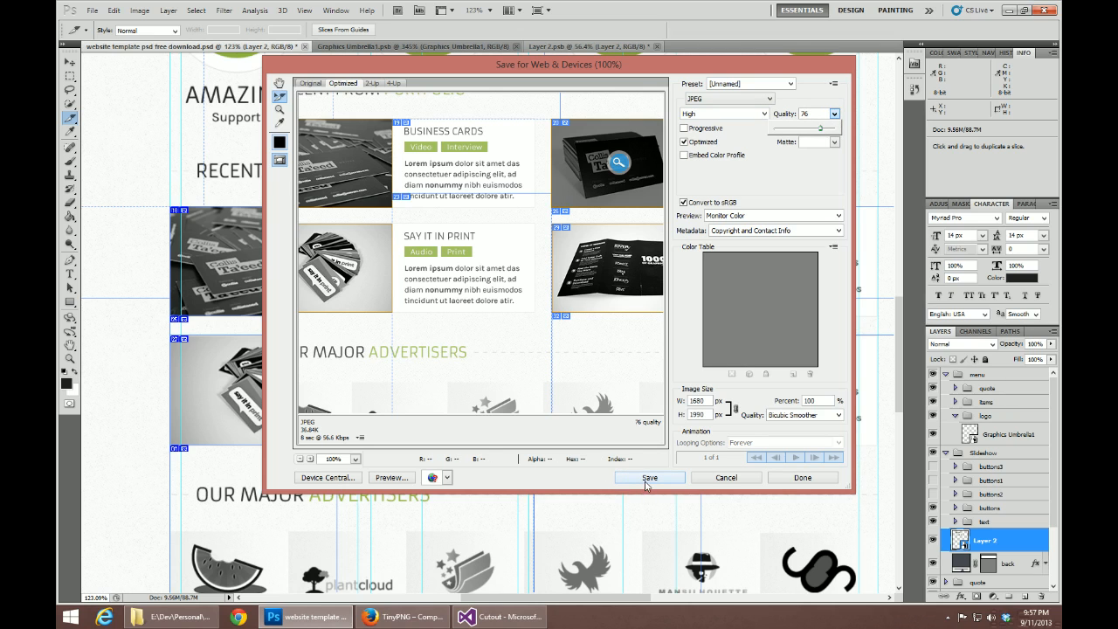
click(649, 477)
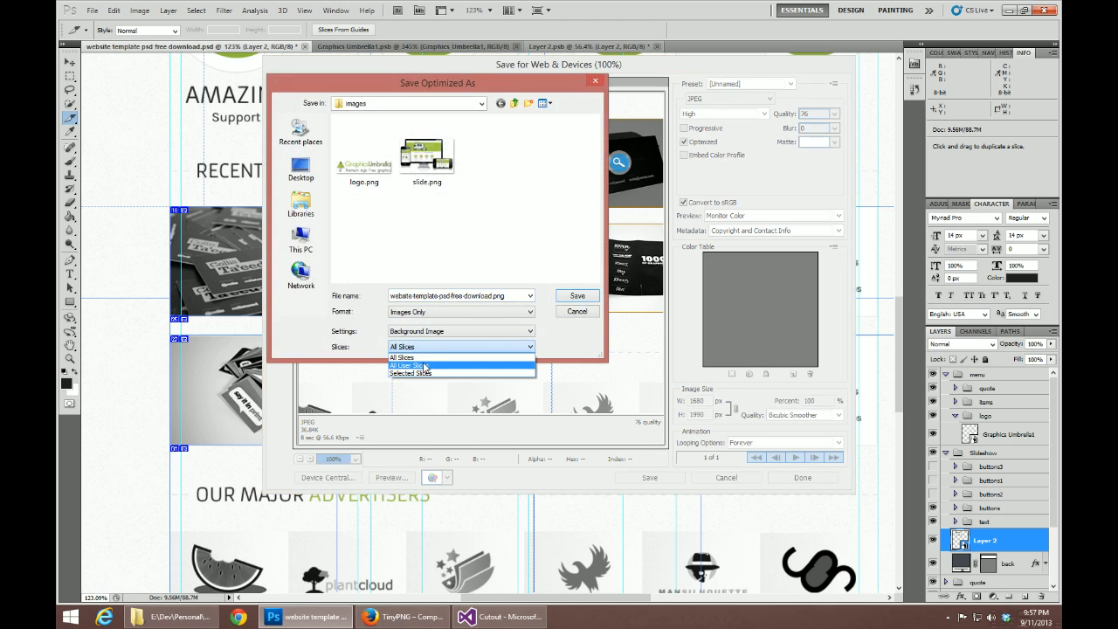
click(460, 330)
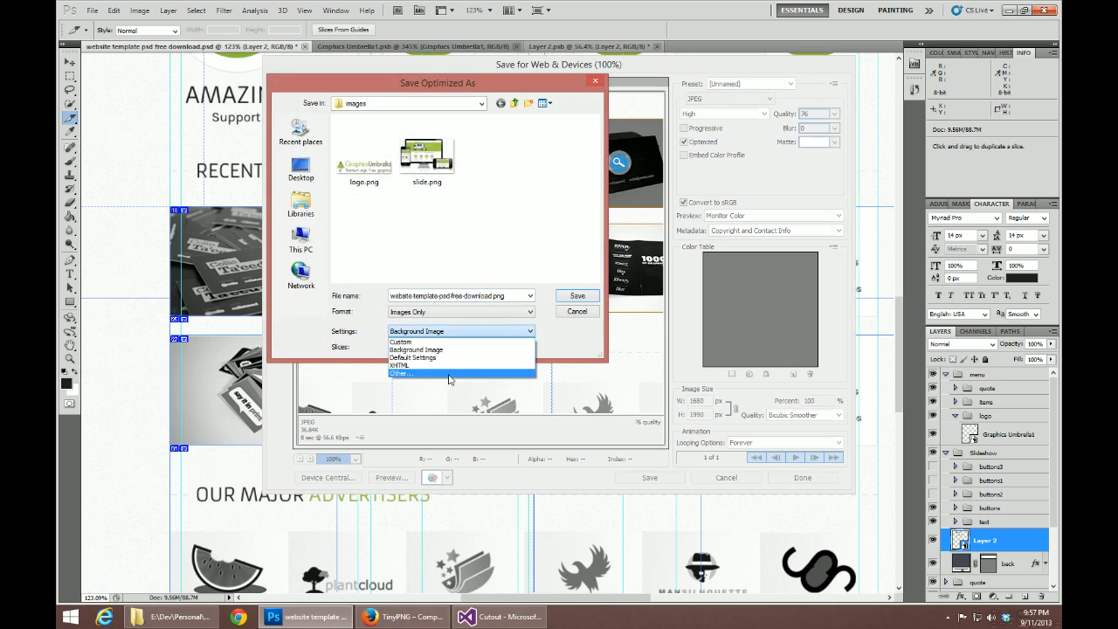
click(400, 373)
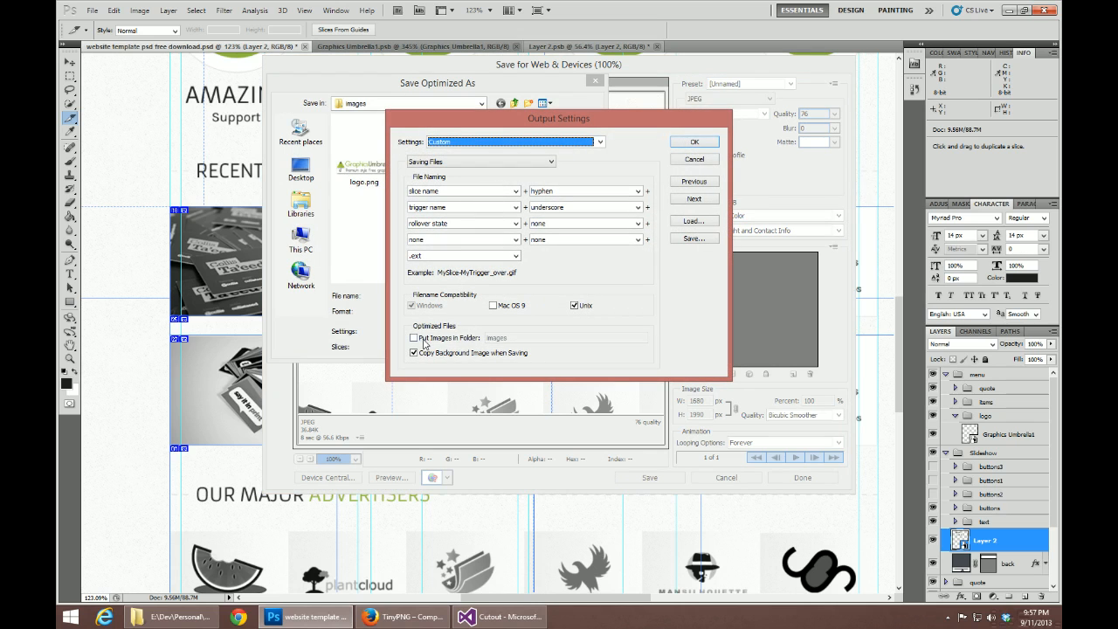
click(694, 142)
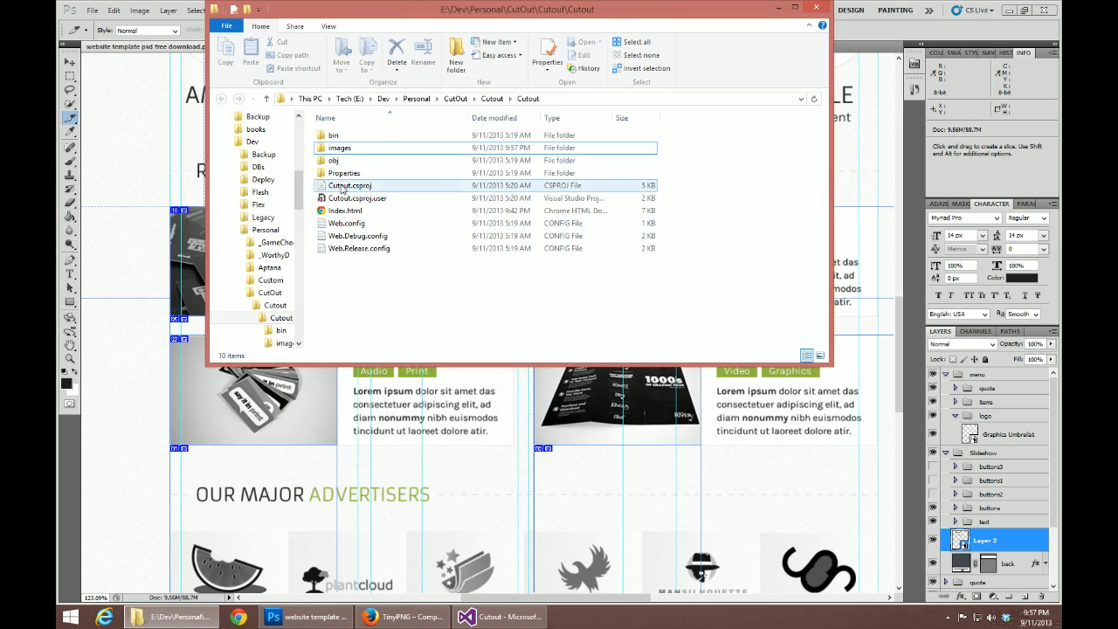
Step: Open the images folder and check the file sizes of port3.jpg and port2.jpg
double_click(339, 147)
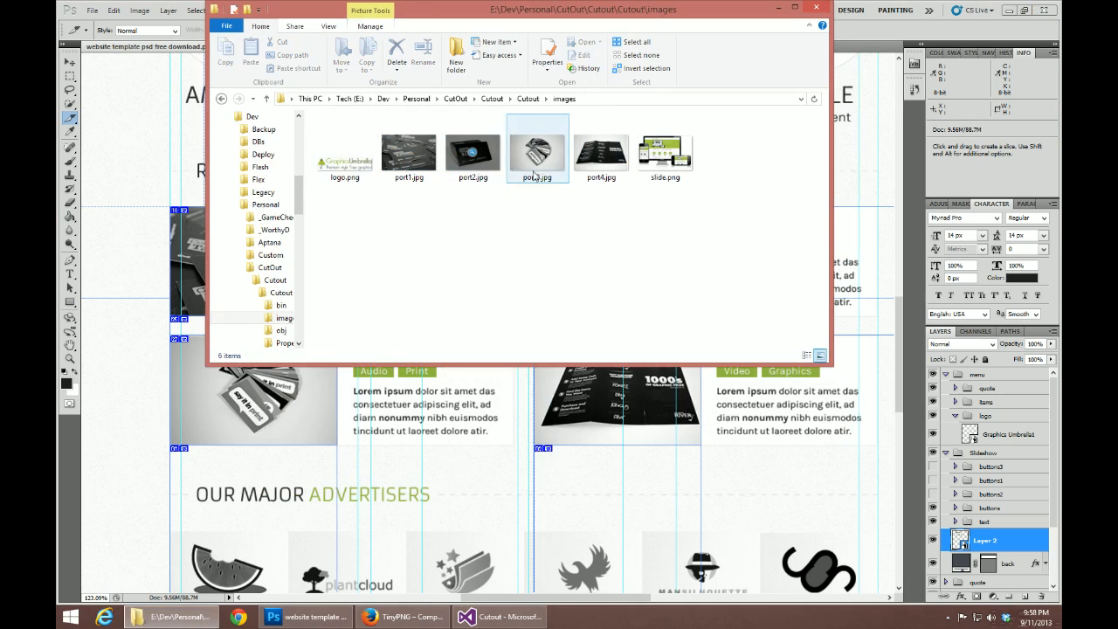
click(537, 153)
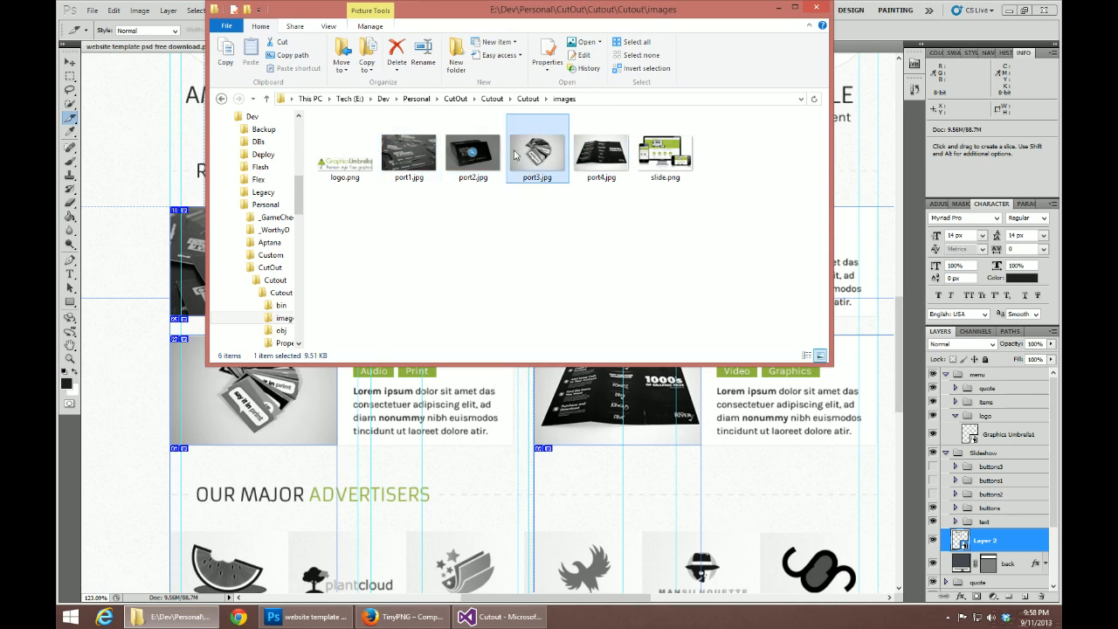
click(473, 153)
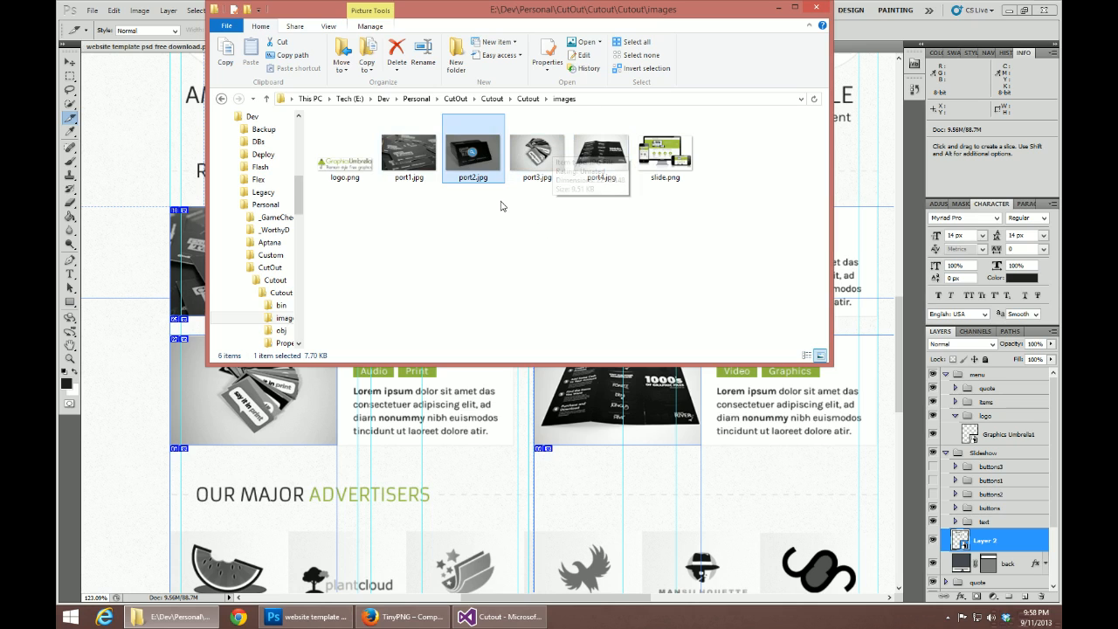
mouse_move(418, 211)
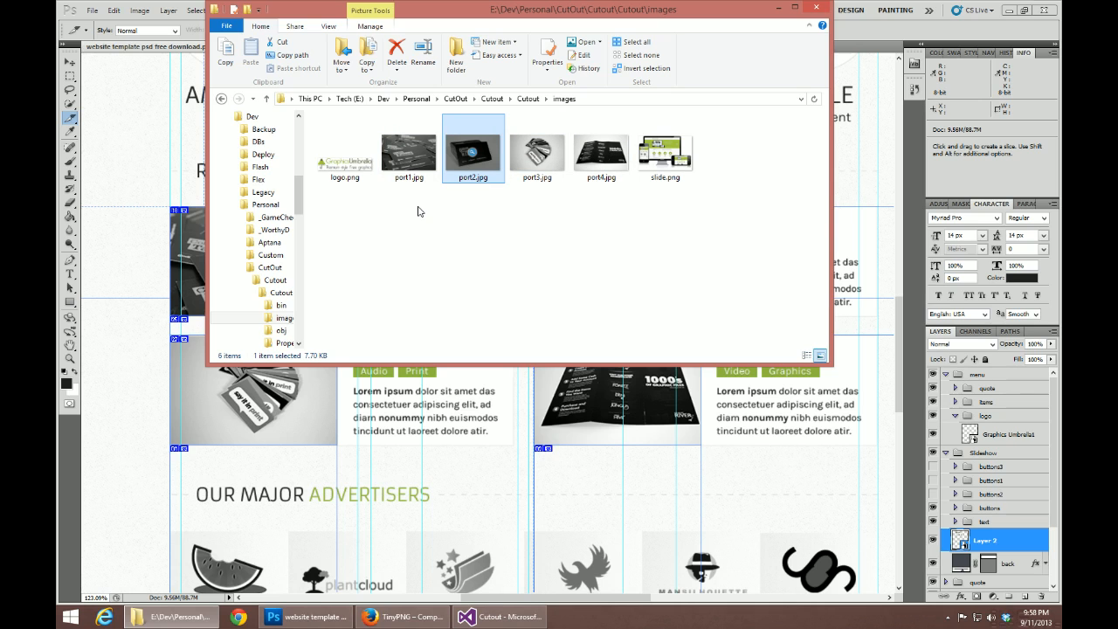
mouse_move(316, 259)
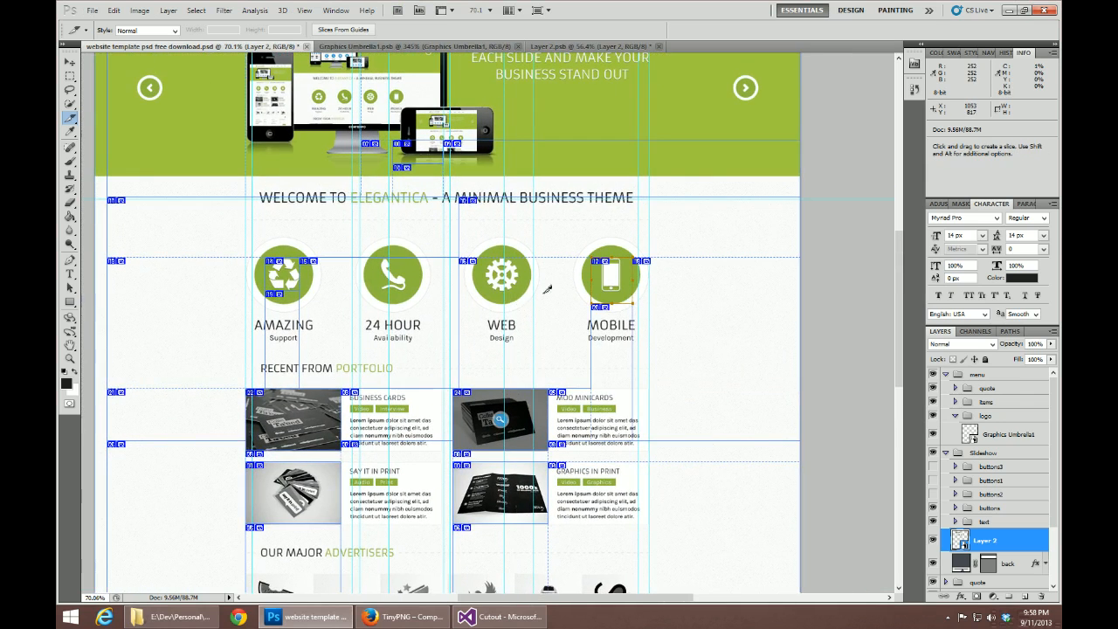
mouse_move(559, 280)
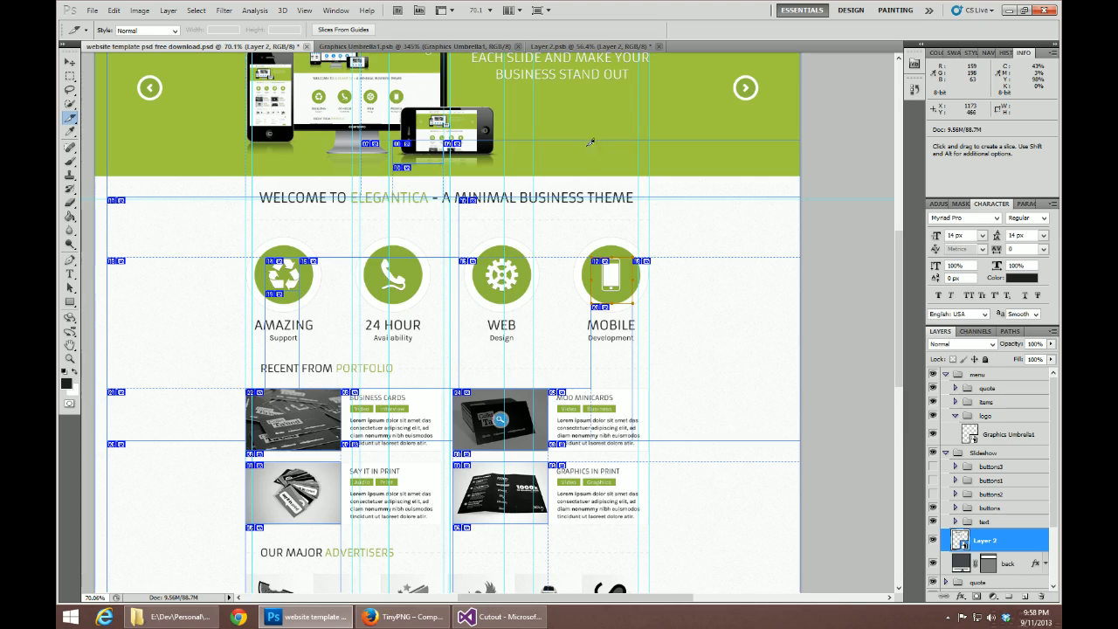
Step: Zoom out to show the full sliced website template
scroll(down, 3)
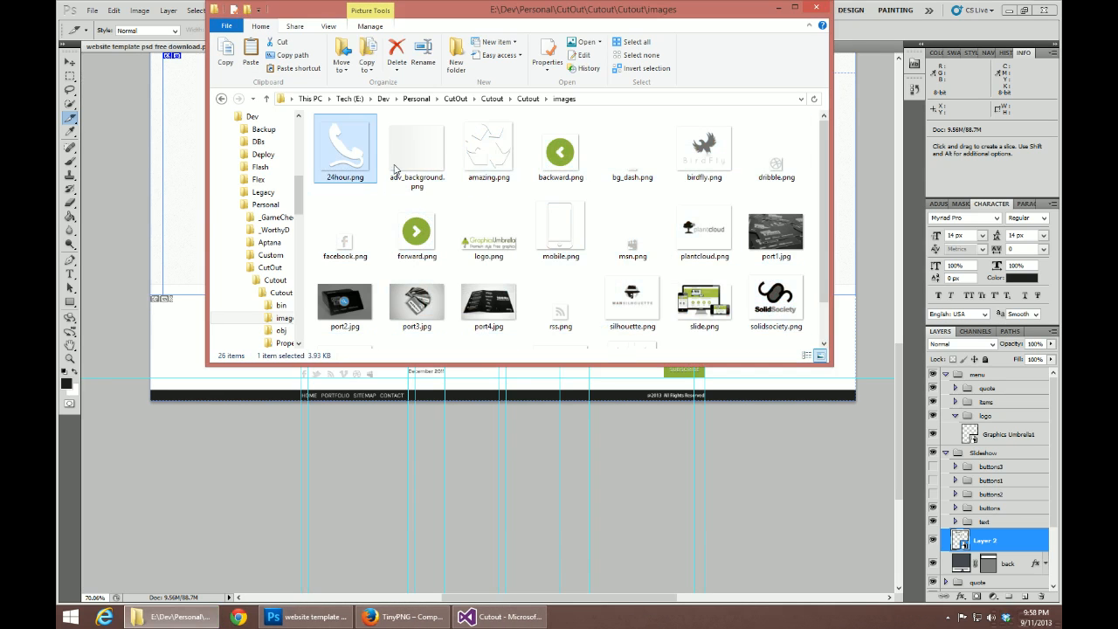
click(488, 148)
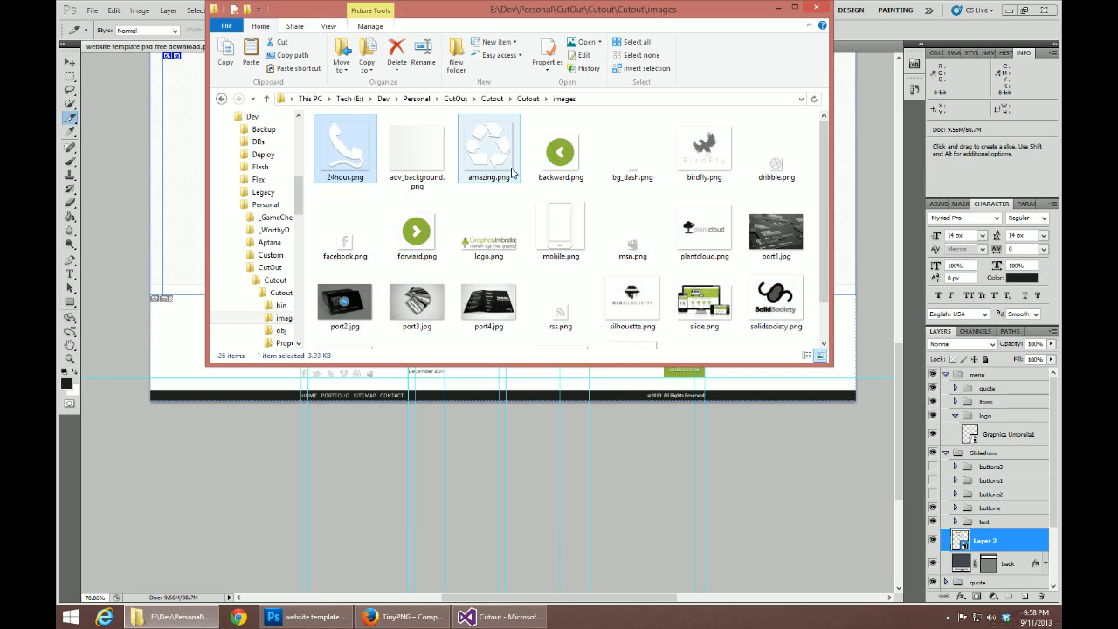
scroll(down, 3)
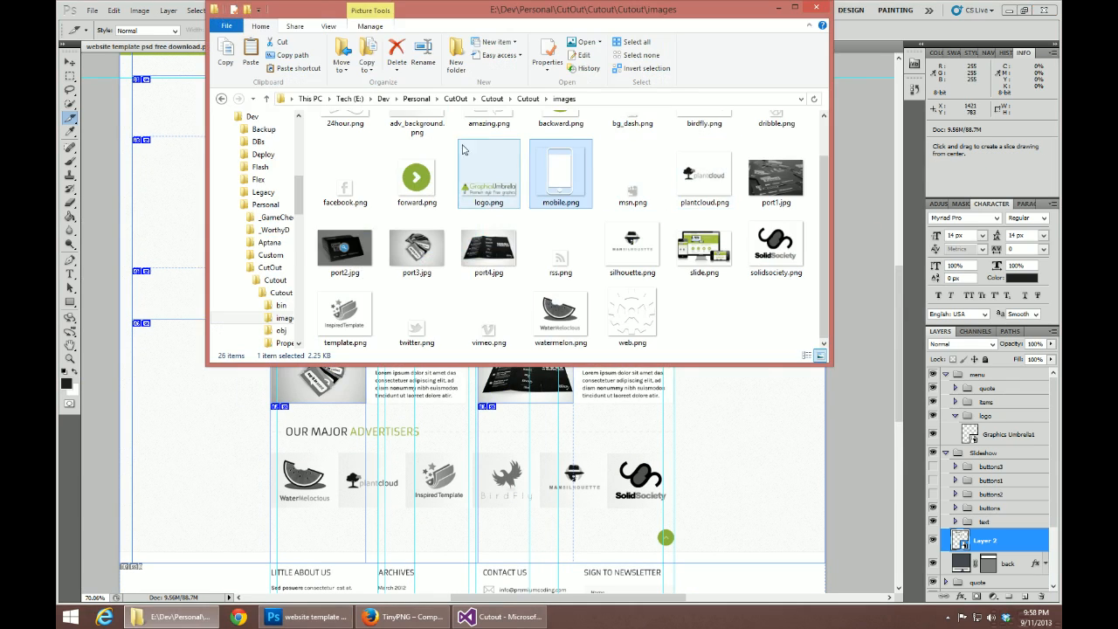
click(416, 174)
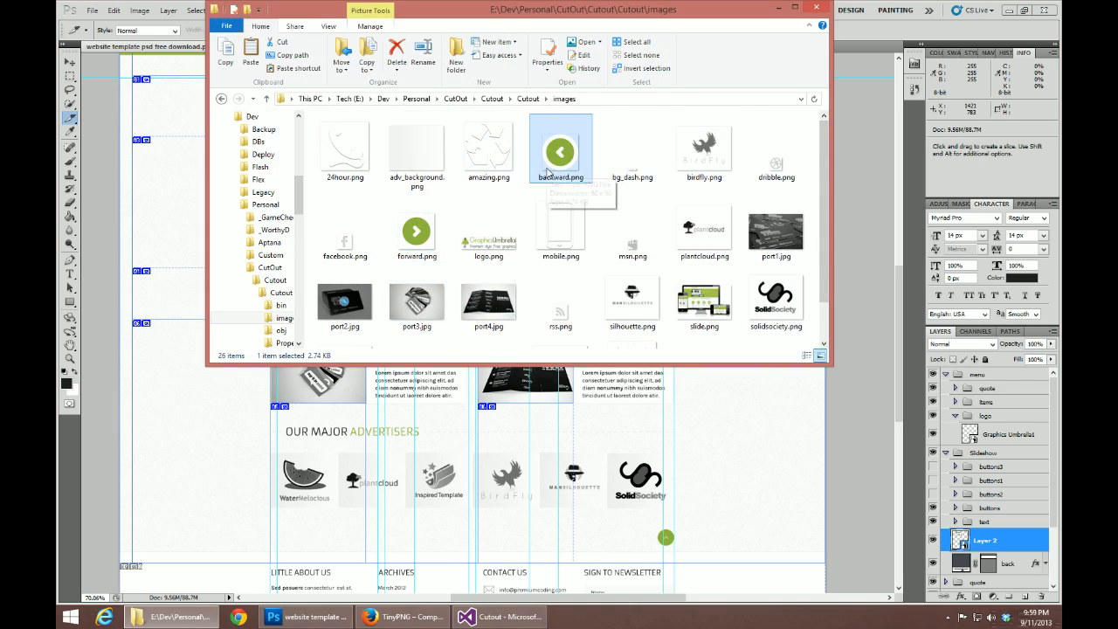
click(416, 229)
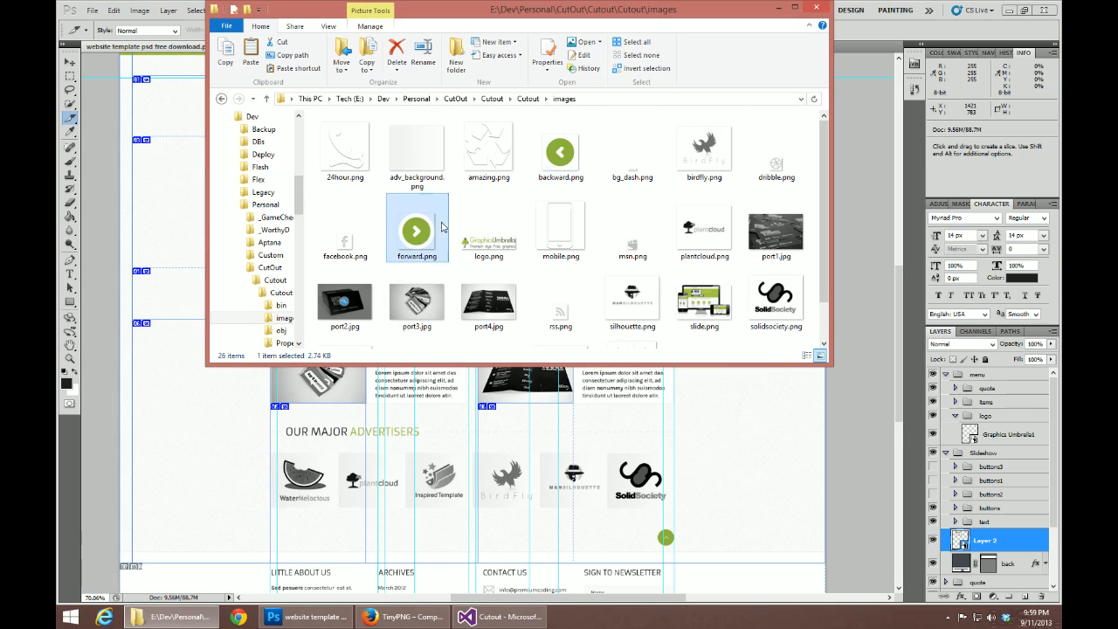
click(417, 153)
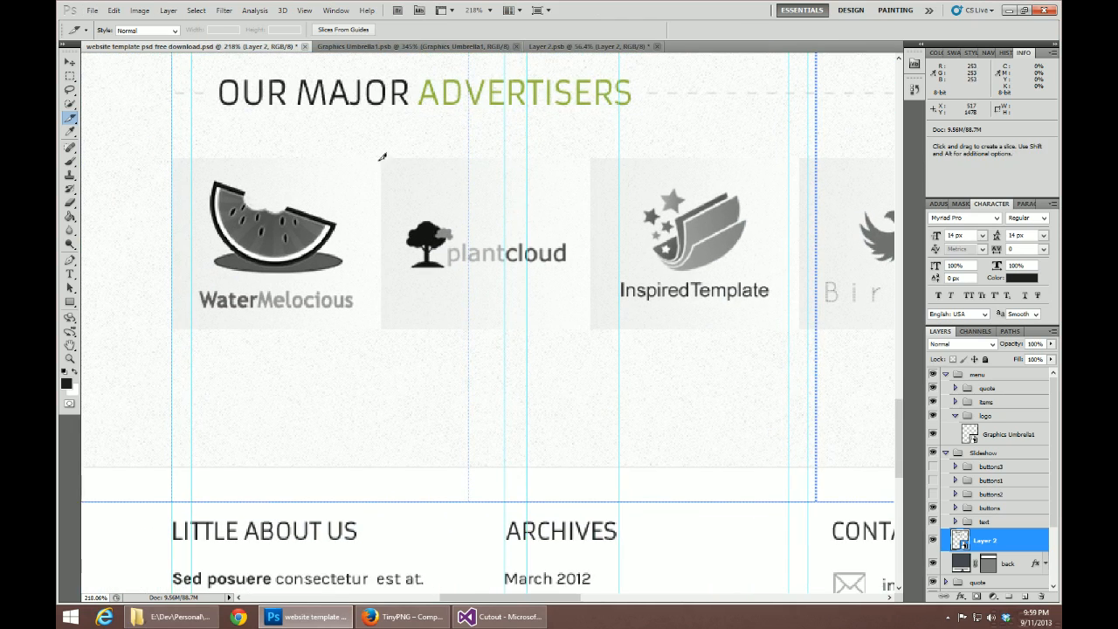
Step: Drag a slice around the plantcloud logo in the advertisers row
drag(381, 163, 590, 330)
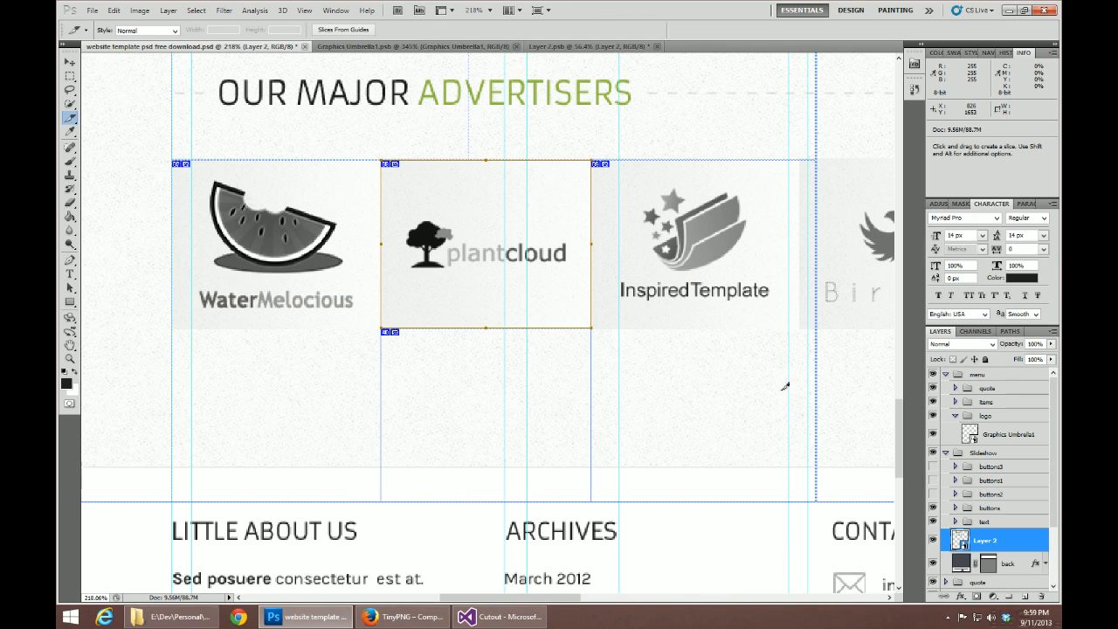
mouse_move(504, 258)
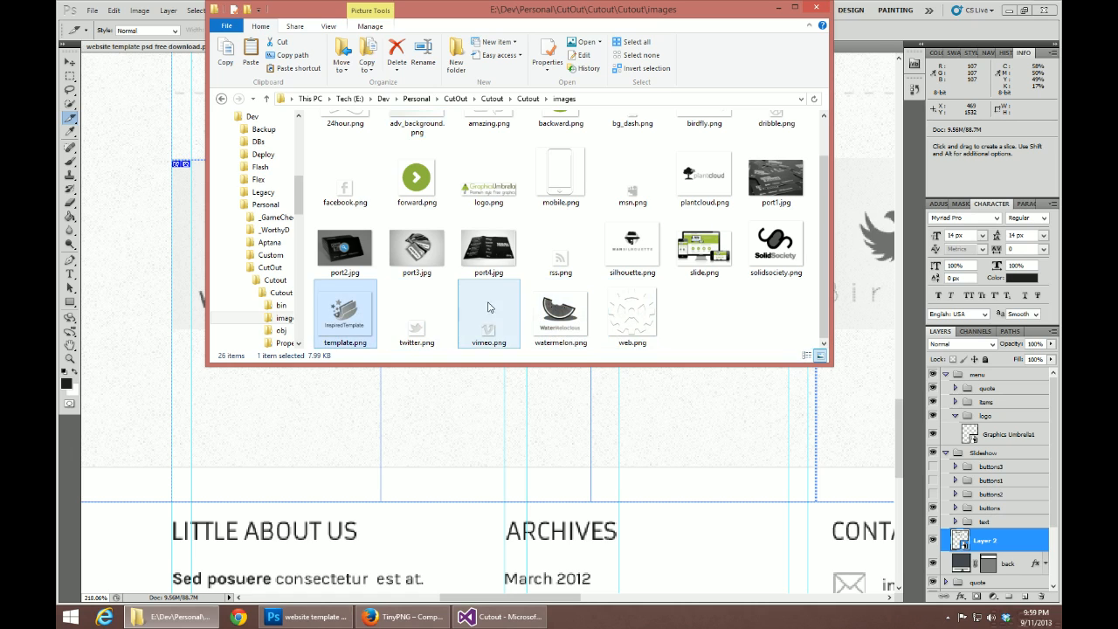
click(560, 244)
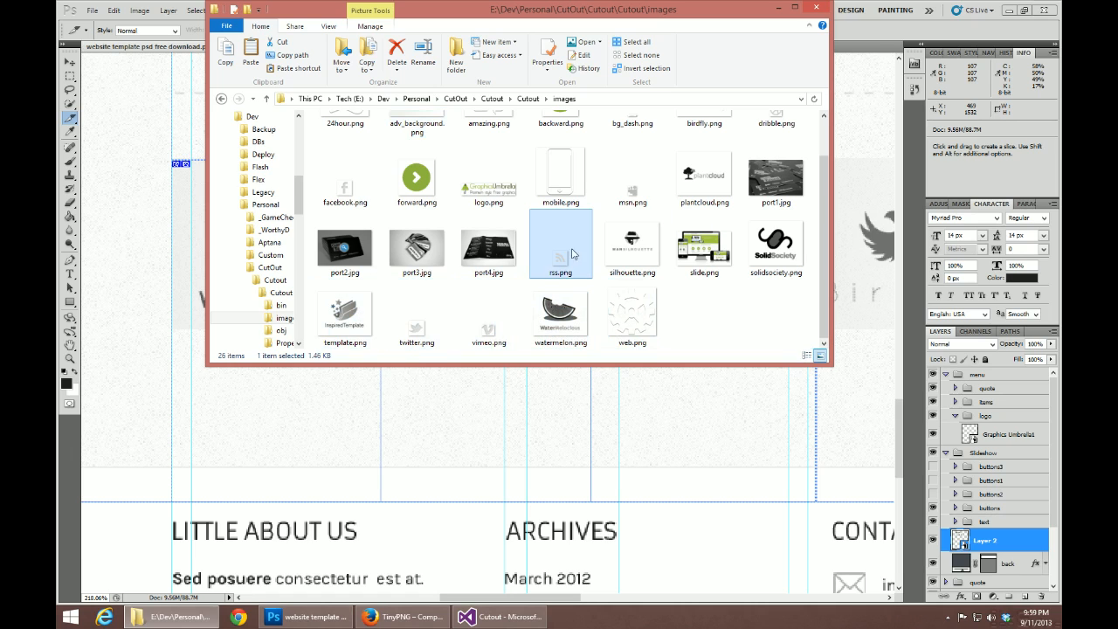
click(632, 174)
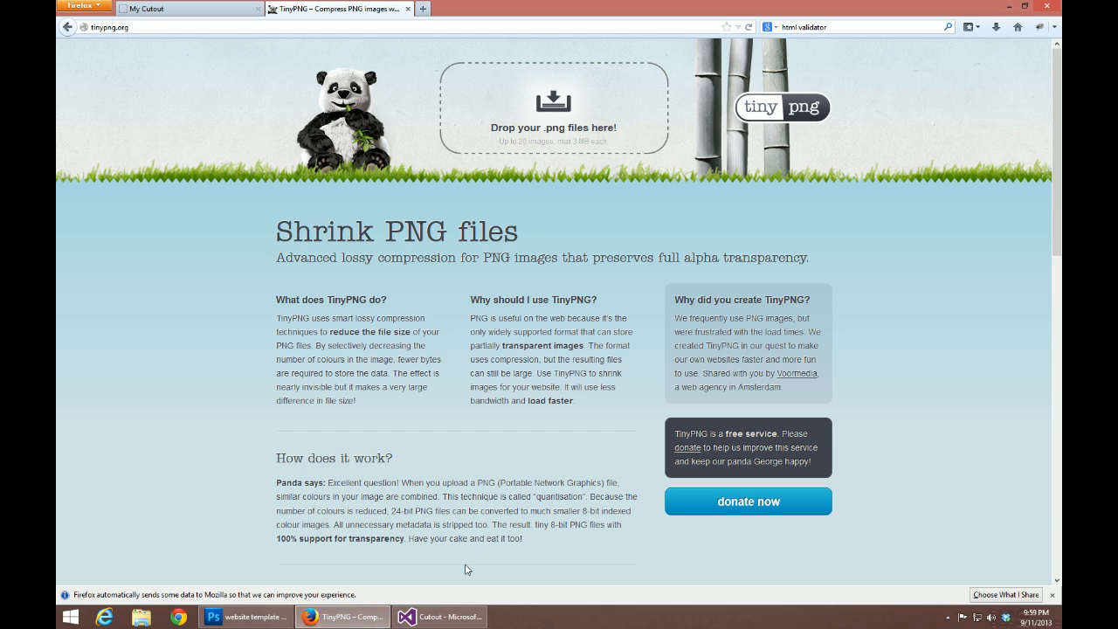
mouse_move(455, 568)
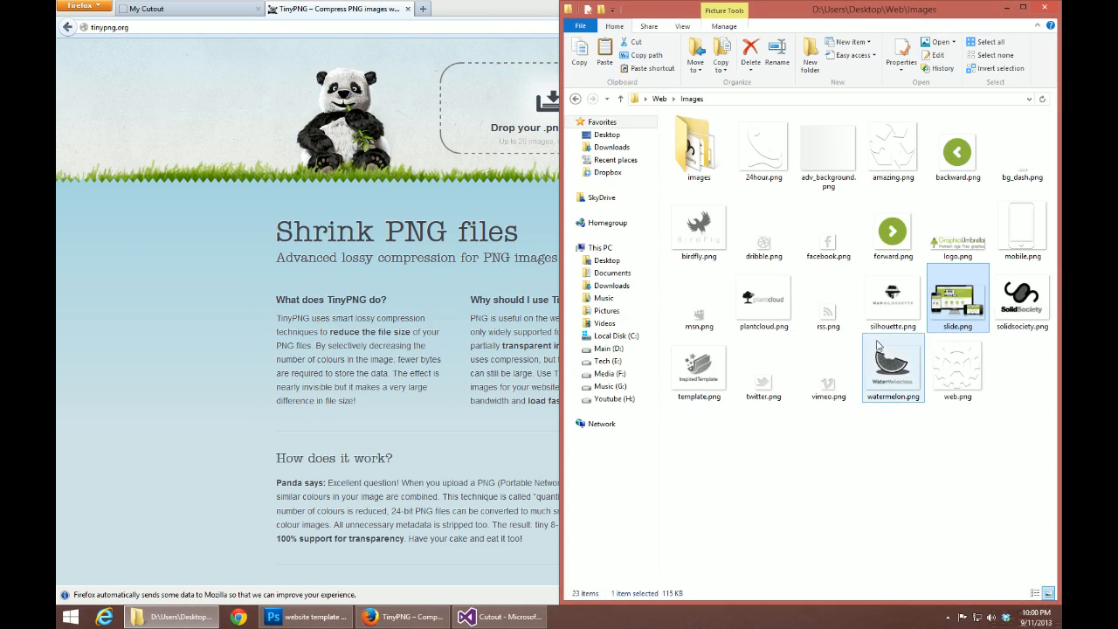
Step: Select slide.png in the Web images folder beside the TinyPNG page
click(957, 367)
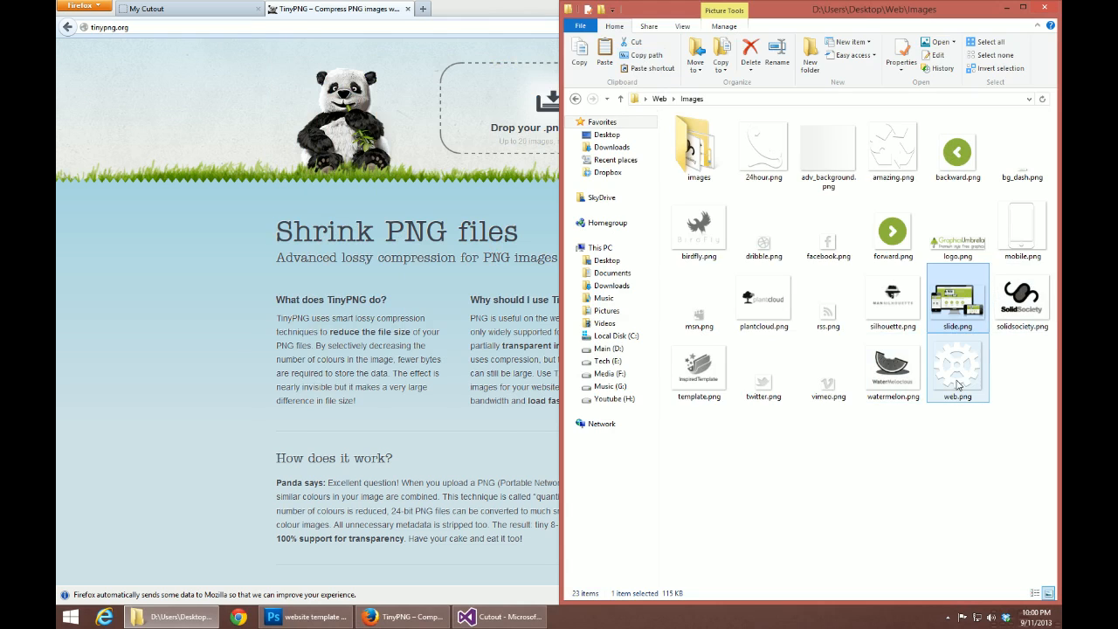
click(819, 427)
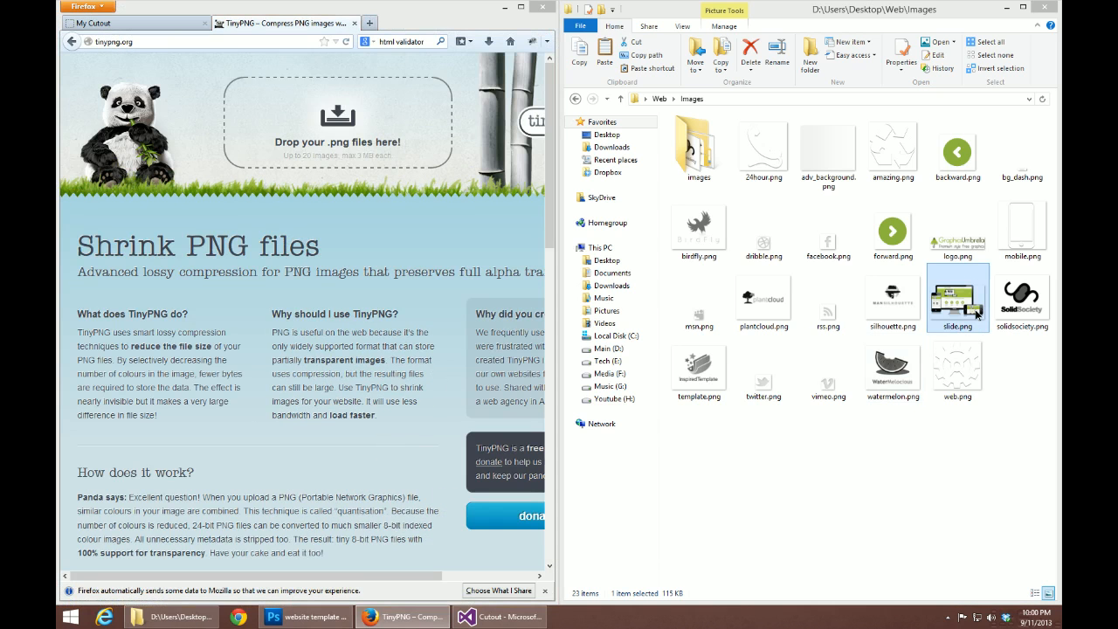
click(1022, 297)
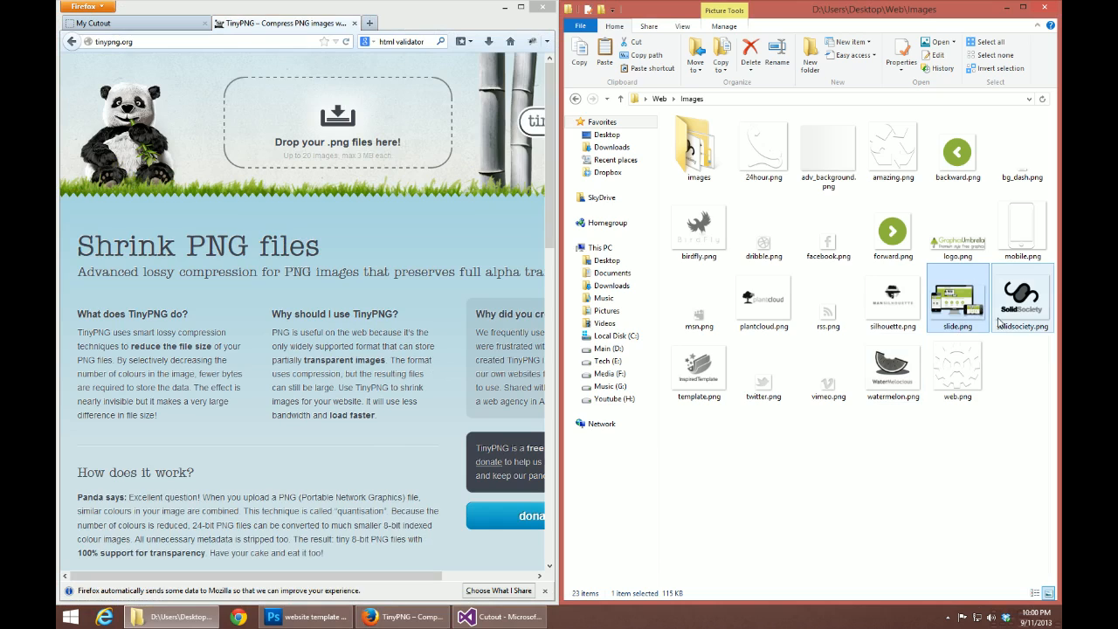
mouse_move(1022, 297)
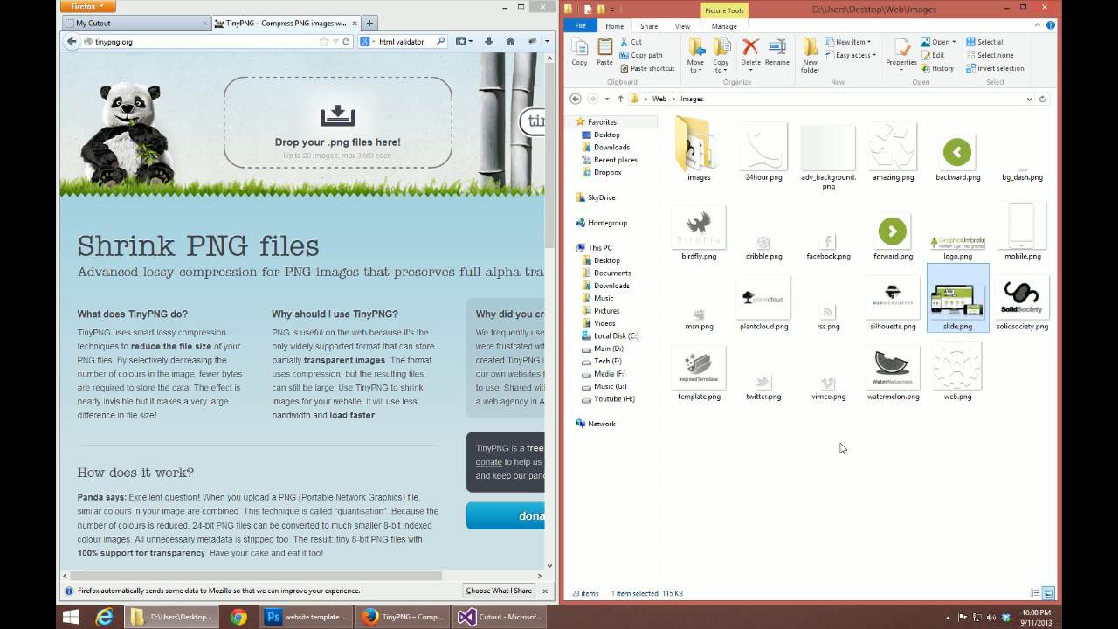
mouse_move(934, 316)
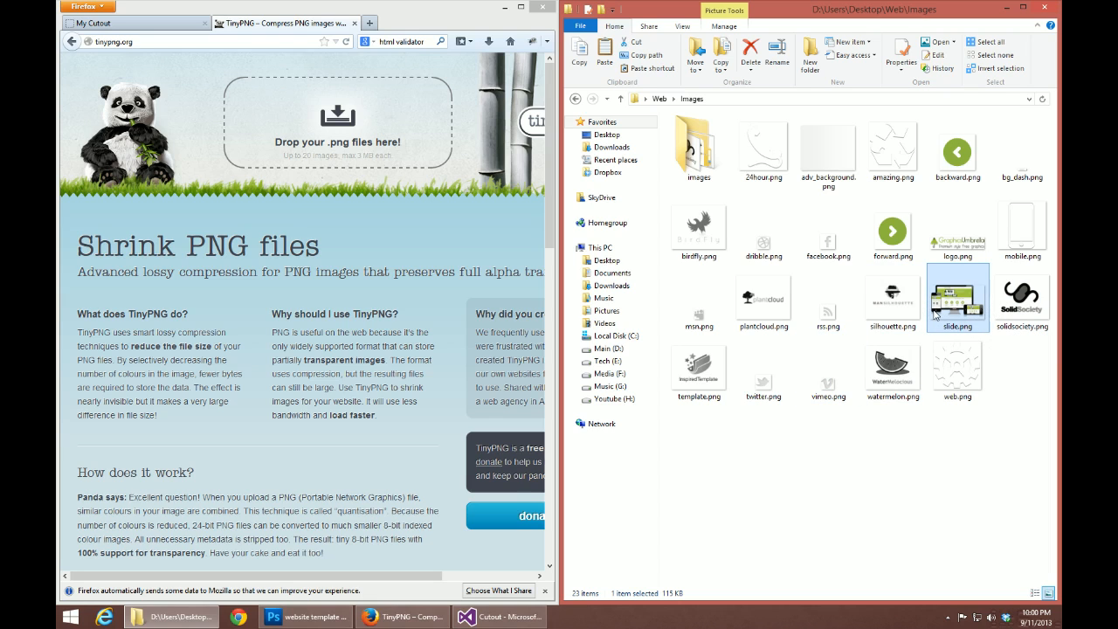
mouse_move(956, 297)
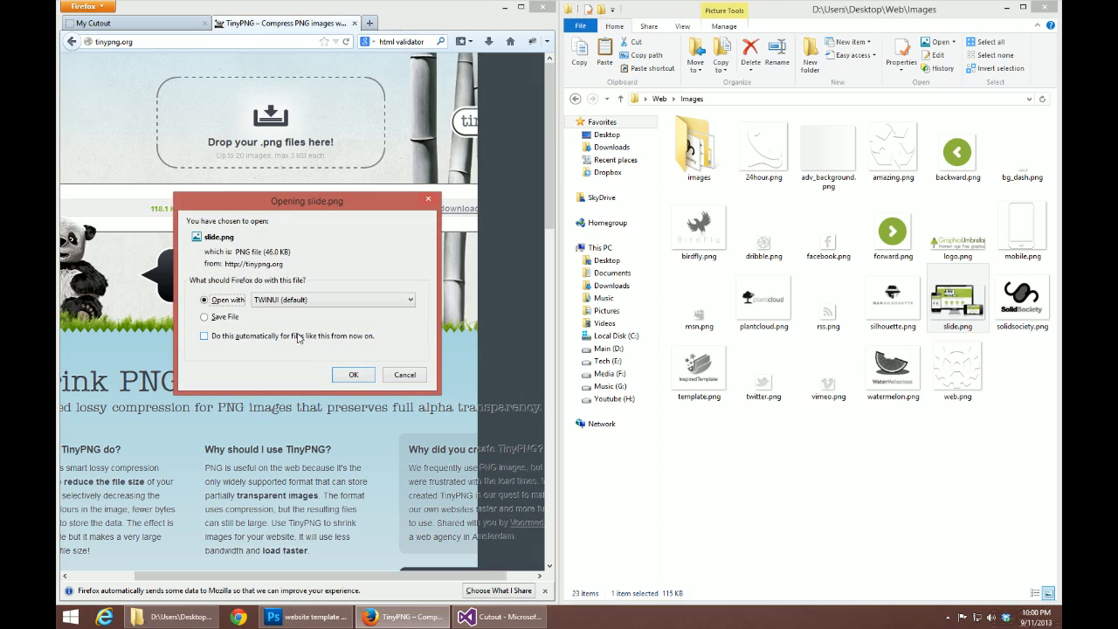
Step: Auto-save the compressed slide.png to Downloads and view it in Windows Photo Viewer
click(204, 316)
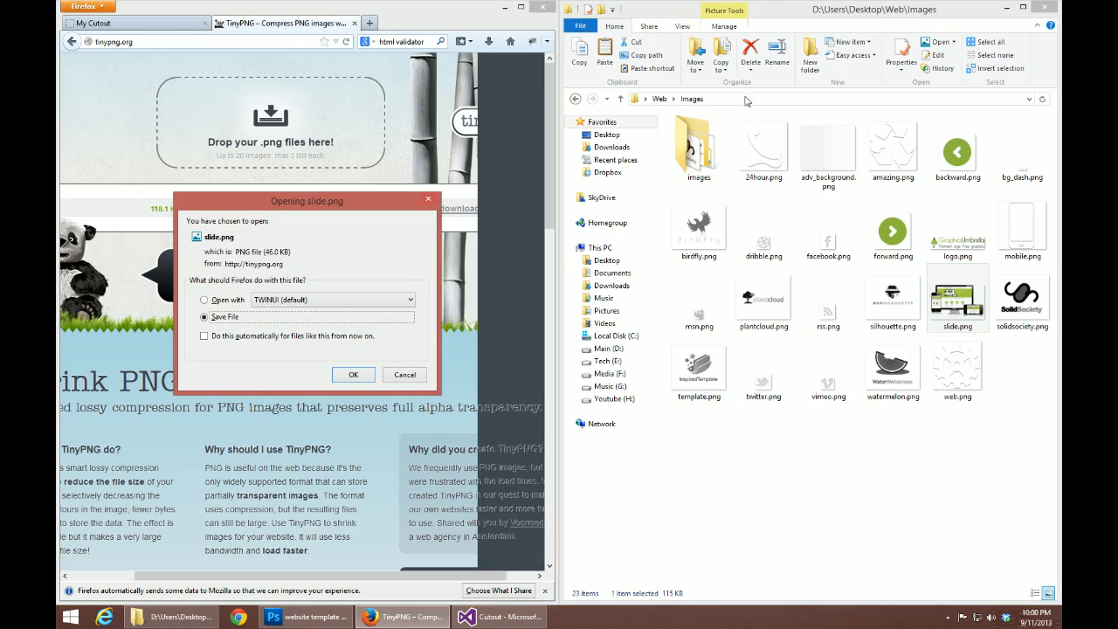
click(205, 336)
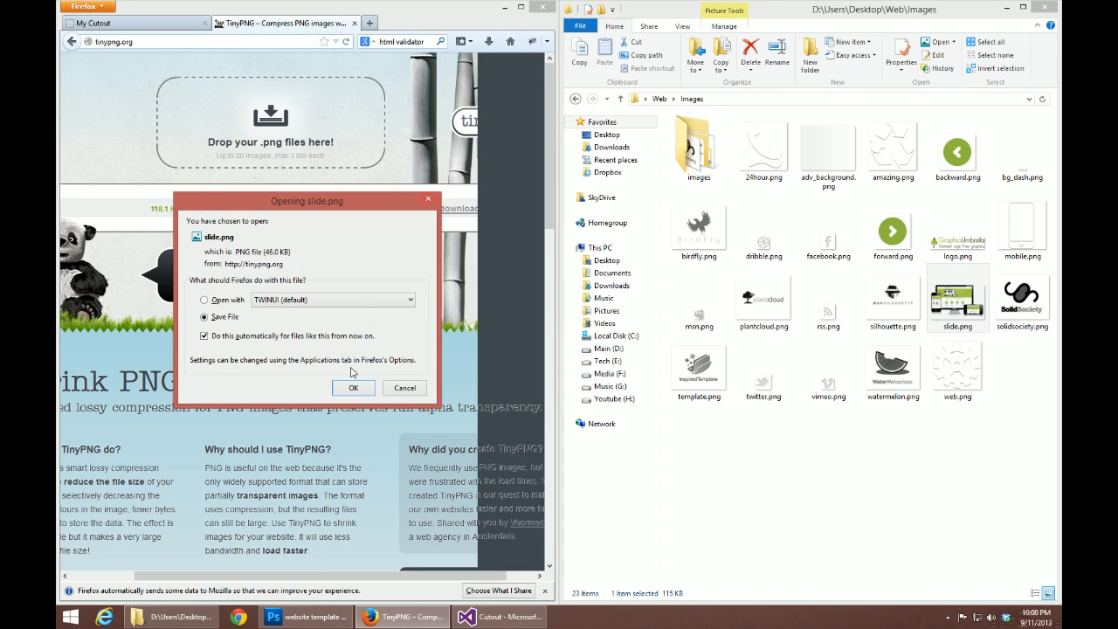
click(354, 387)
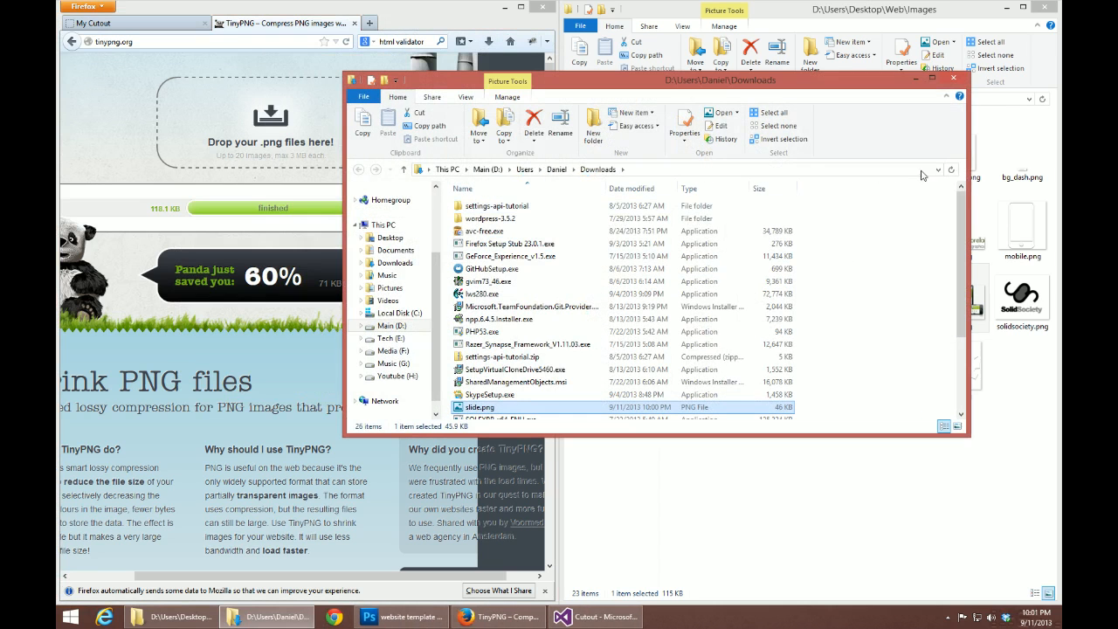
right_click(478, 407)
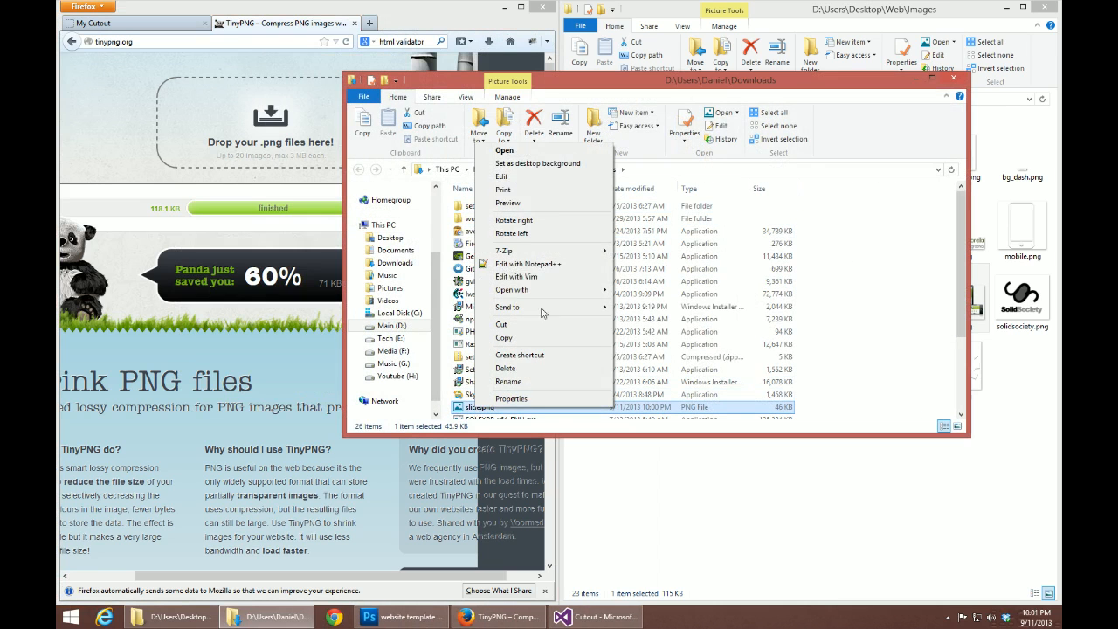
mouse_move(542, 290)
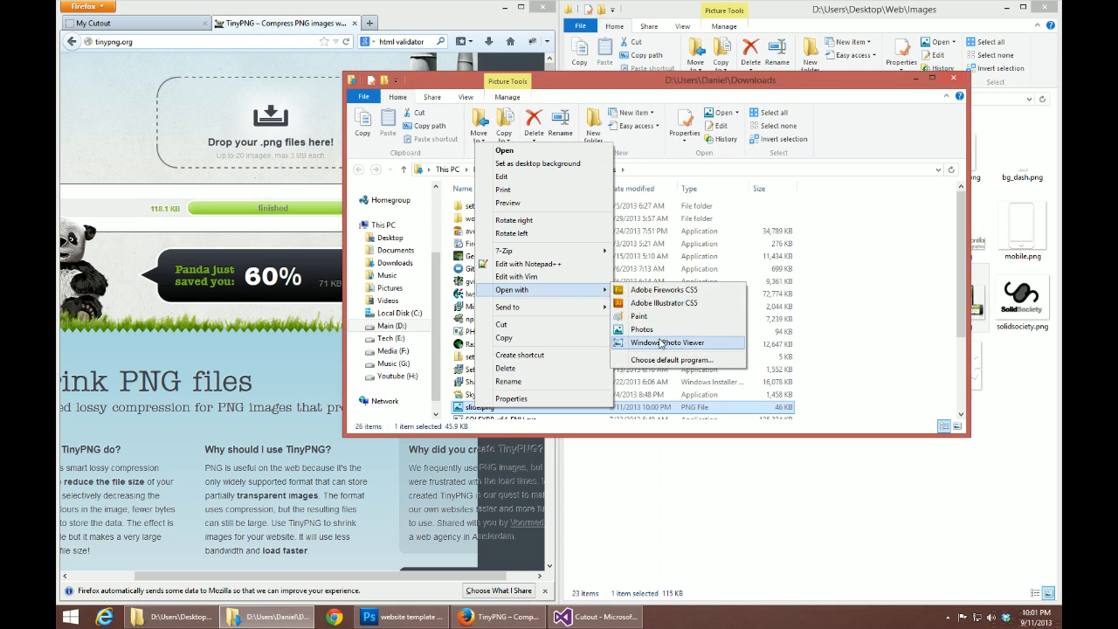
click(668, 342)
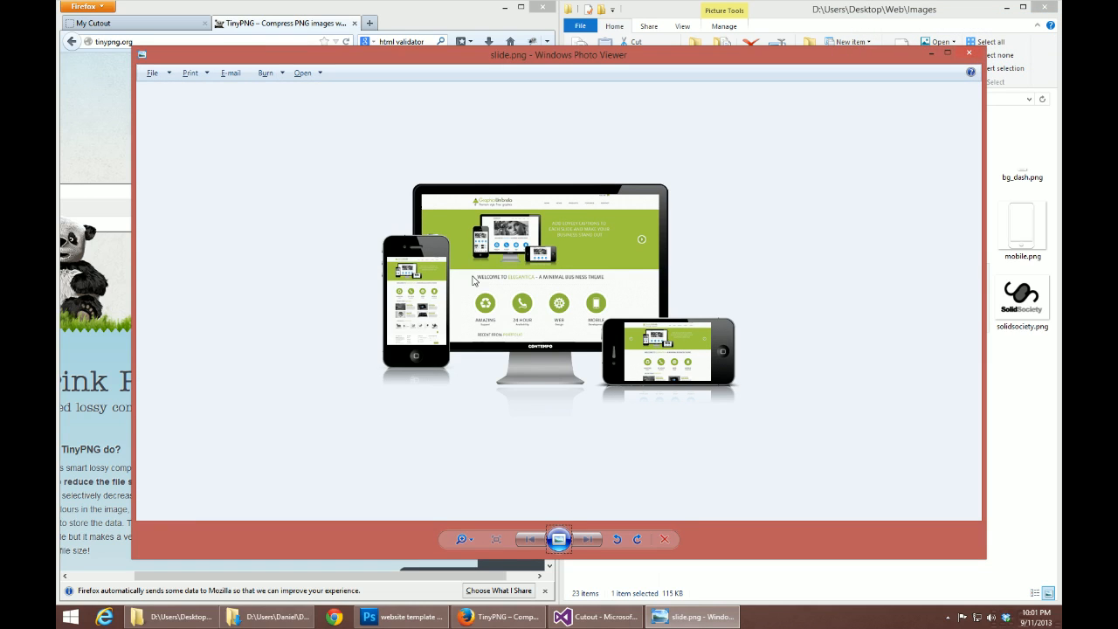
mouse_move(592, 303)
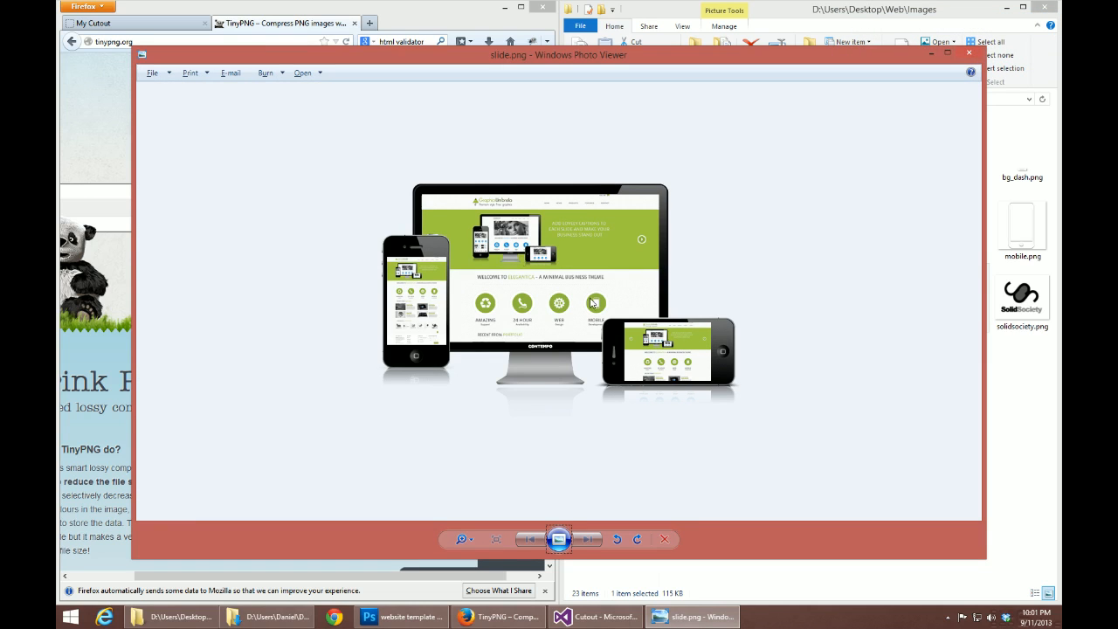
mouse_move(510, 479)
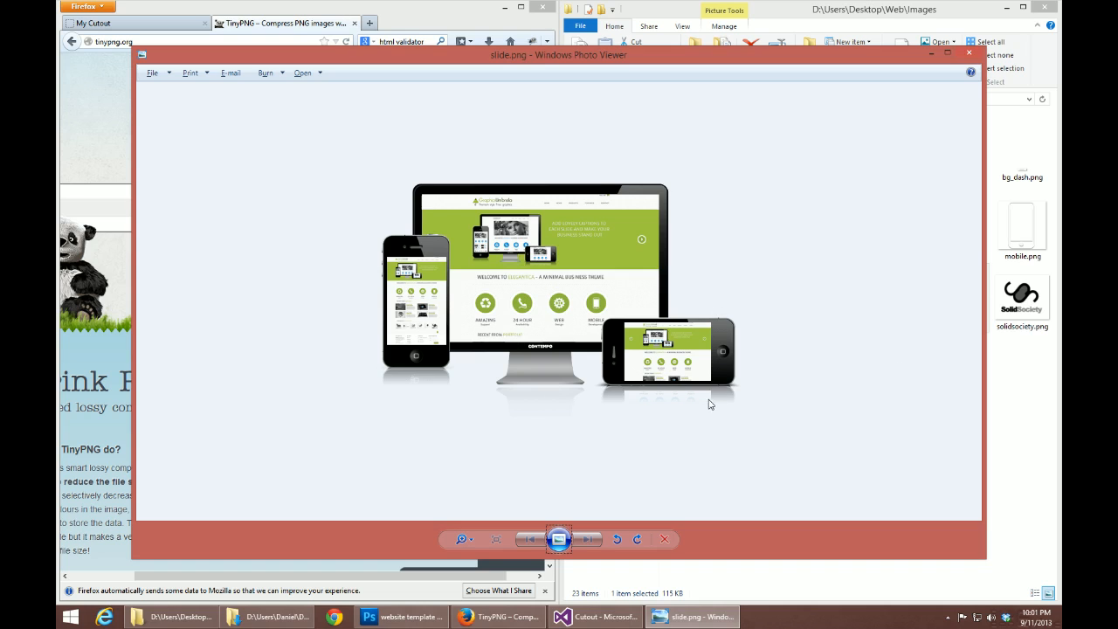
mouse_move(873, 32)
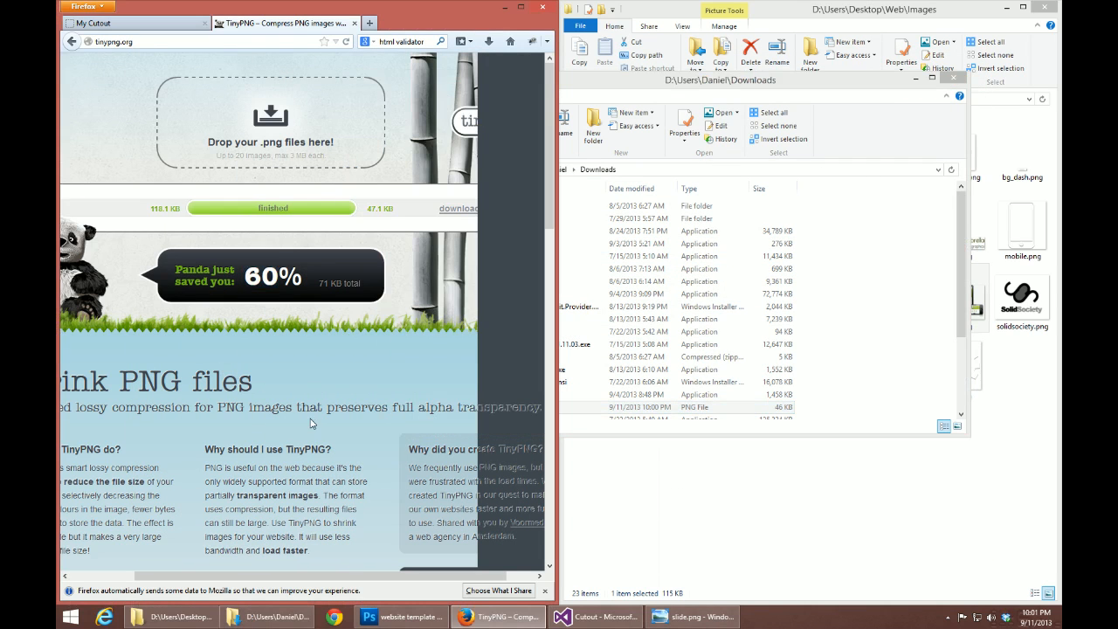
mouse_move(302, 384)
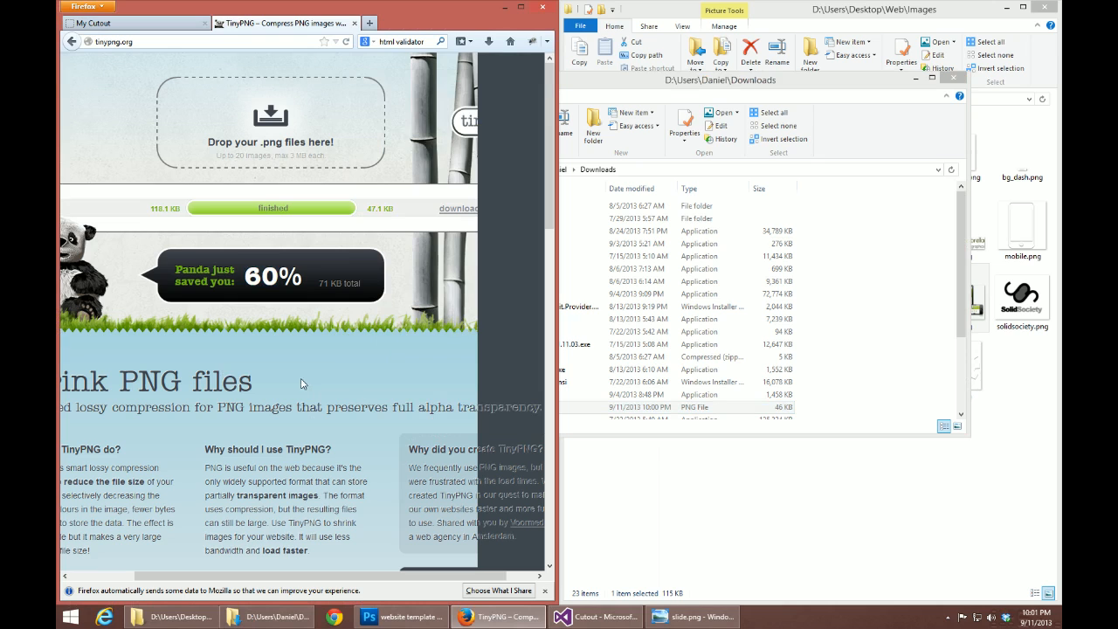
mouse_move(436, 405)
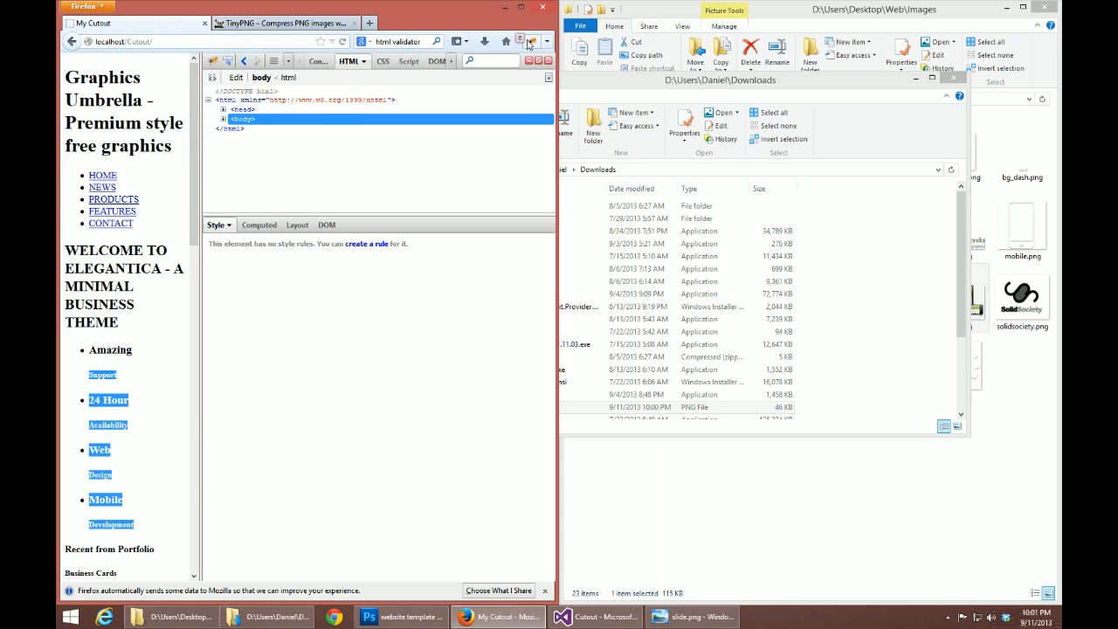
Step: Maximize the local My Cutout page in Firefox, then return to the sliced template in Photoshop
click(519, 7)
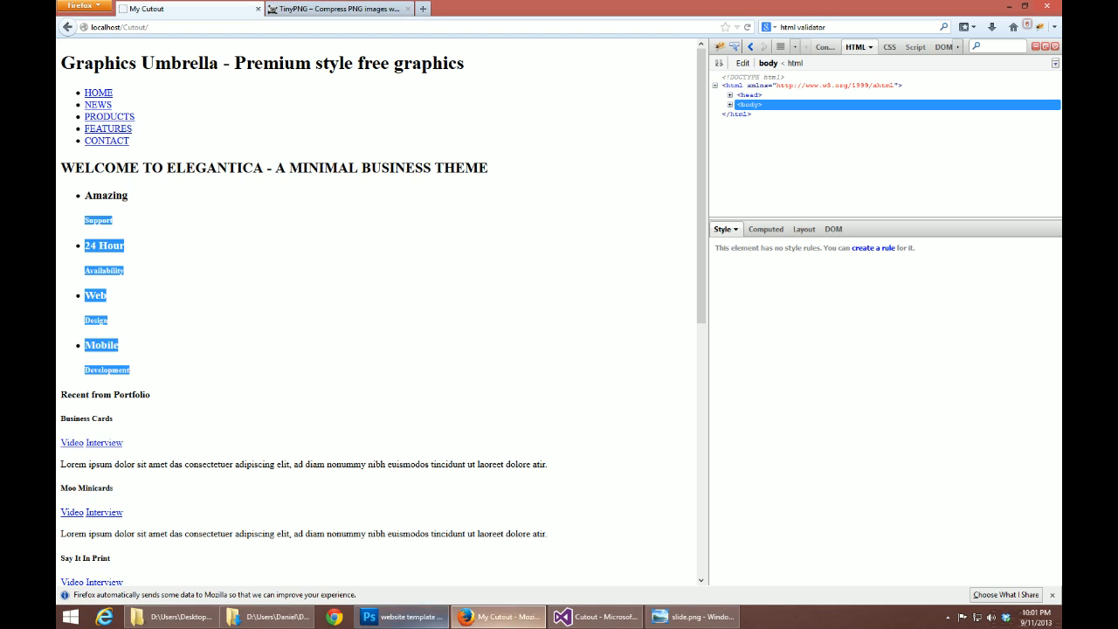
click(368, 616)
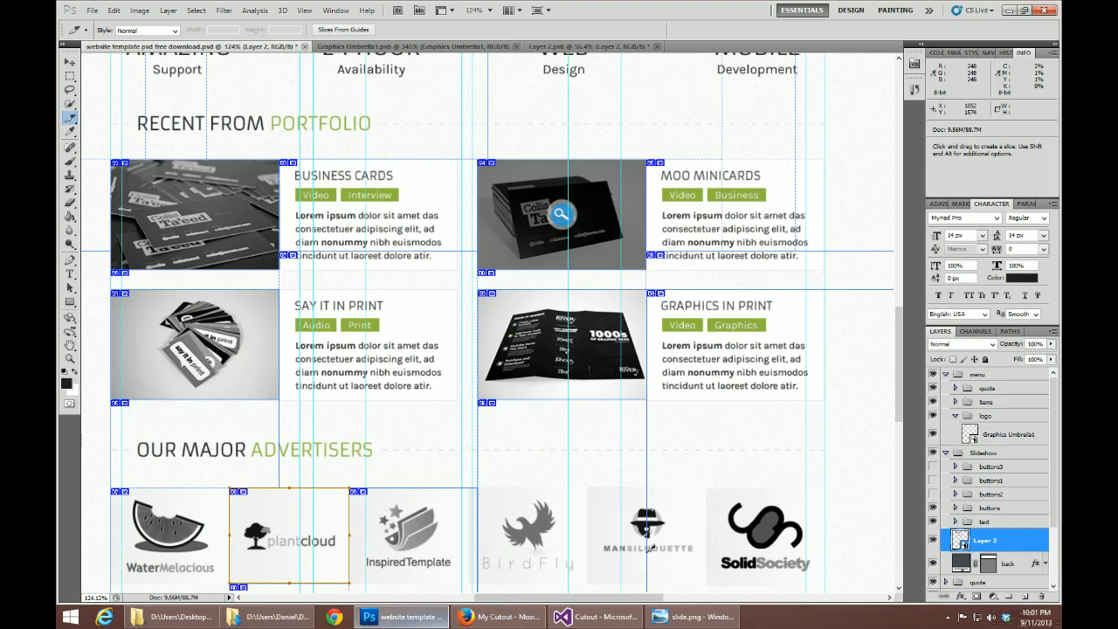